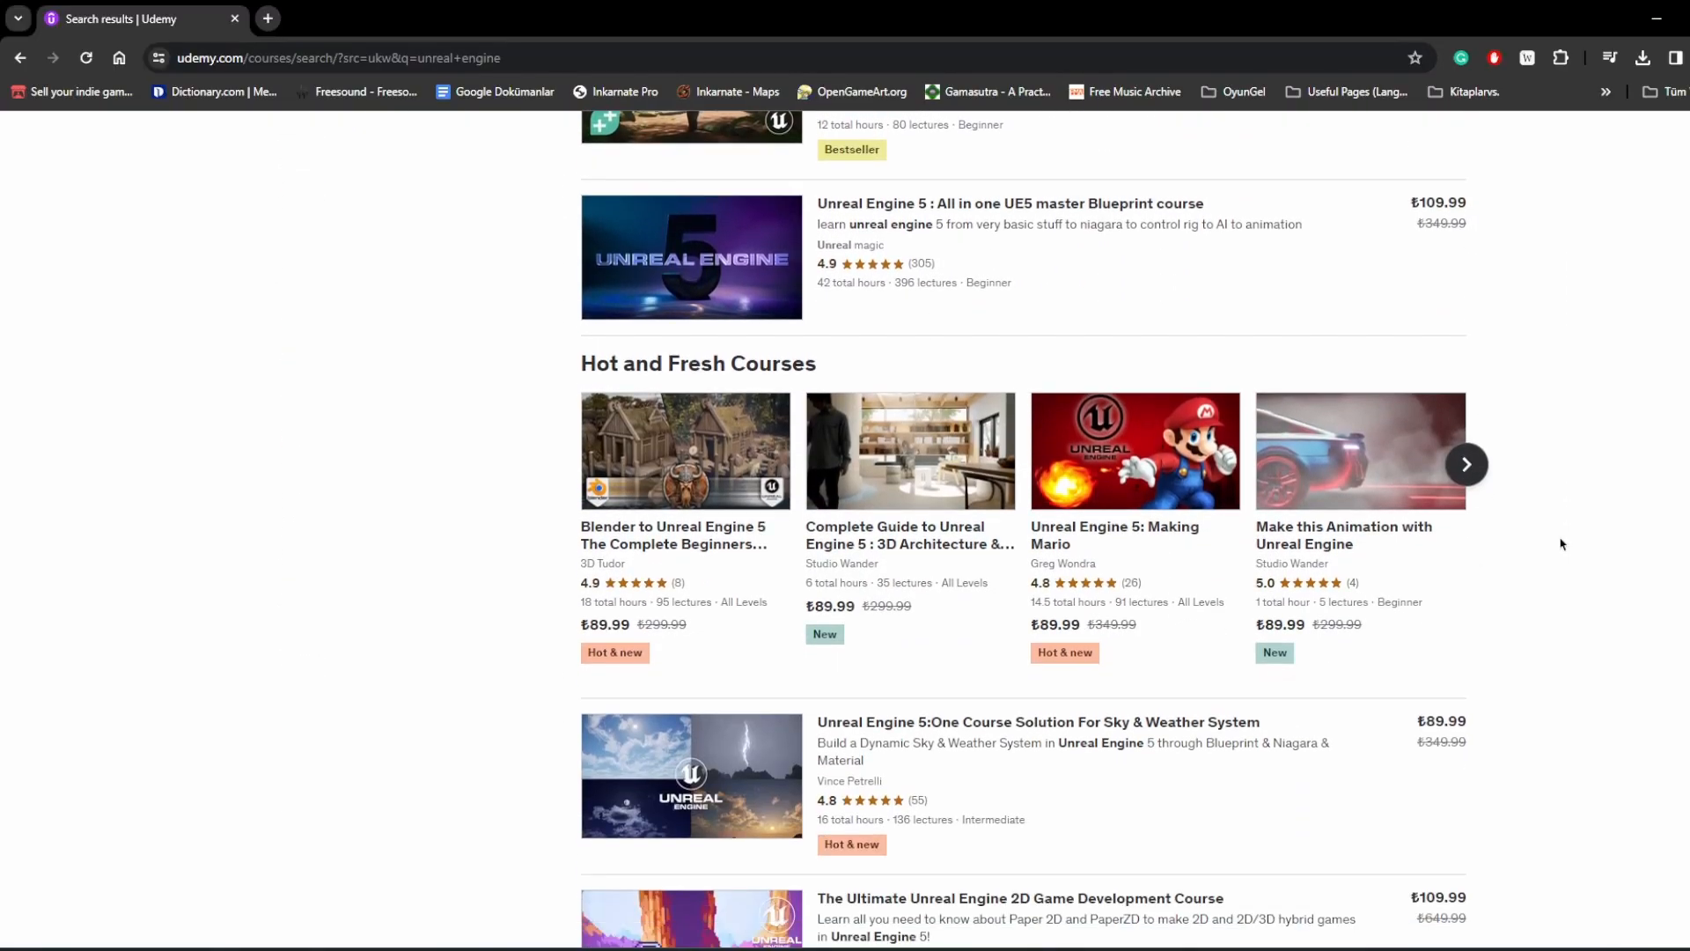
Scroll through the Udemy search results for 'unreal engine' courses.
{"action": "scroll", "scroll_direction": "down", "scroll_amount": 3}
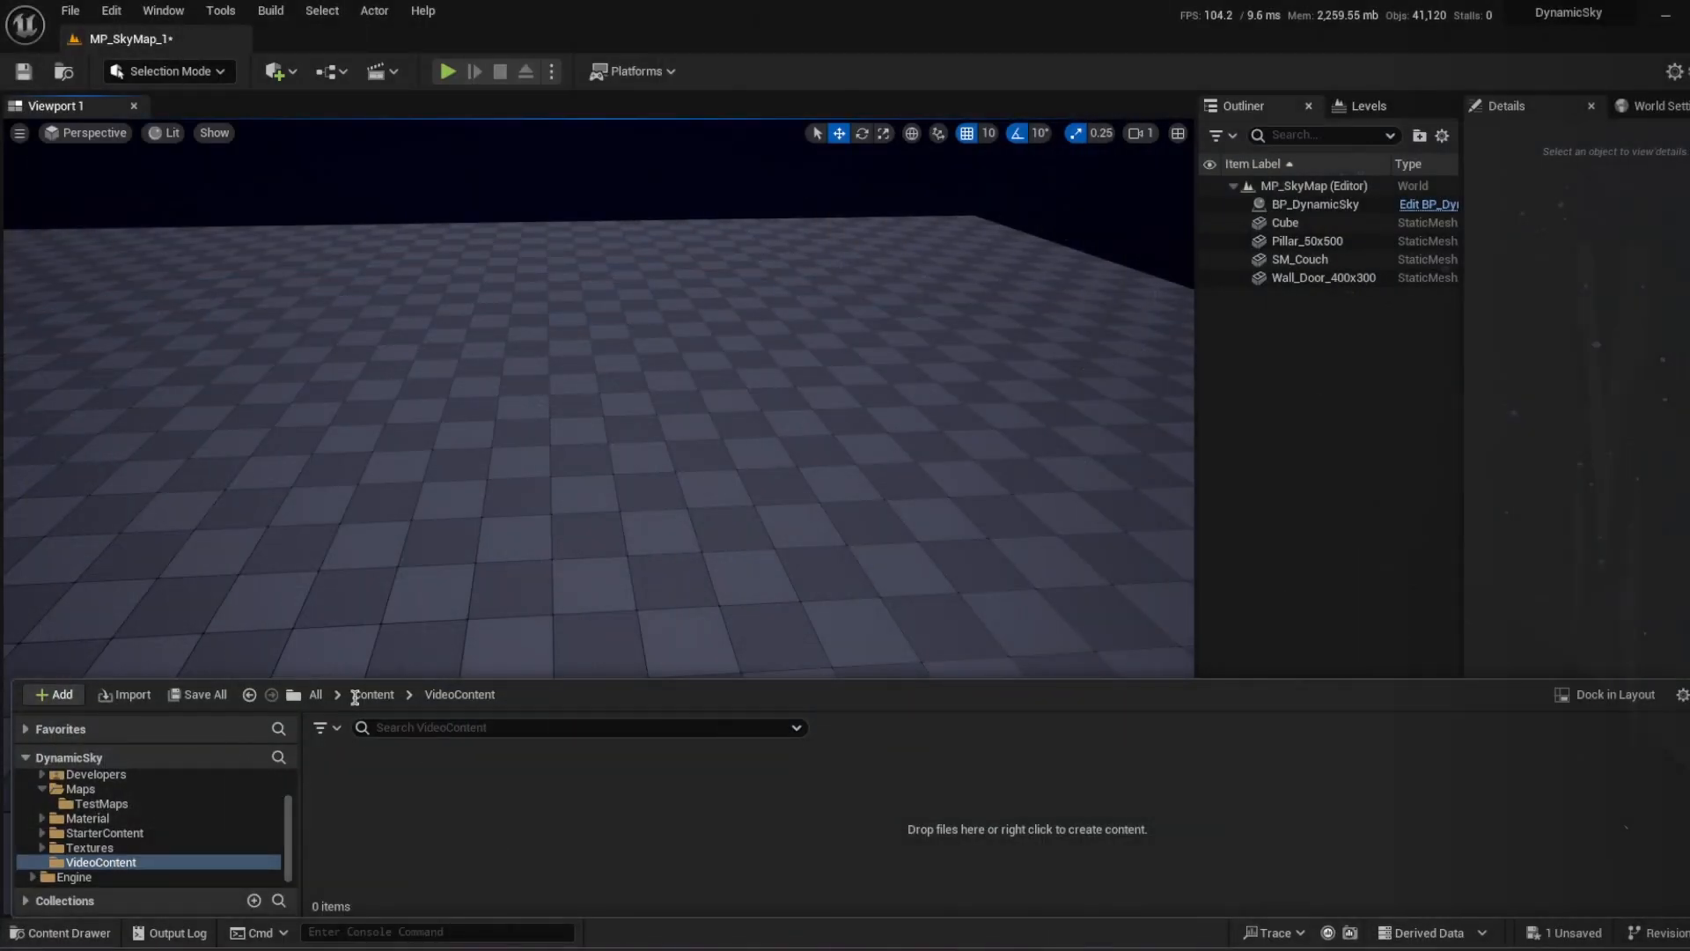
Create a new level from the Empty Level template via the File menu.
{"action": "left_click", "coordinate": [69, 10]}
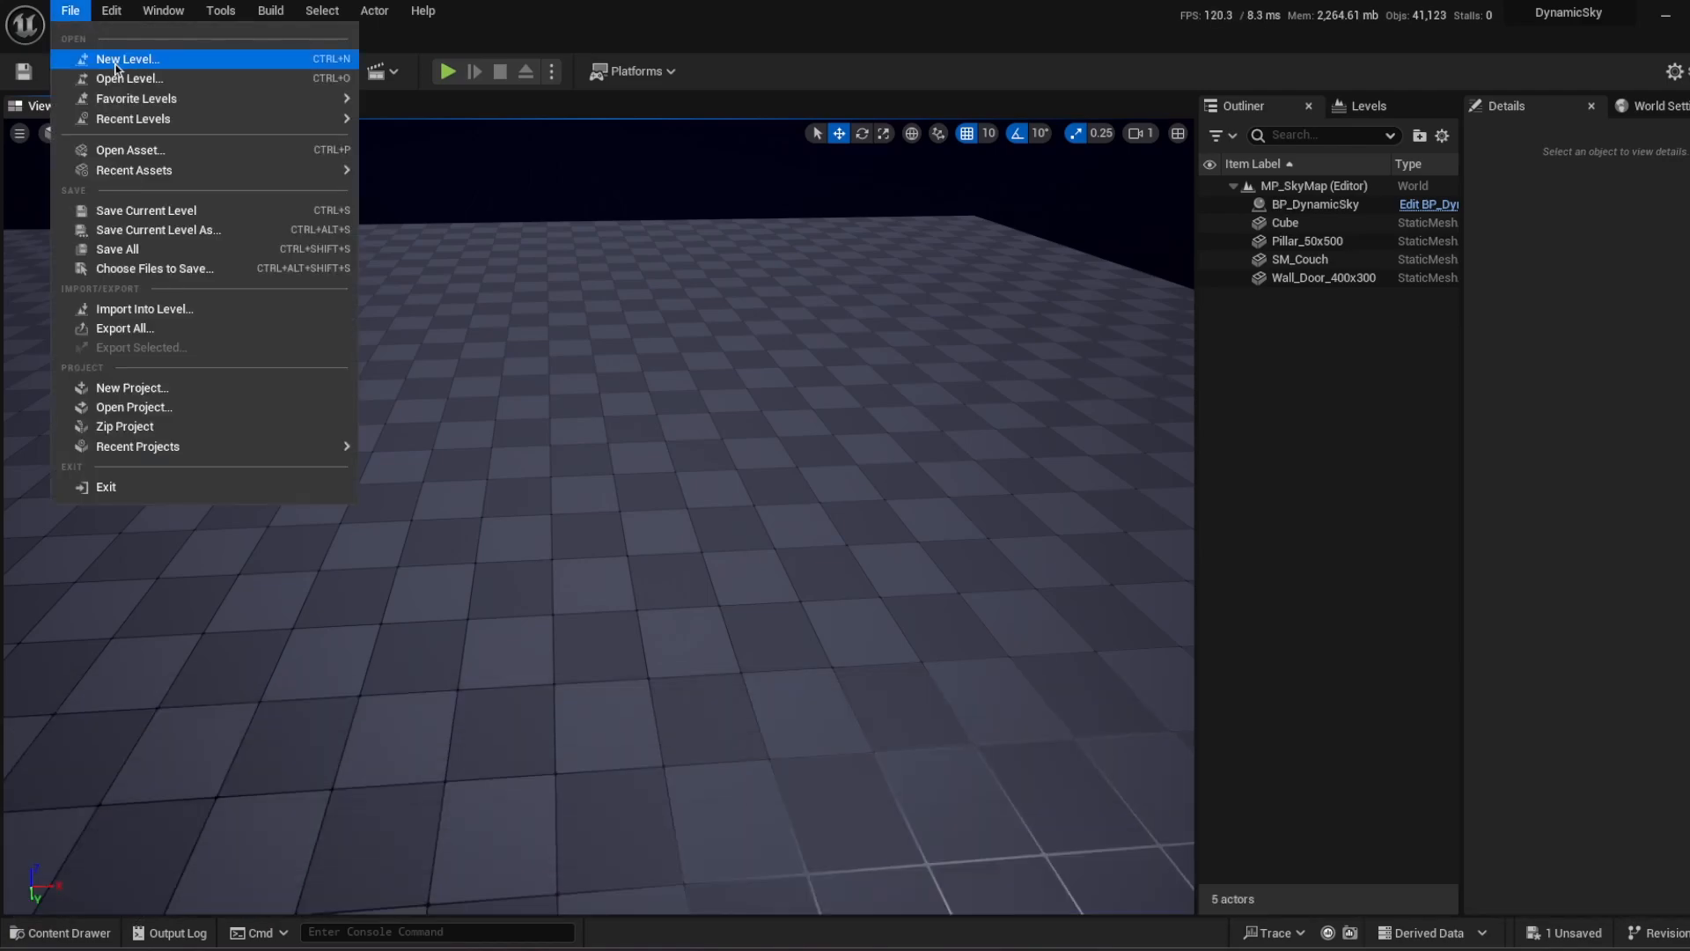
{"action": "left_click", "coordinate": [126, 59]}
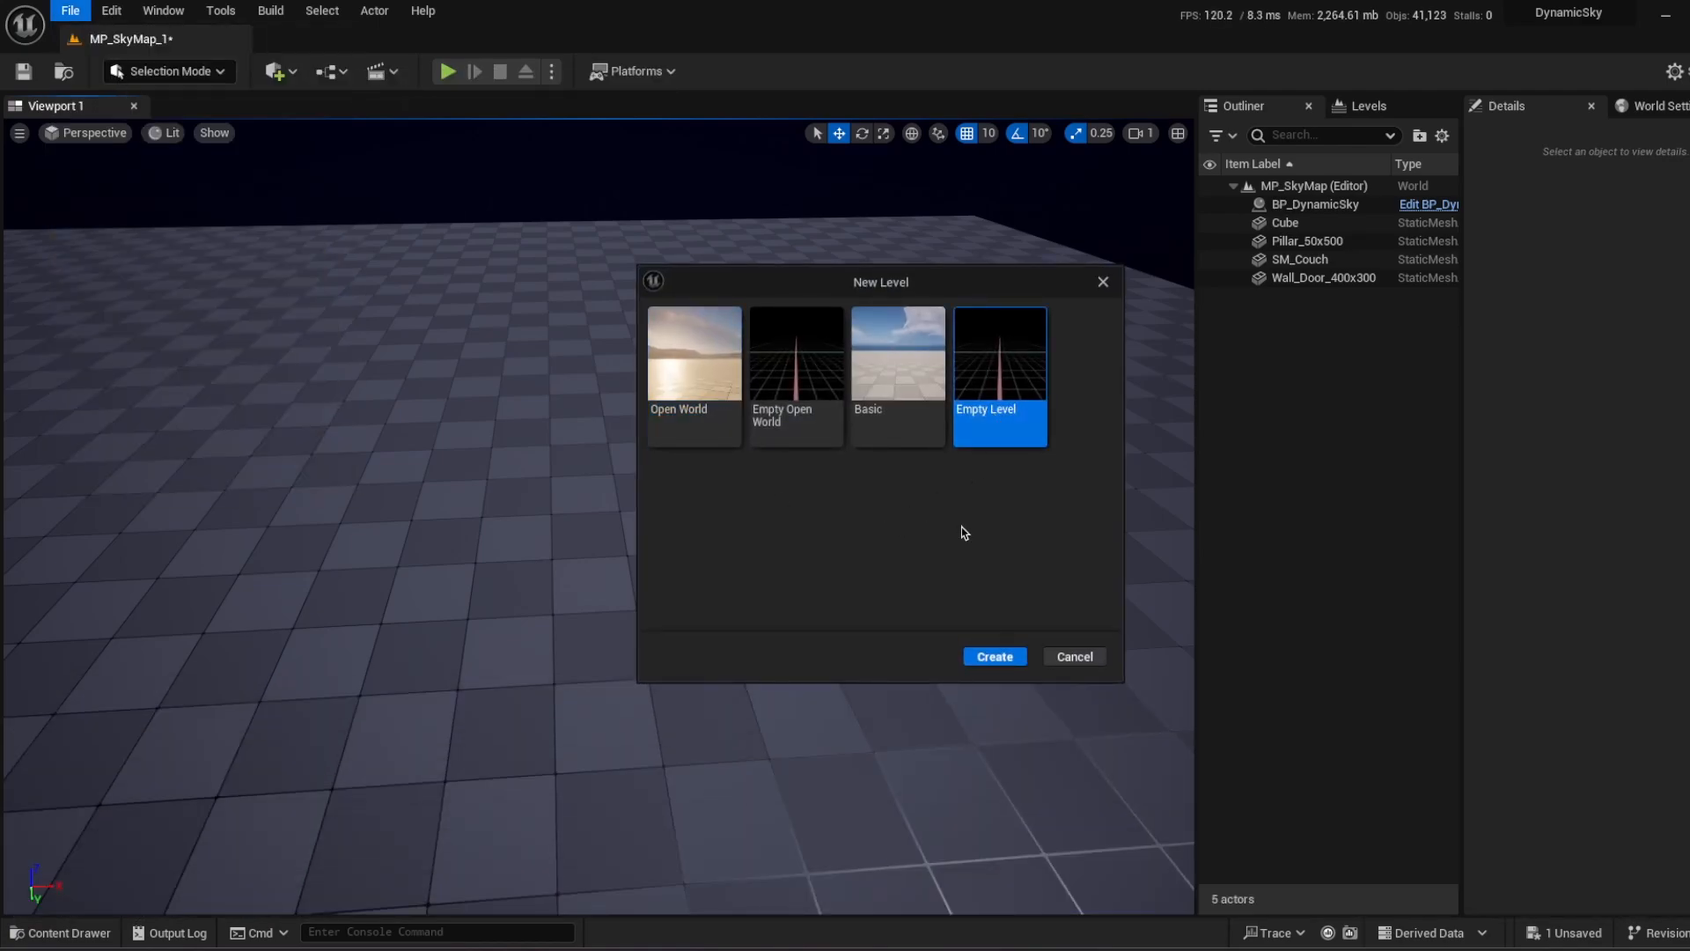
{"action": "left_click", "coordinate": [993, 656]}
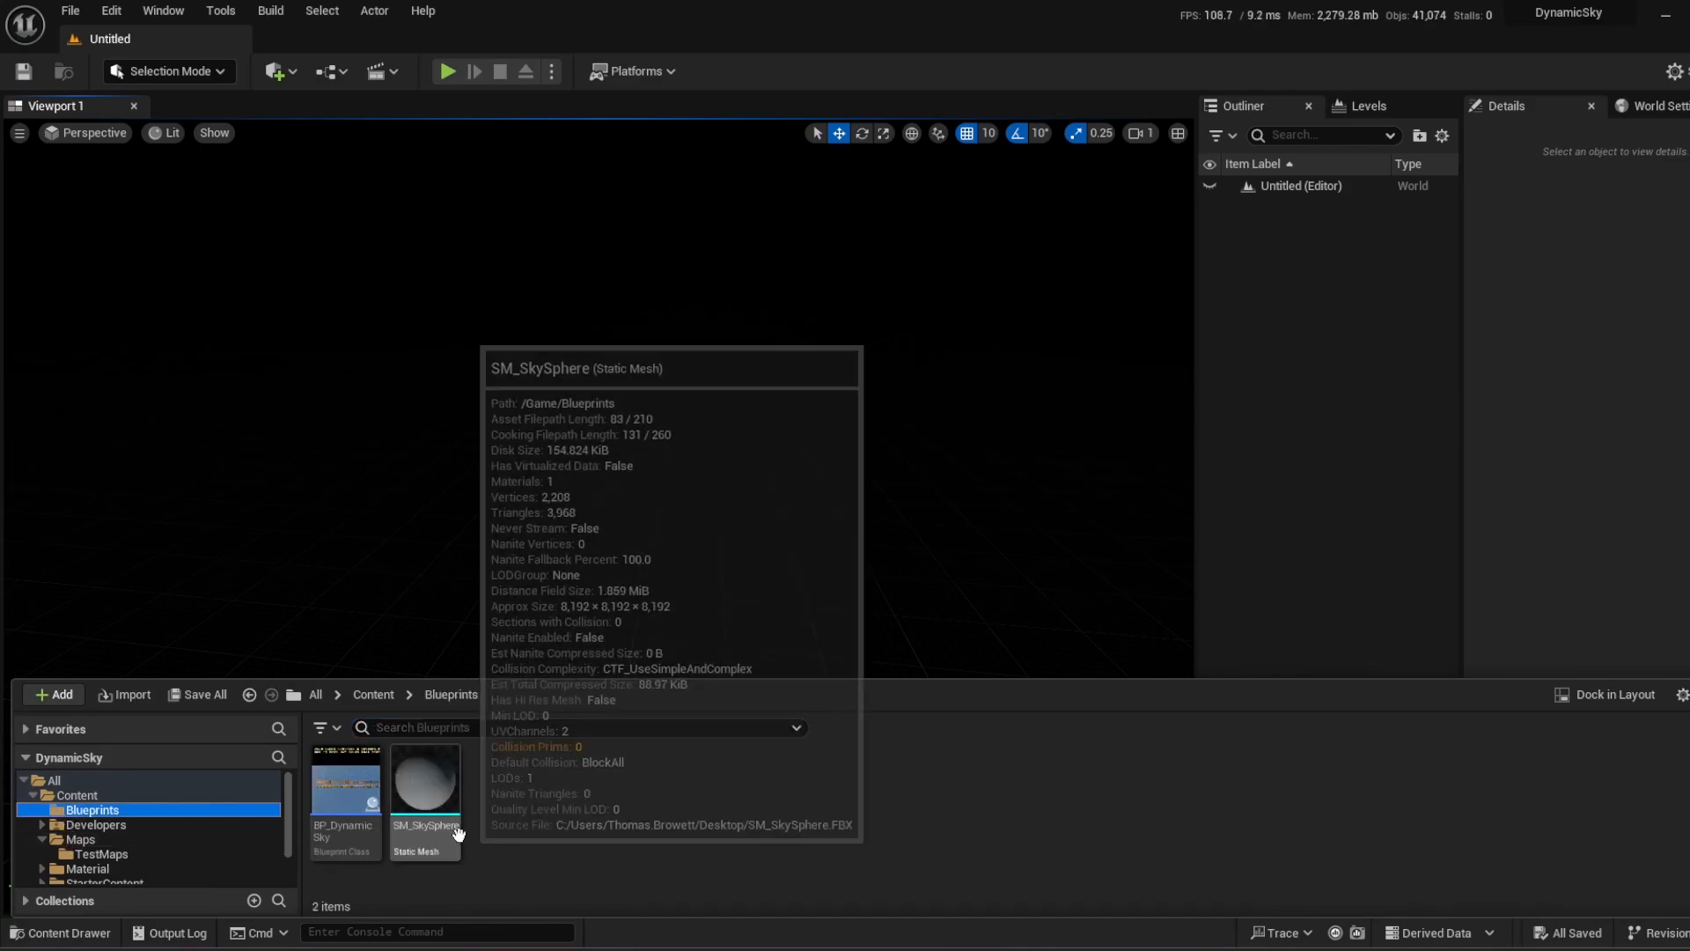
{"action": "mouse_move", "coordinate": [345, 782]}
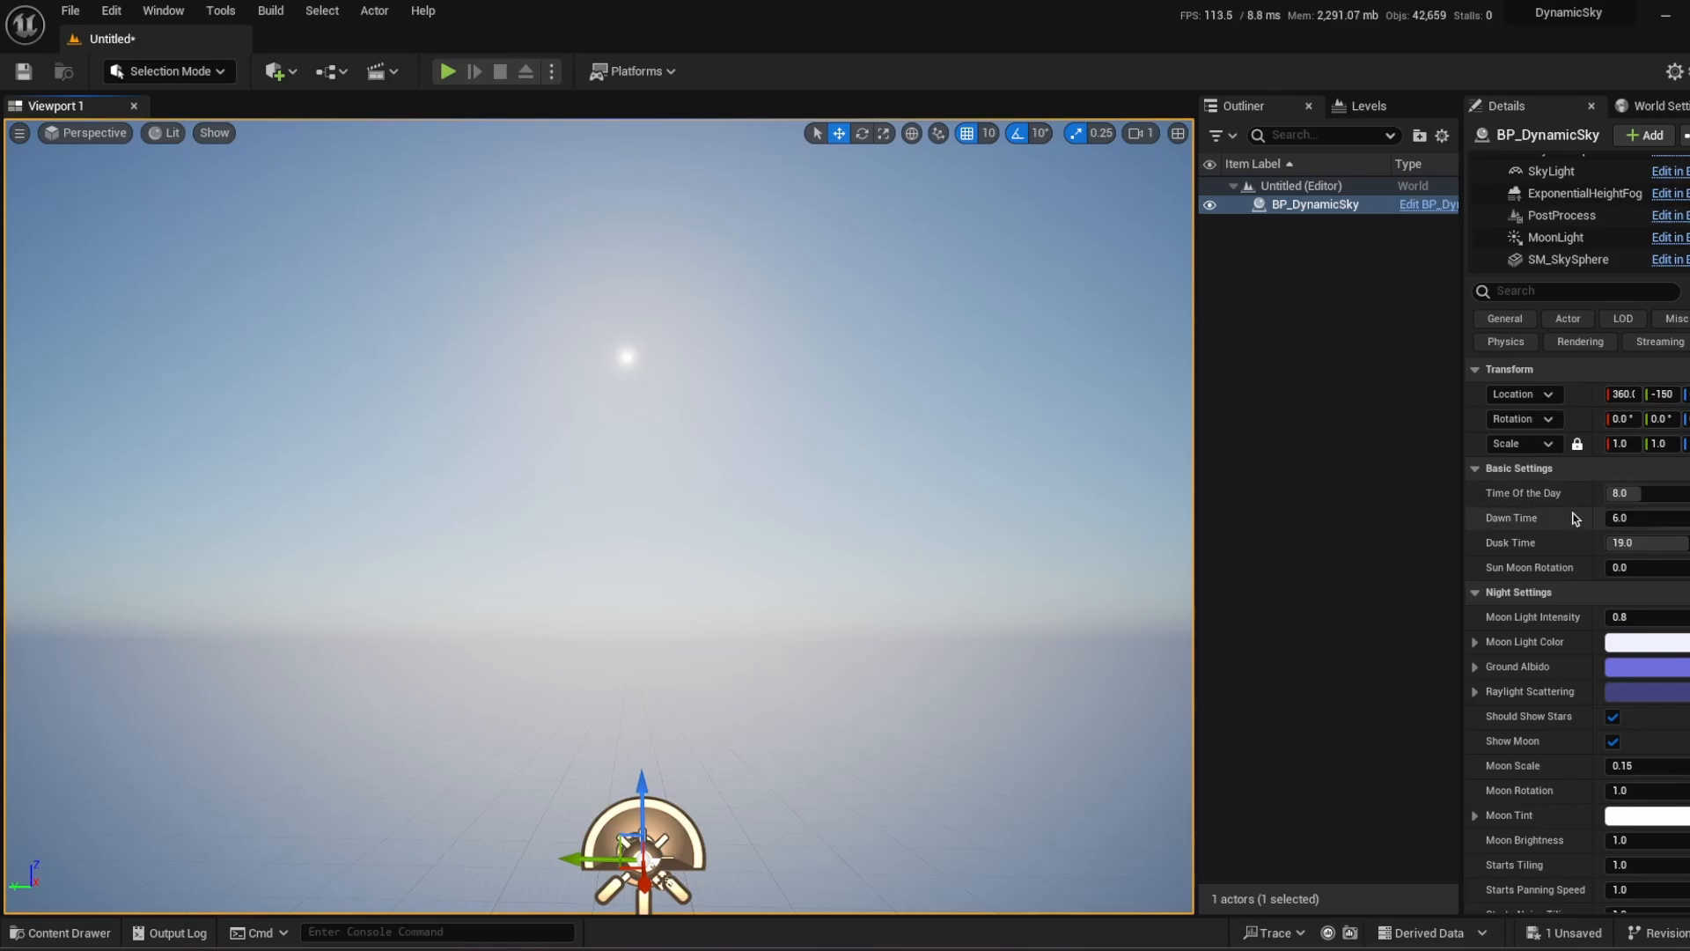
Change the dynamic sky's Time Of The Day to 11, then to 3.0.
{"action": "left_click", "coordinate": [1638, 492]}
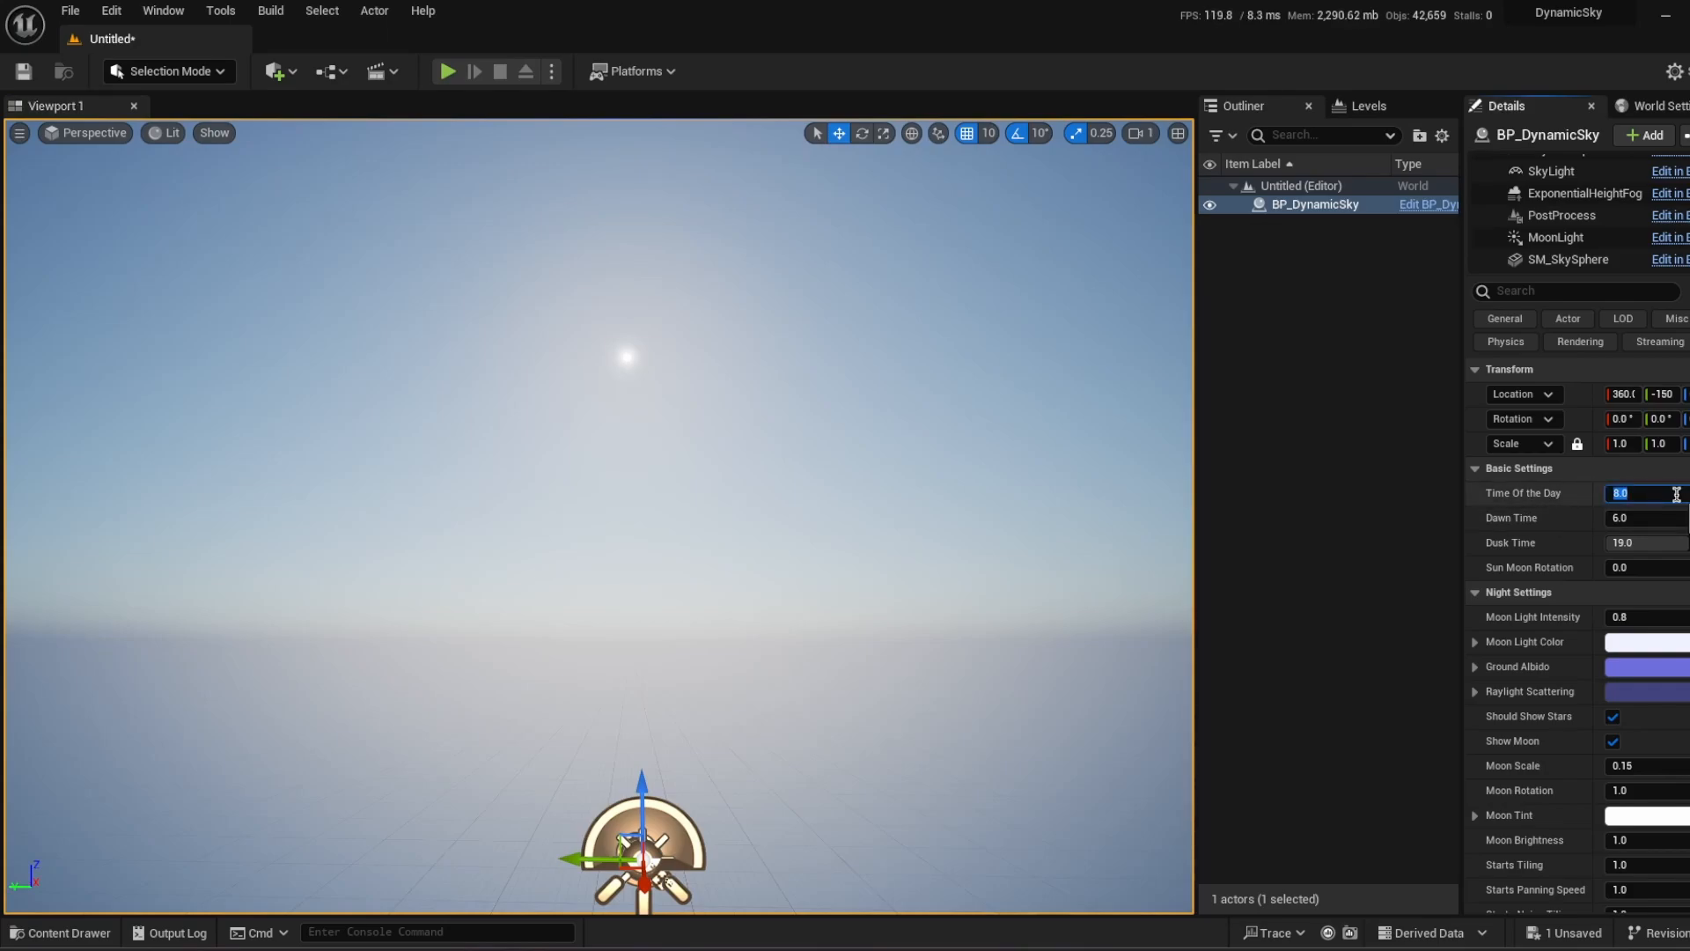
{"action": "type", "text": "11"}
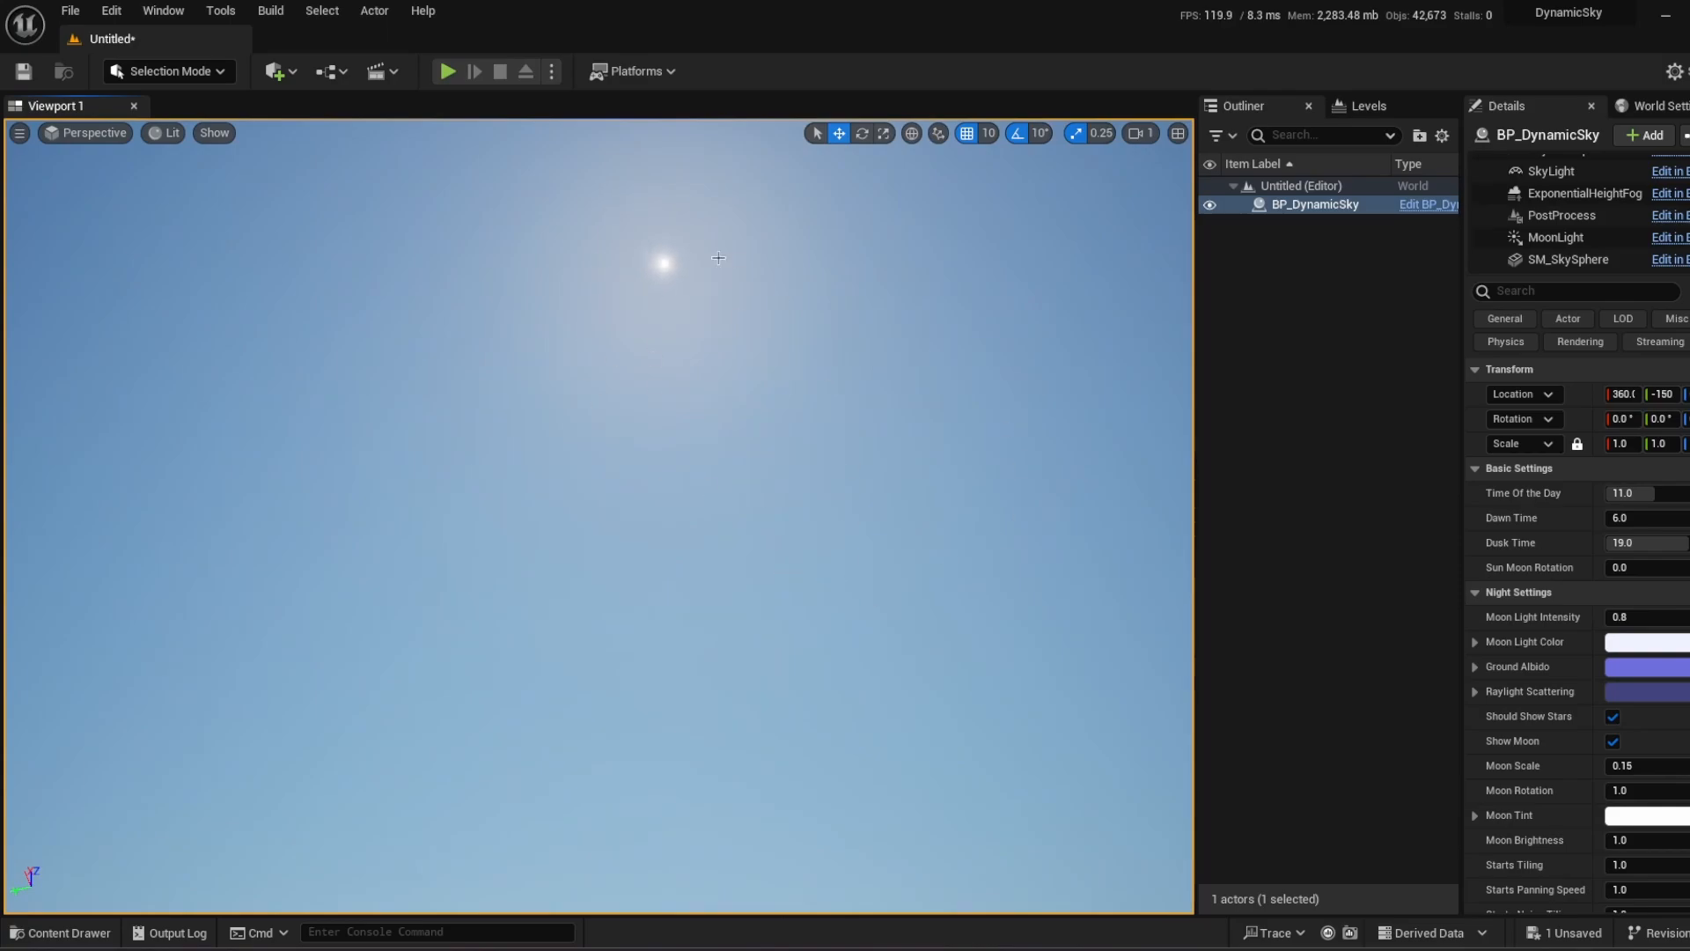
{"action": "mouse_move", "coordinate": [591, 495]}
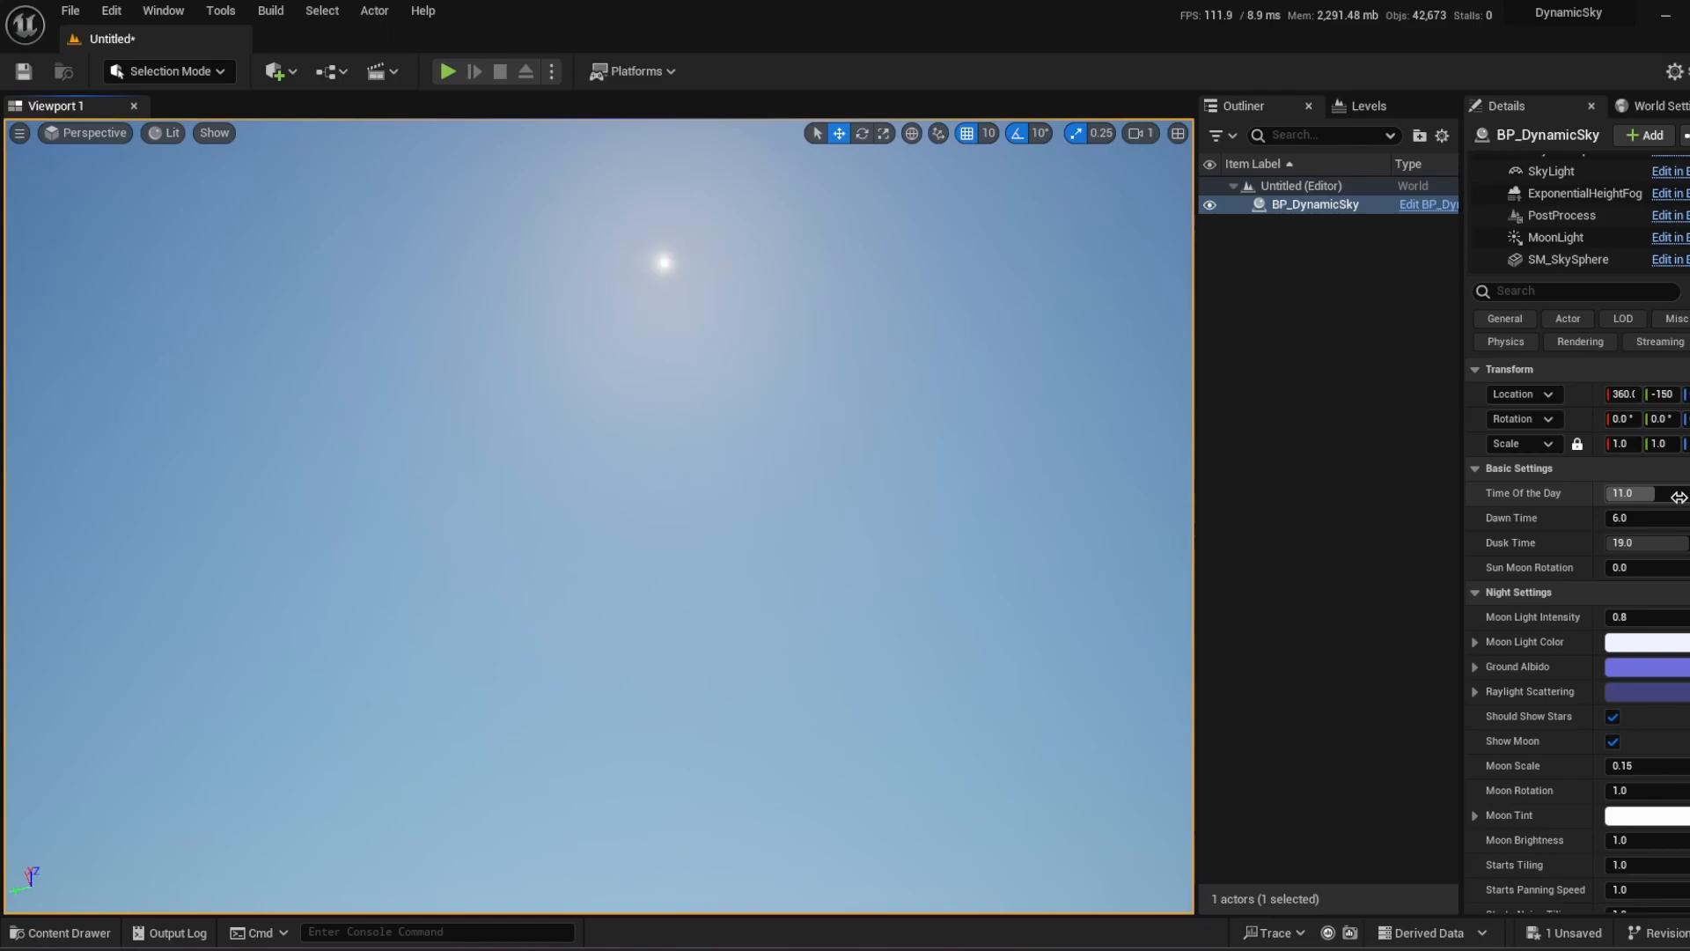
{"action": "double_click", "coordinate": [1628, 493]}
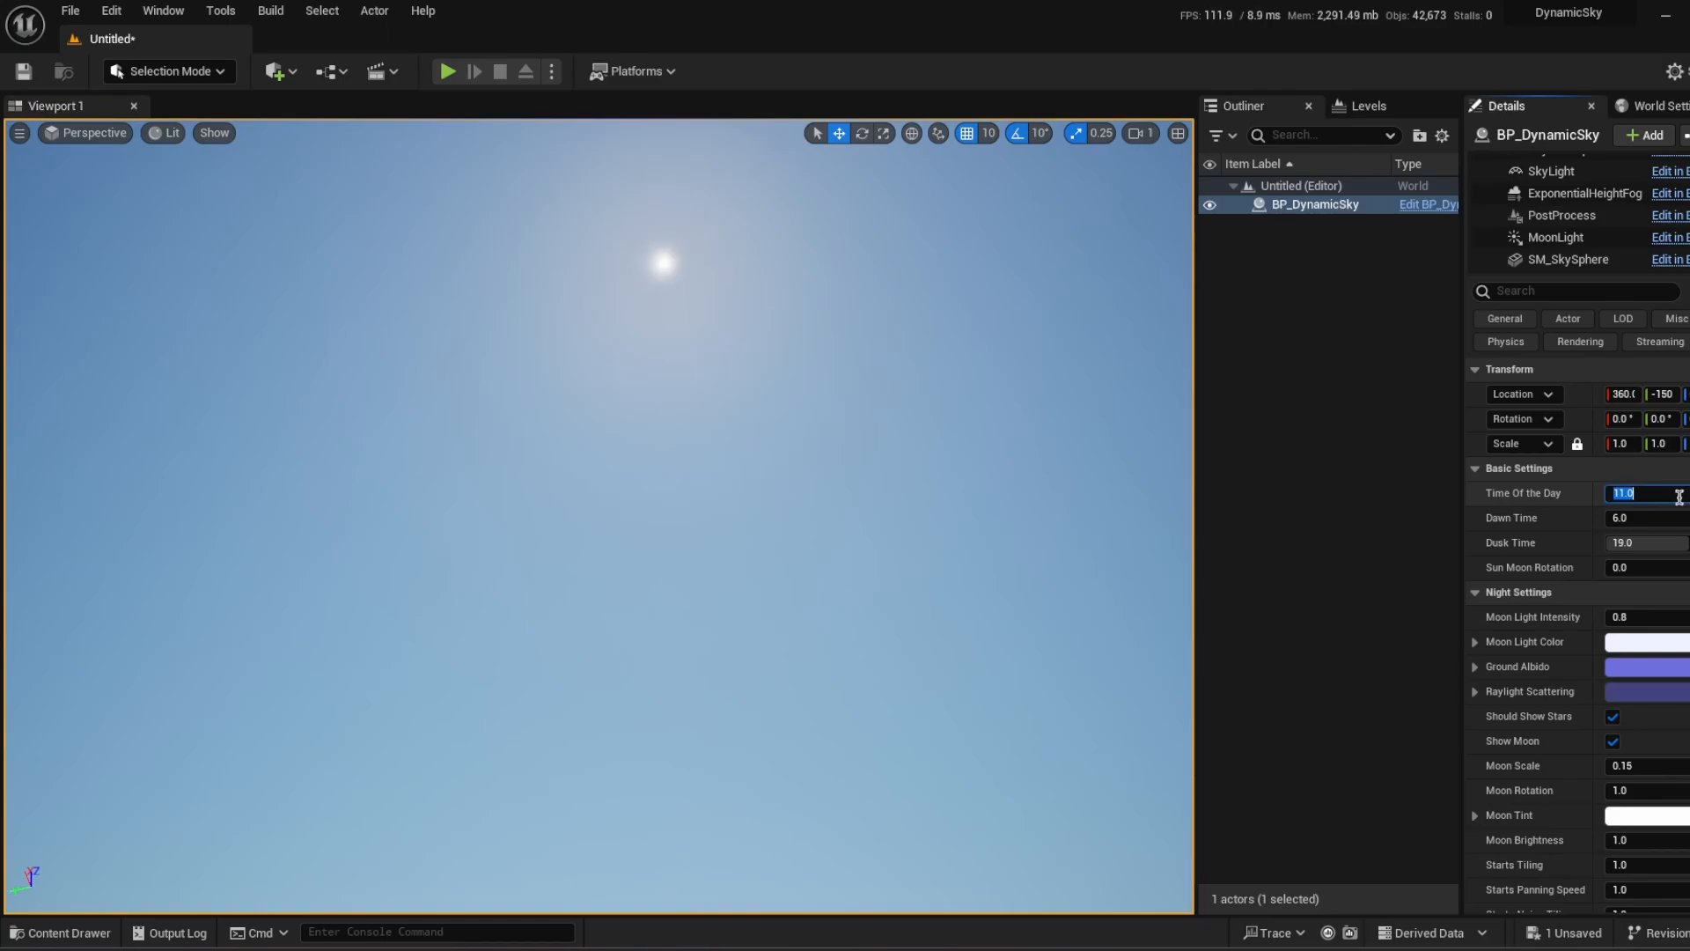
{"action": "type", "text": "3.0"}
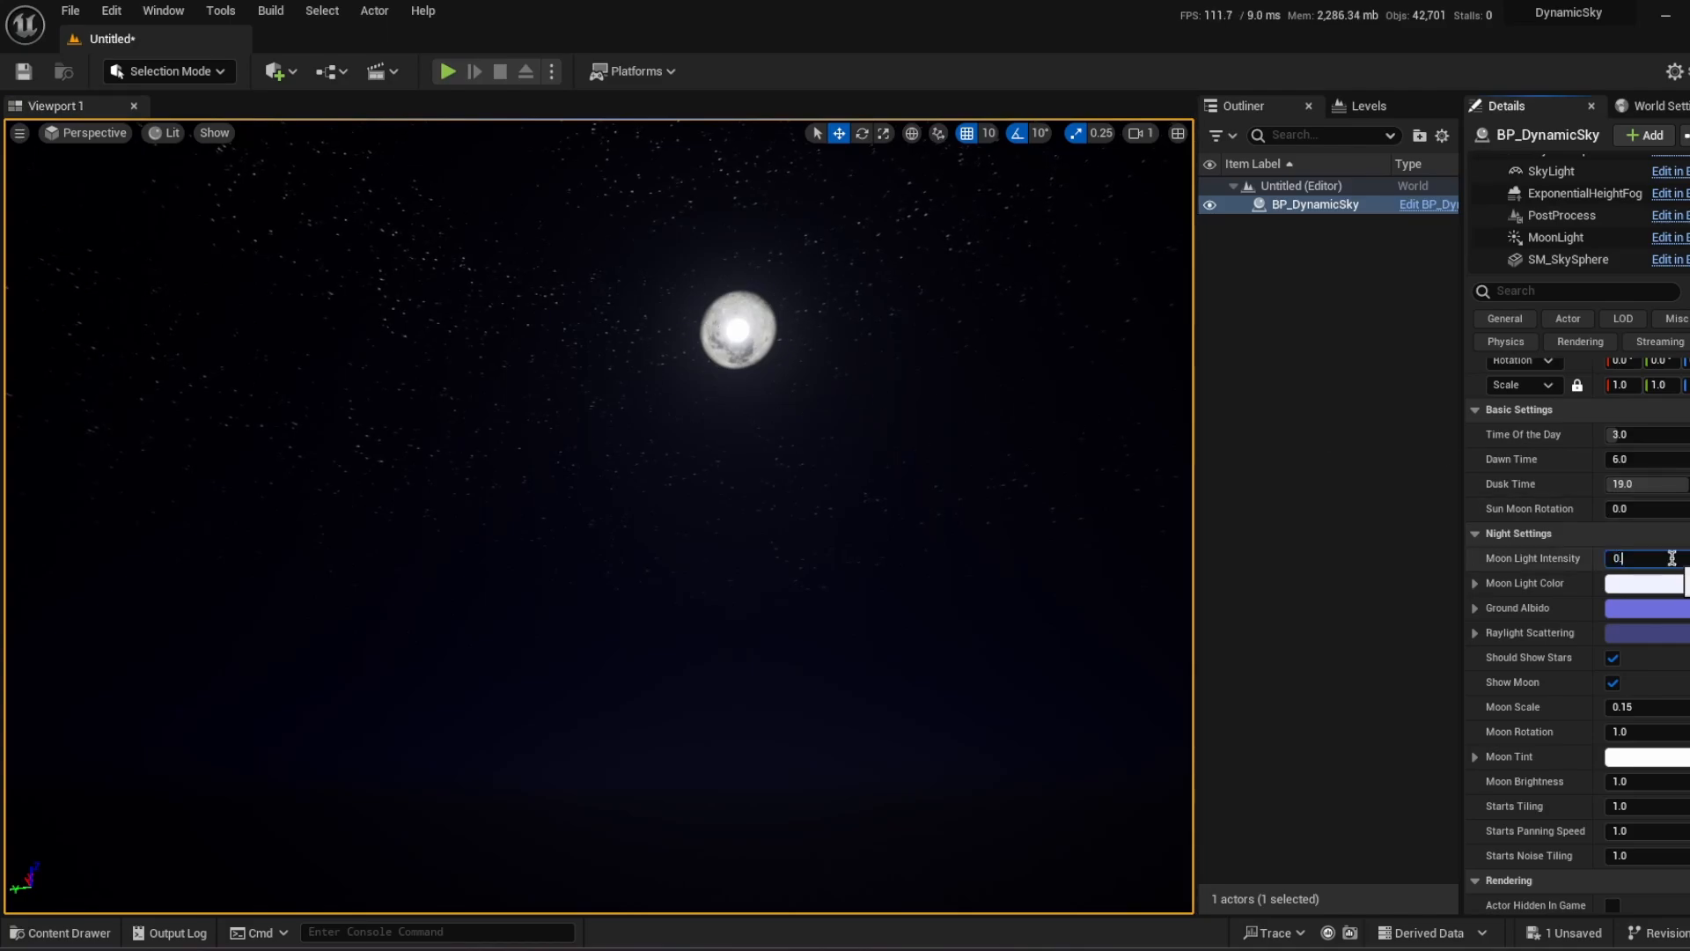
Set Moon Light Intensity to 0.6 and choose a pale blue Moon Light Color.
{"action": "type", "text": "0.6"}
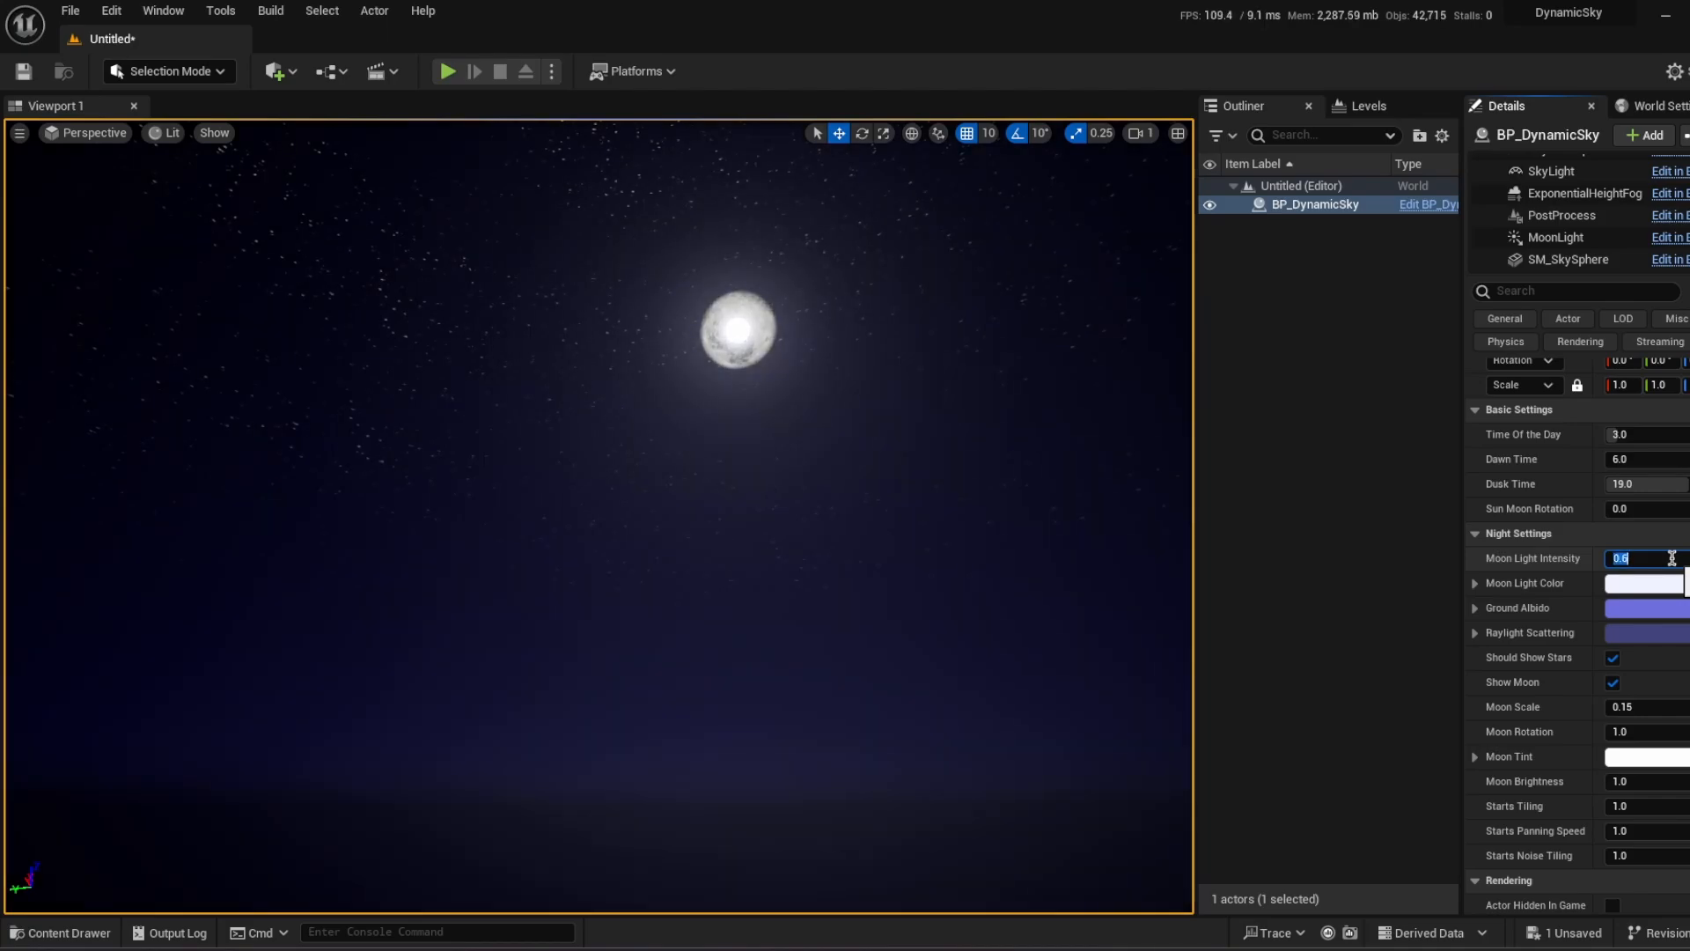
{"action": "left_click", "coordinate": [1642, 582]}
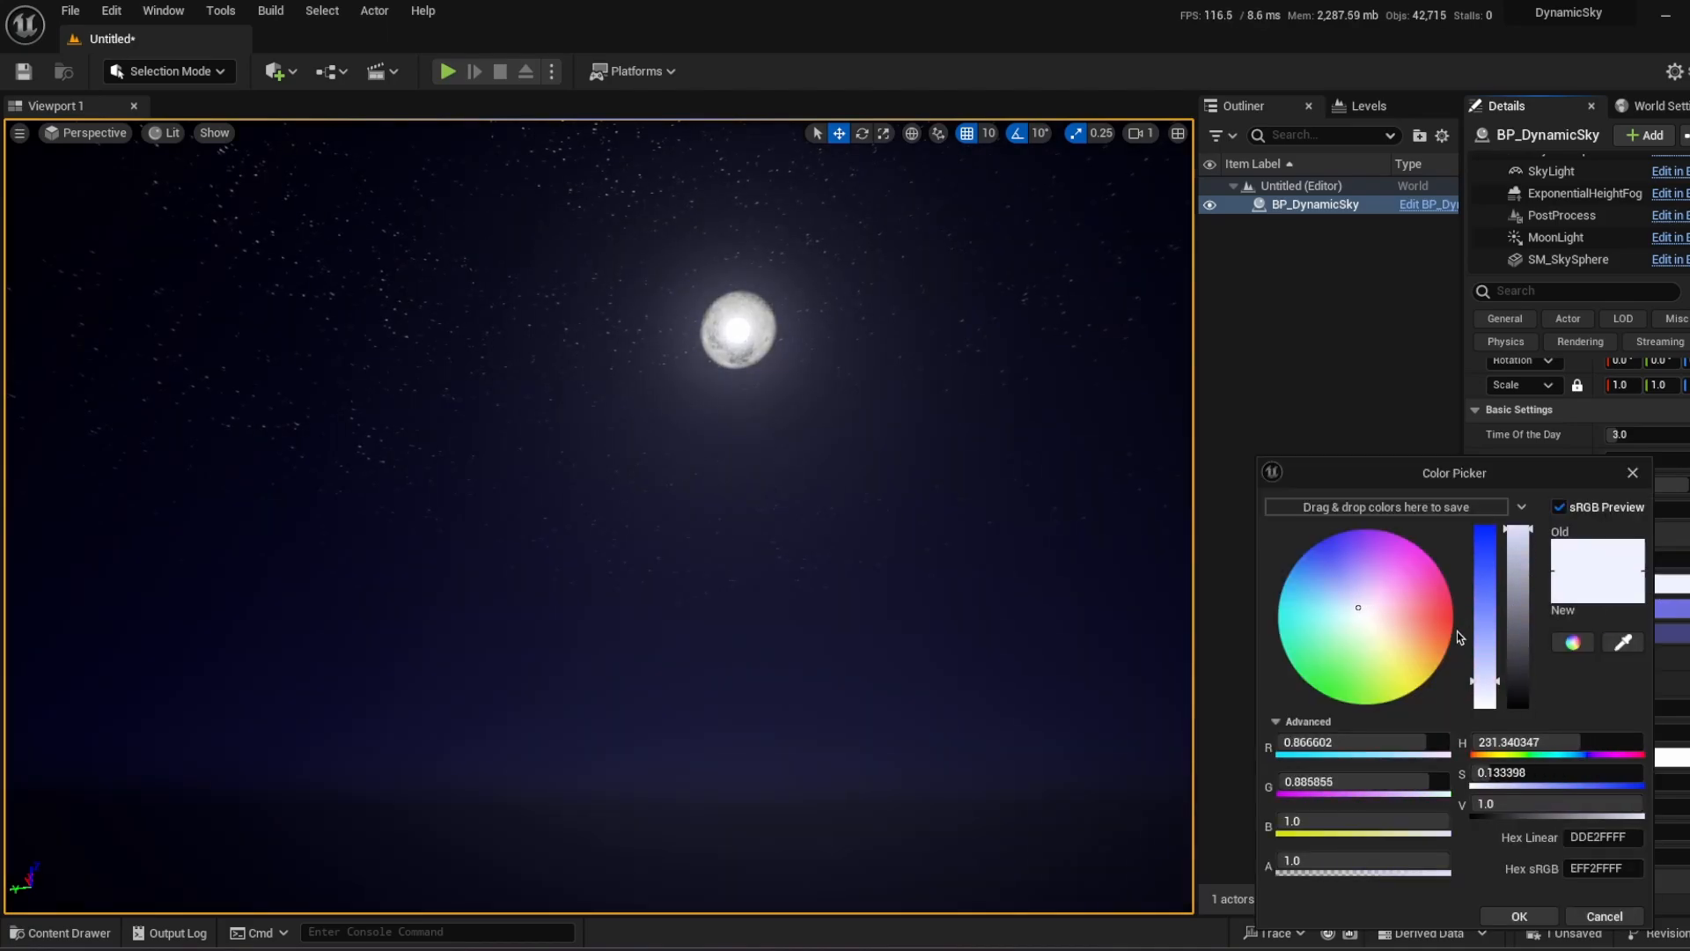
{"action": "left_click", "coordinate": [1449, 634]}
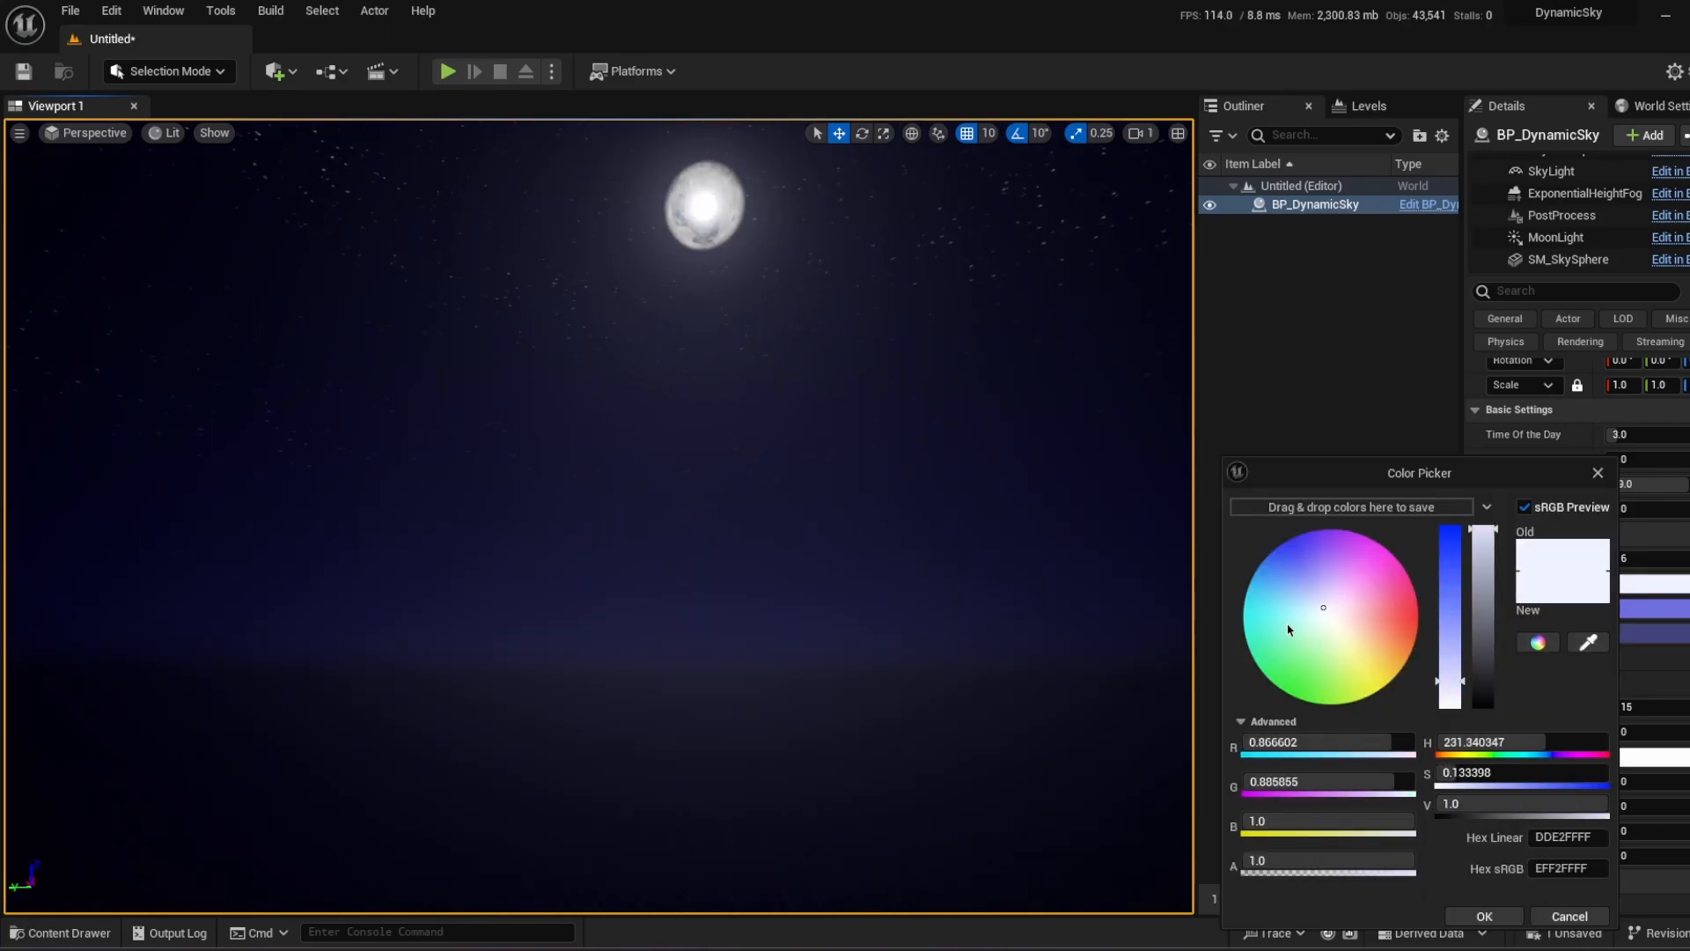
{"action": "left_click", "coordinate": [1301, 586]}
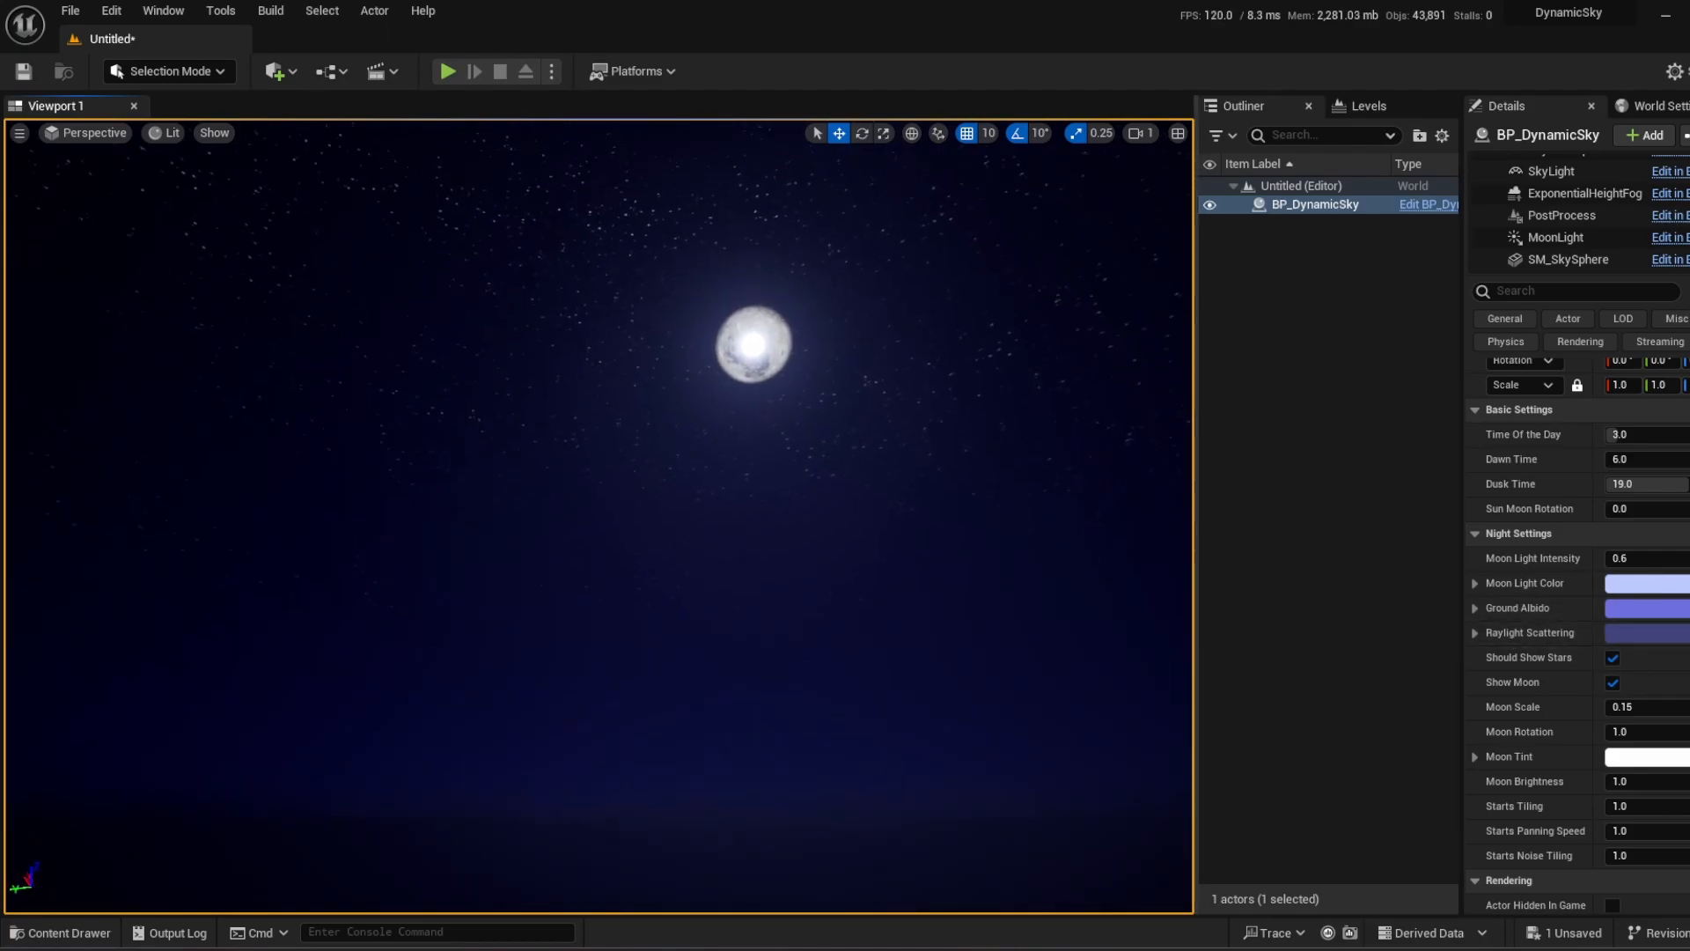
{"action": "left_click", "coordinate": [1613, 658]}
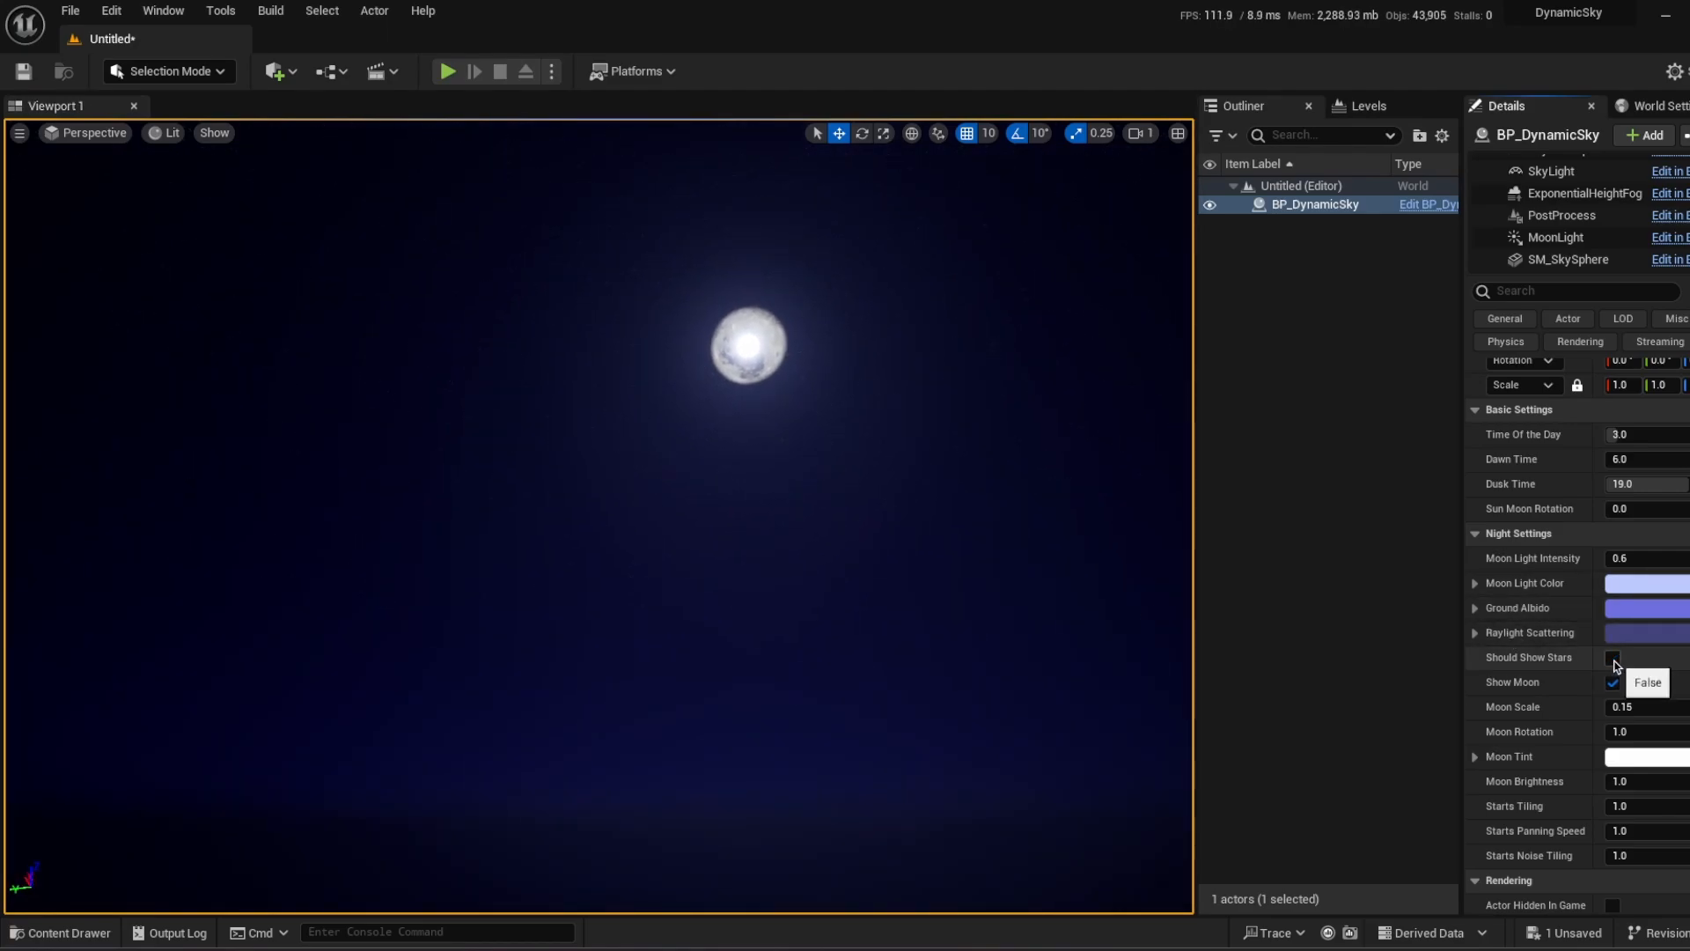
{"action": "left_click", "coordinate": [1612, 657]}
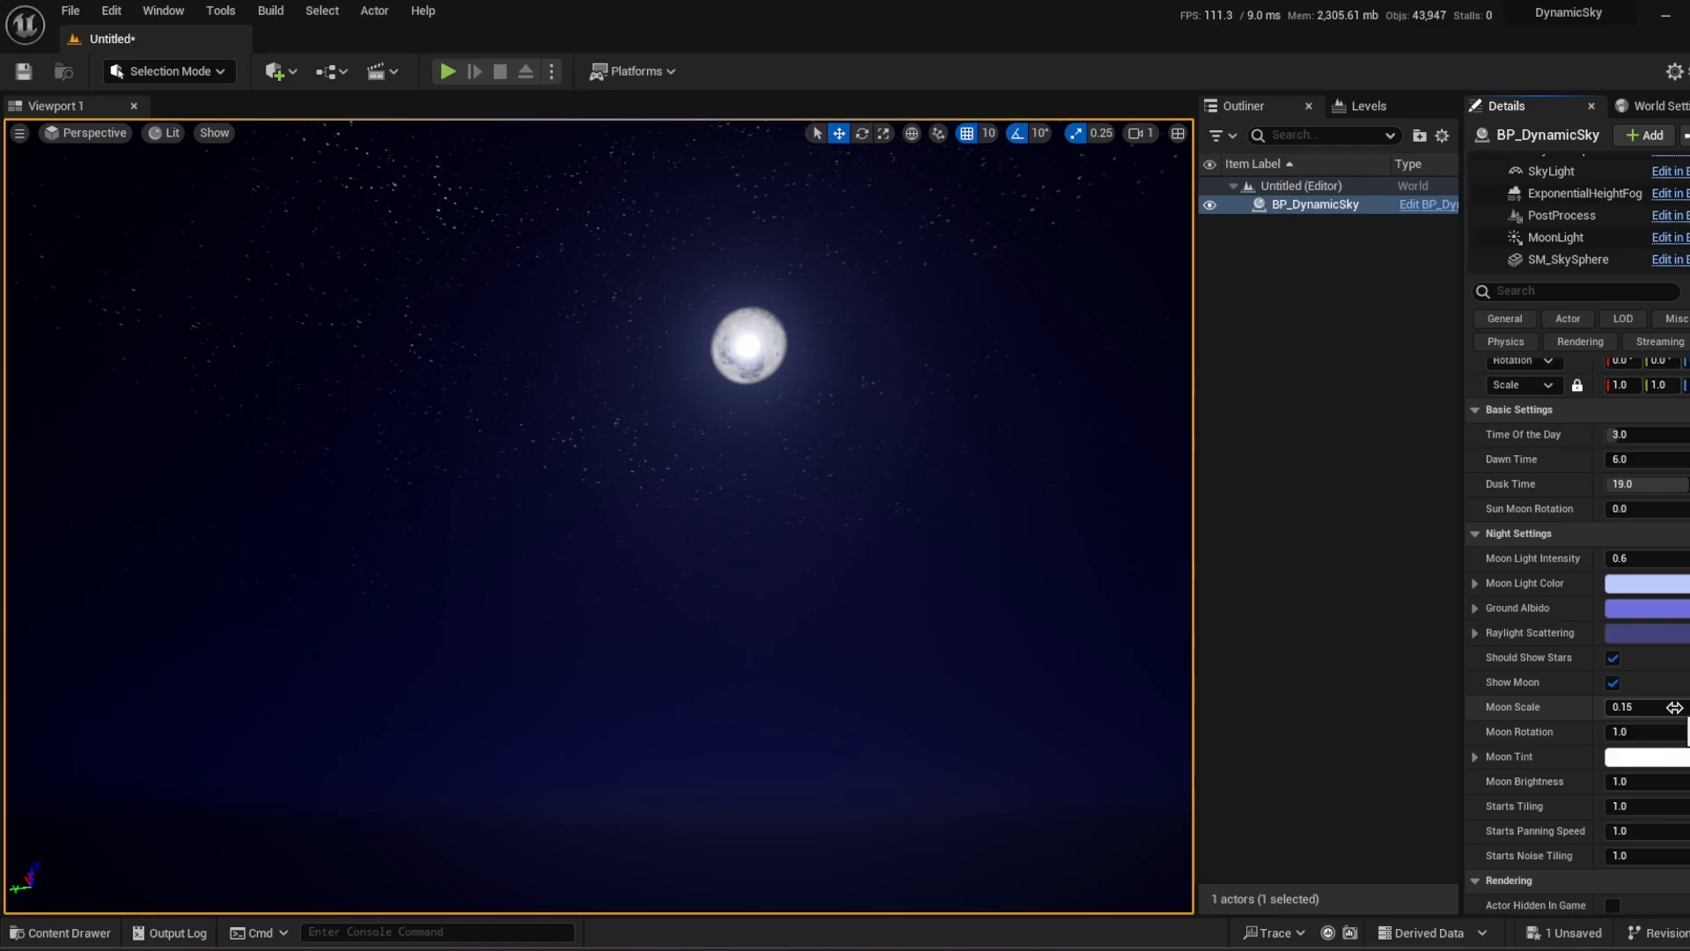
{"action": "left_click", "coordinate": [1639, 706]}
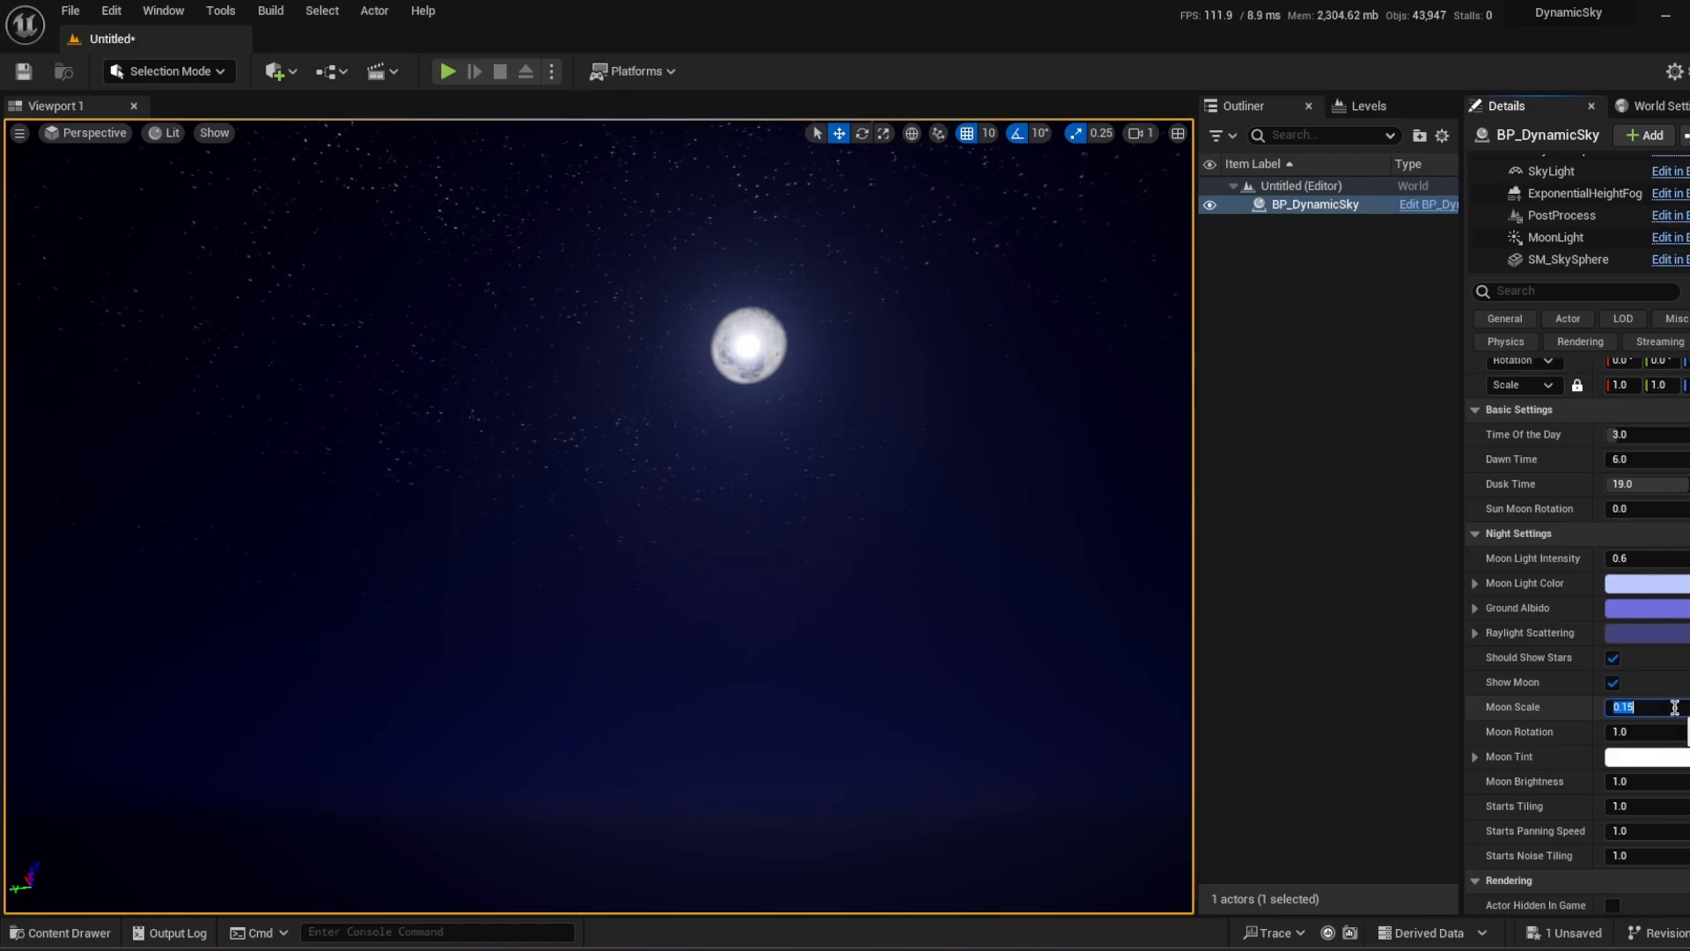
{"action": "type", "text": "1."}
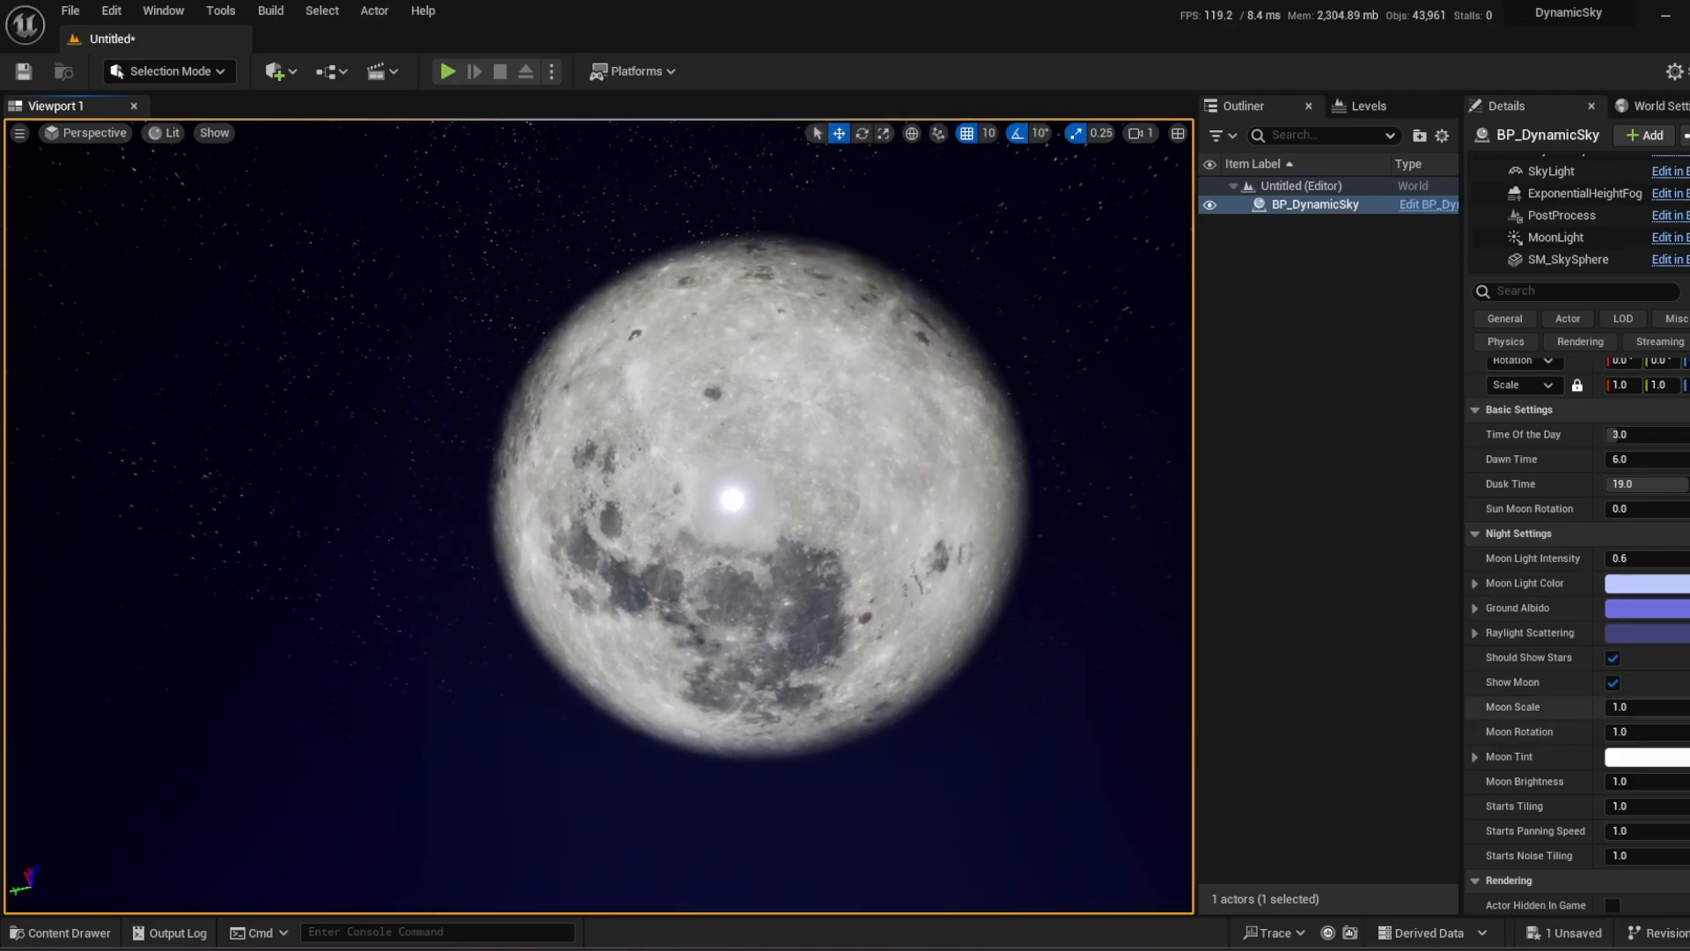
{"action": "type", "text": "0.15"}
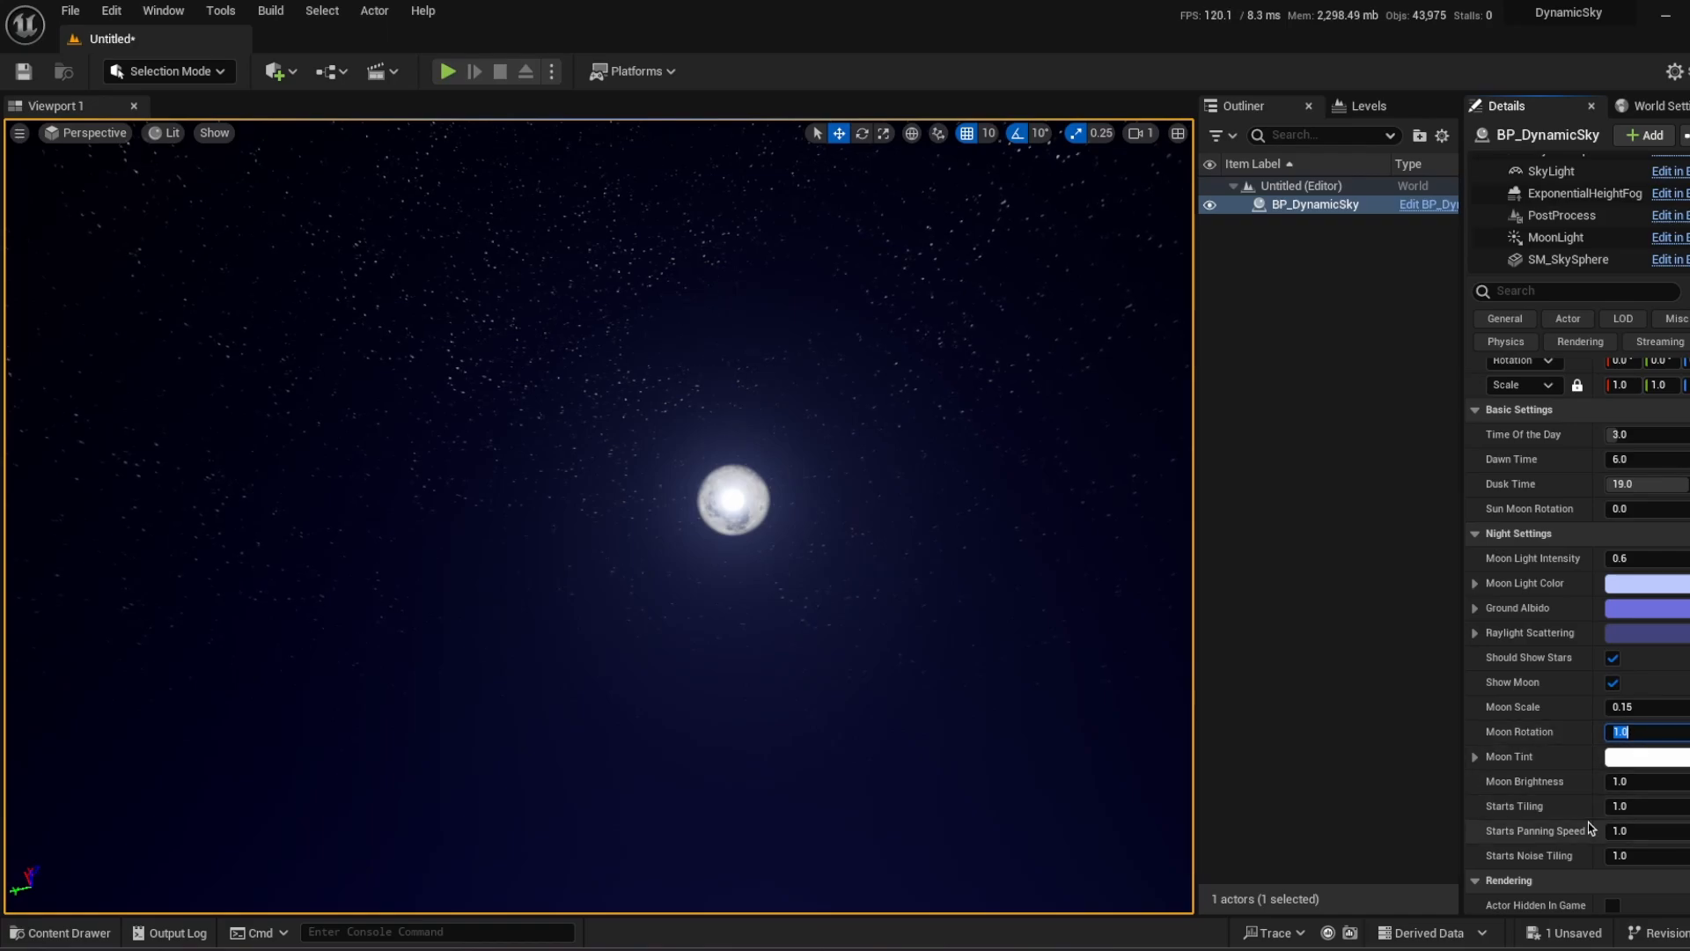
{"action": "type", "text": "30.0"}
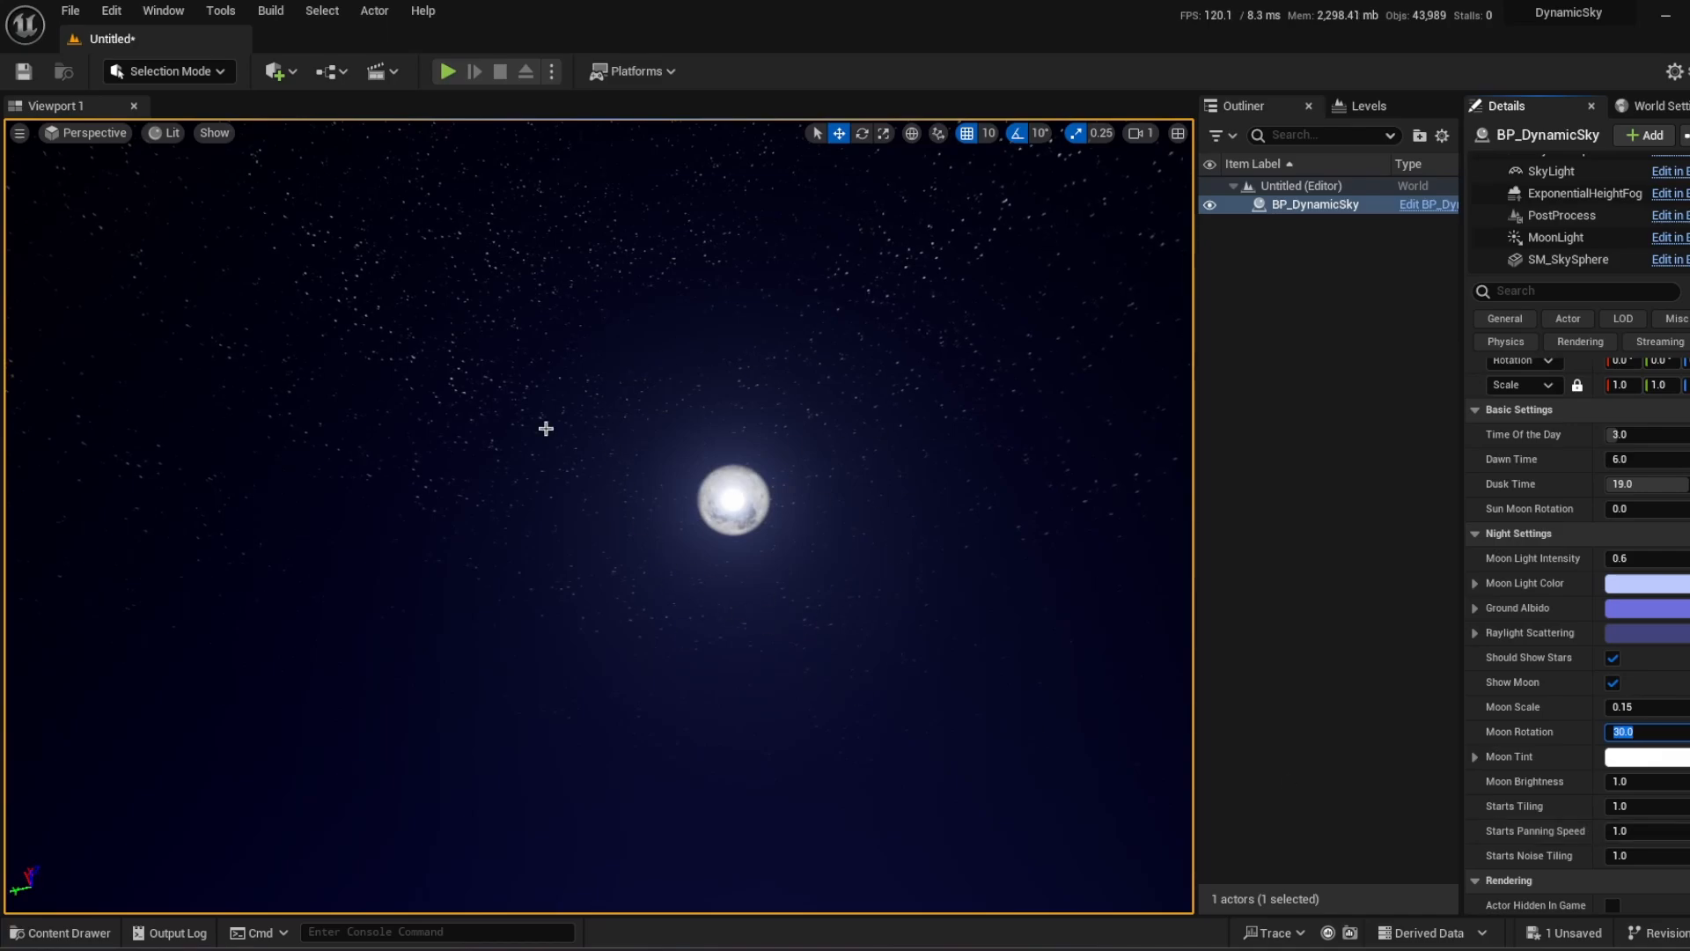
{"action": "type", "text": "1.0"}
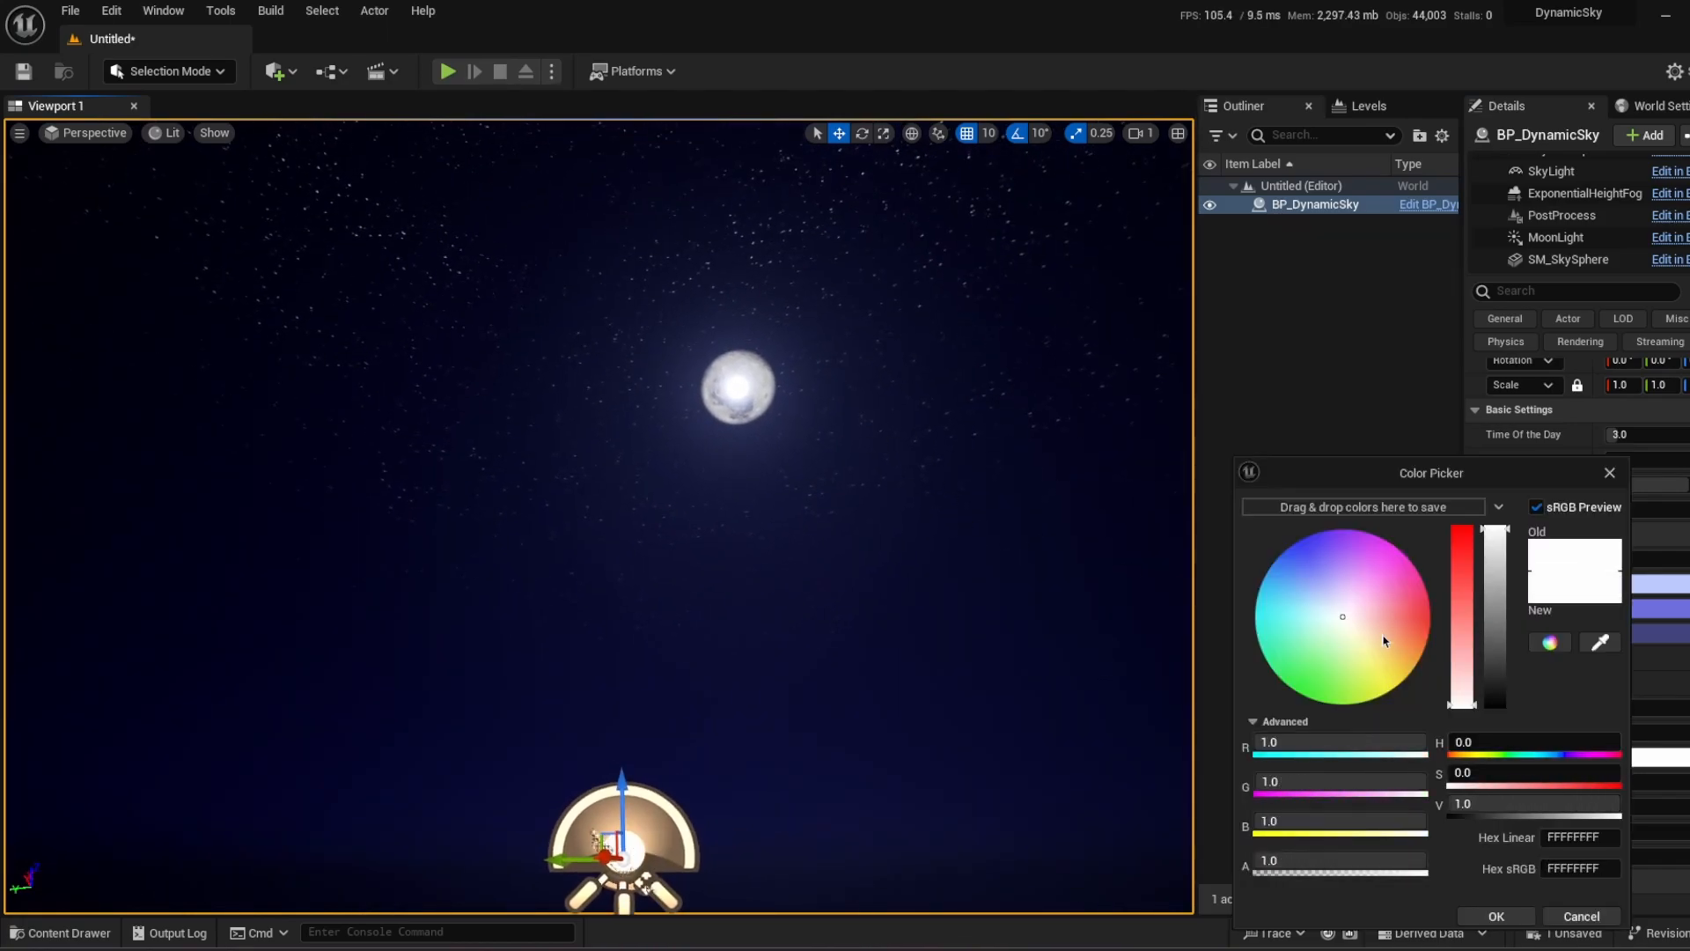
{"action": "left_click", "coordinate": [1376, 625]}
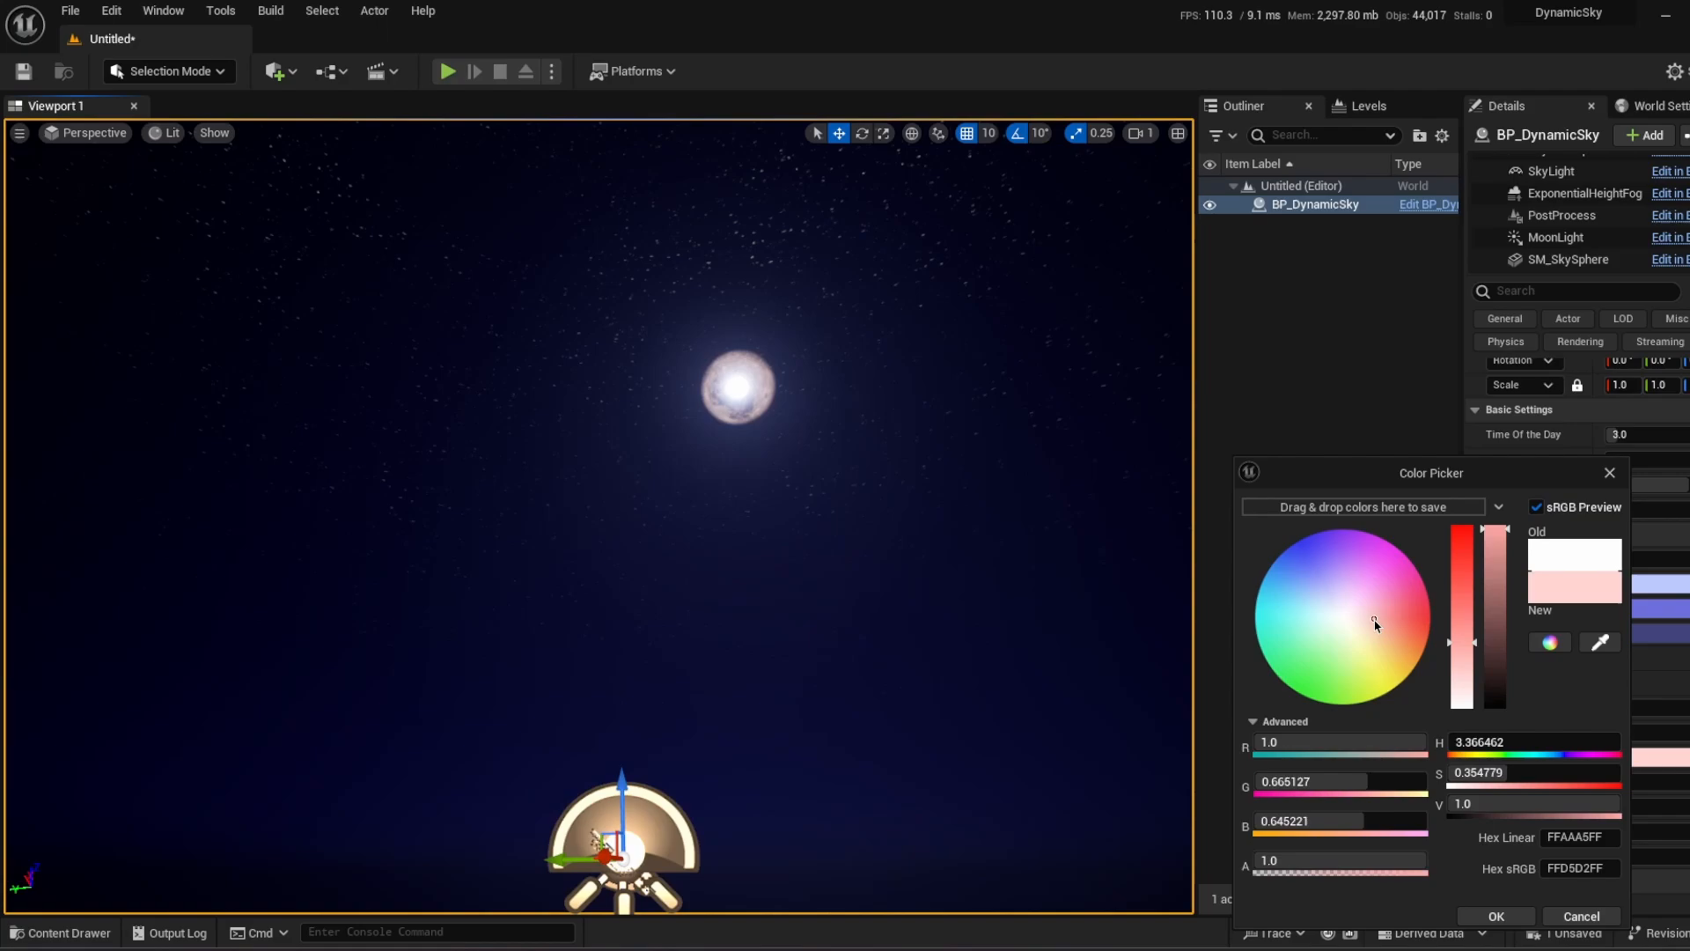
{"action": "left_click_drag", "start_coordinate": [1377, 624], "coordinate": [1427, 634]}
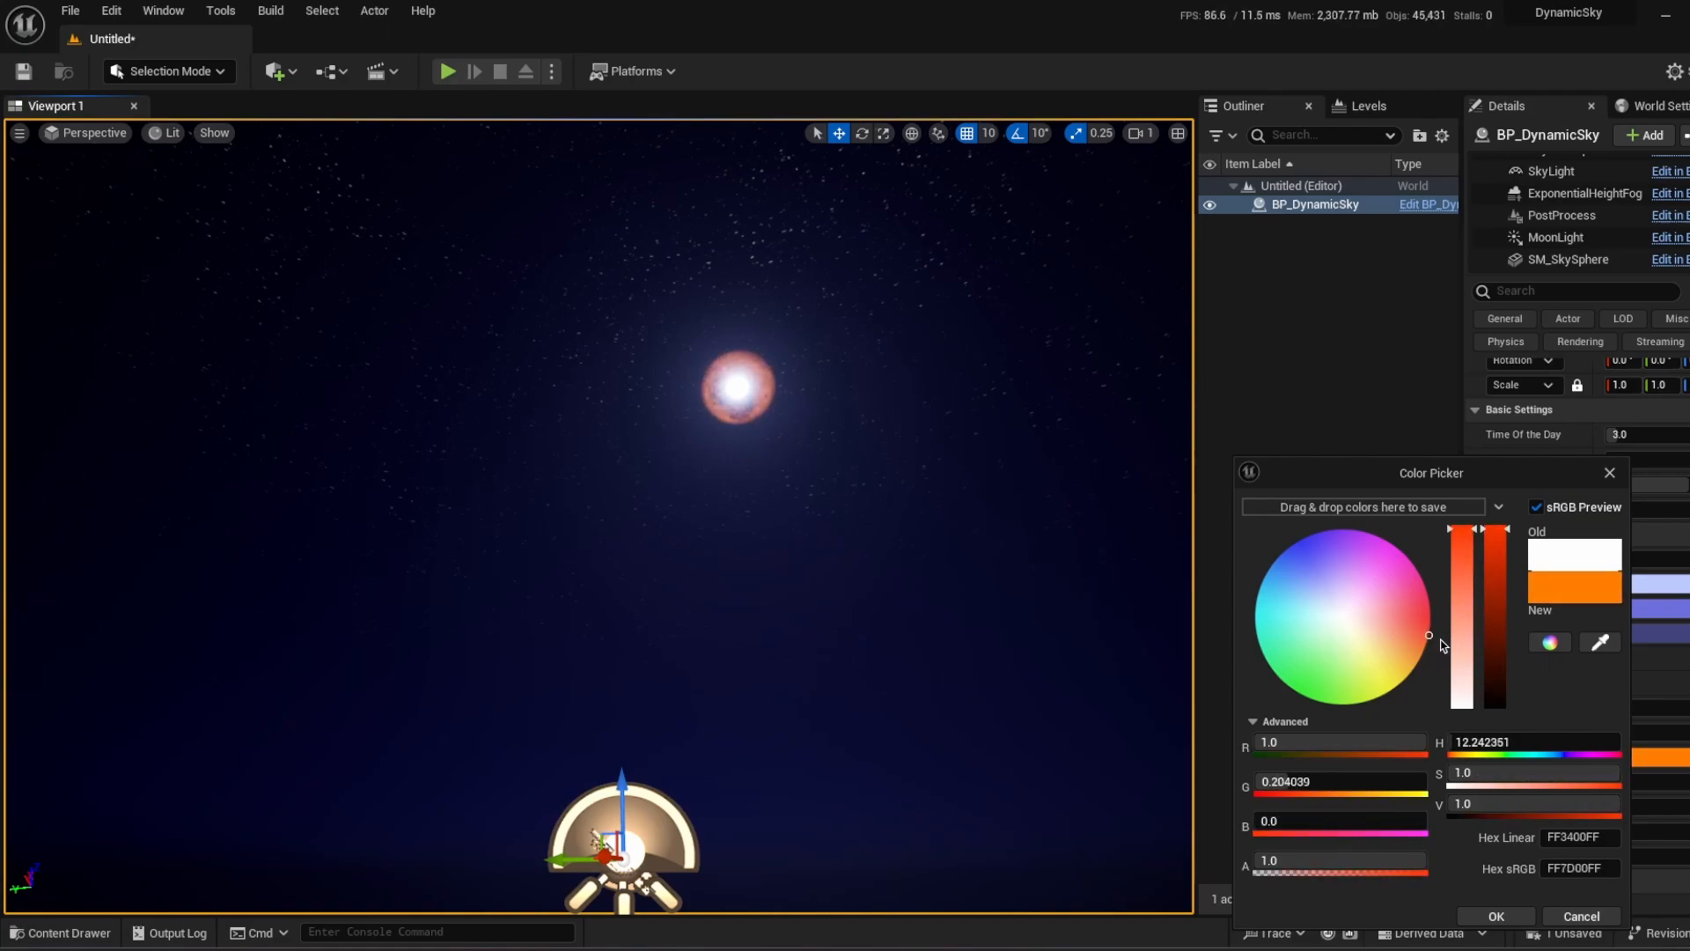
{"action": "left_click", "coordinate": [1494, 915]}
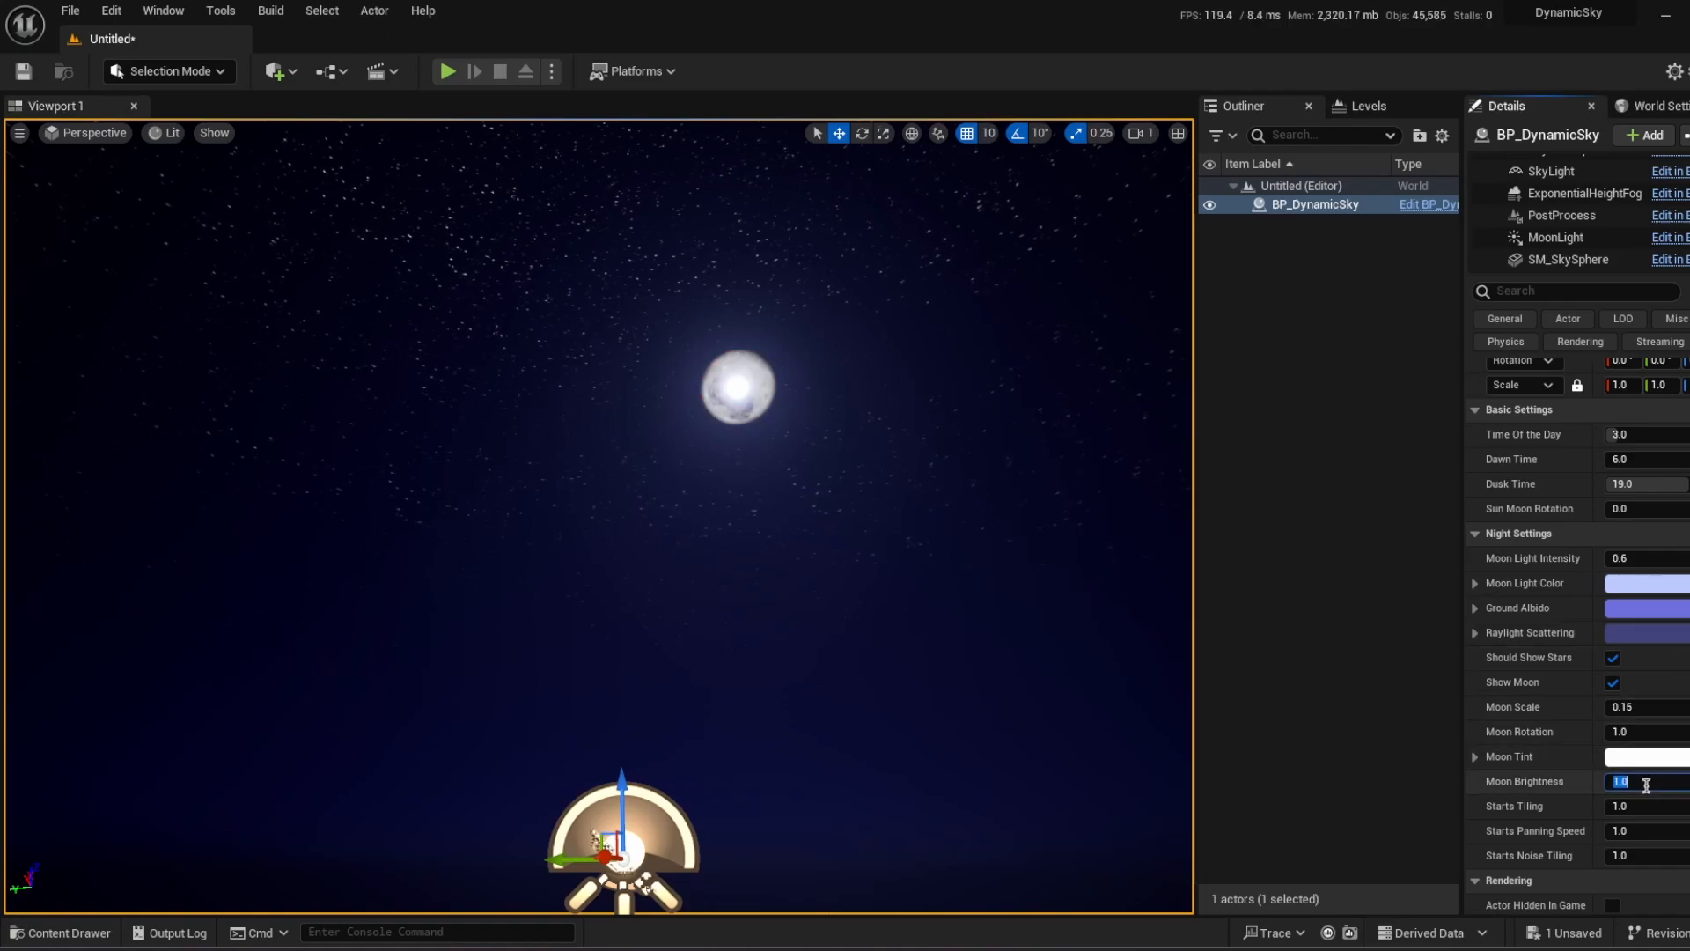
Try Moon Brightness values of 2.0, 3.0 and 0.1 in Night Settings.
{"action": "type", "text": "2.0"}
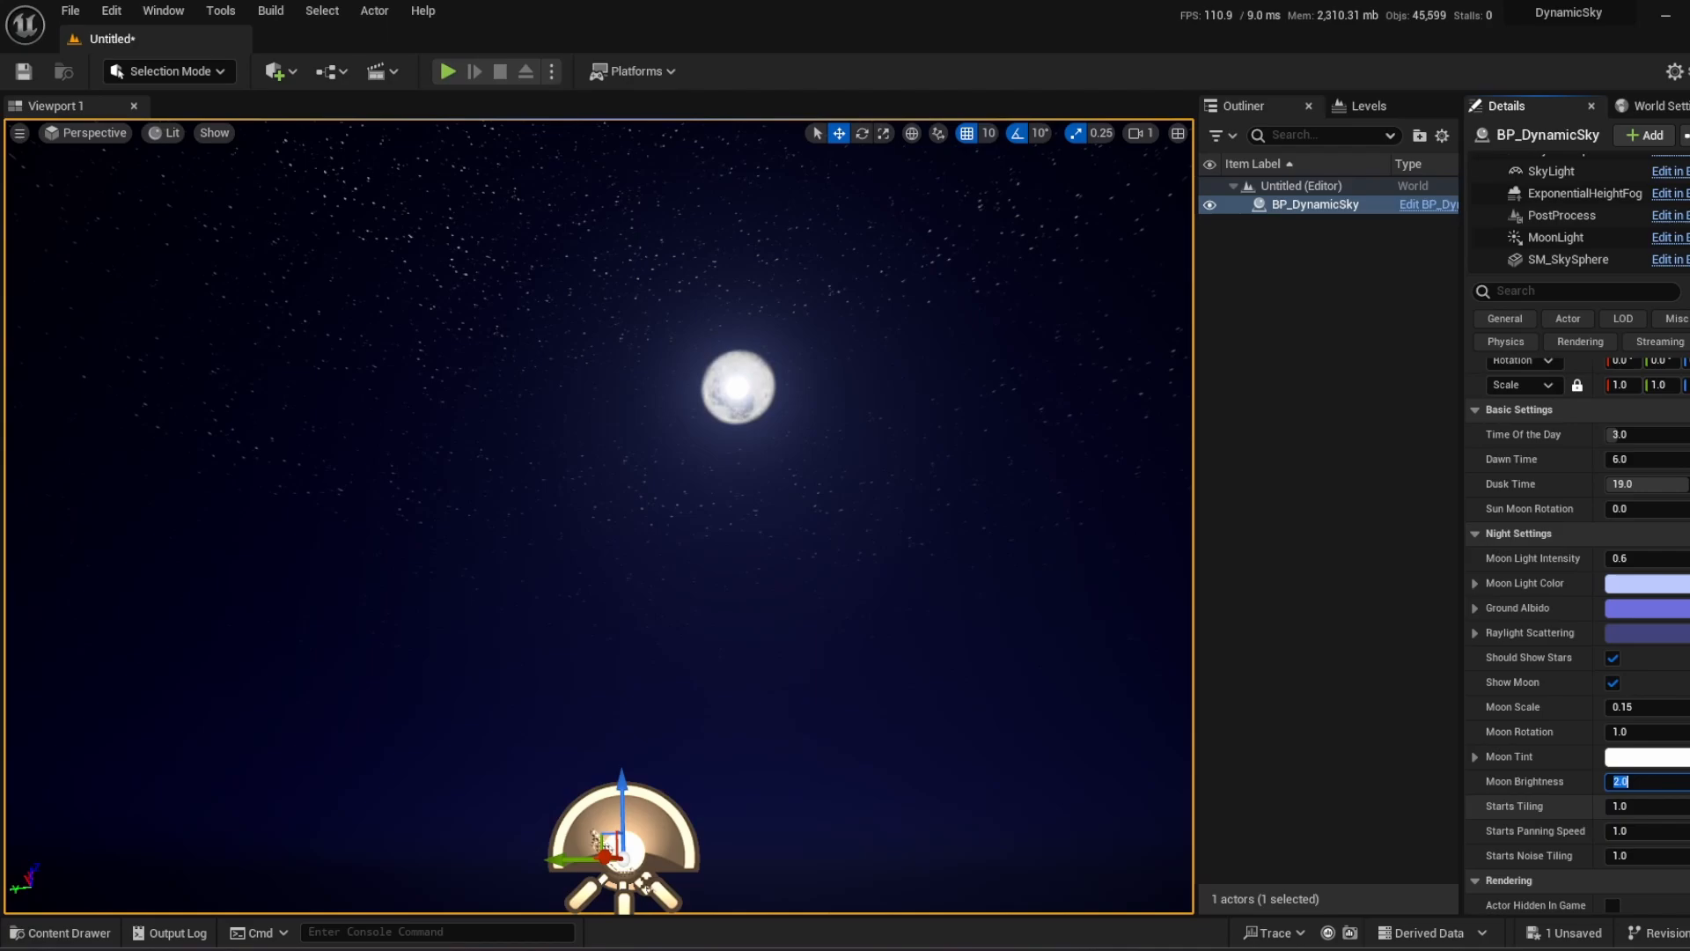
{"action": "type", "text": "3.0"}
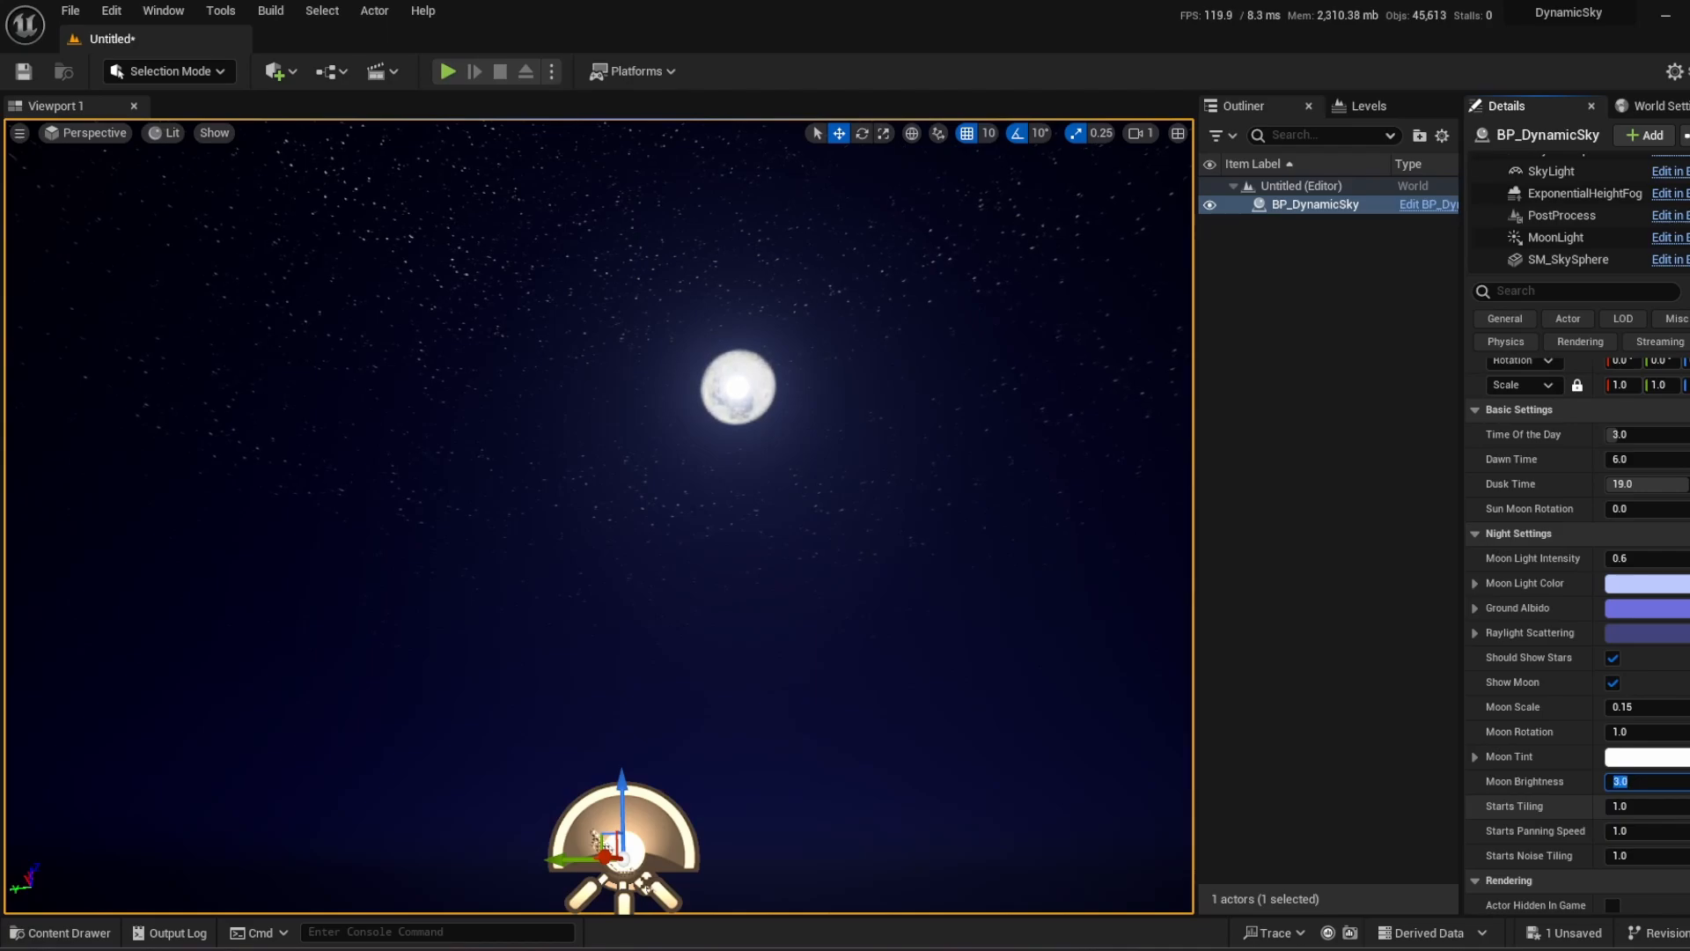
{"action": "type", "text": "0.1"}
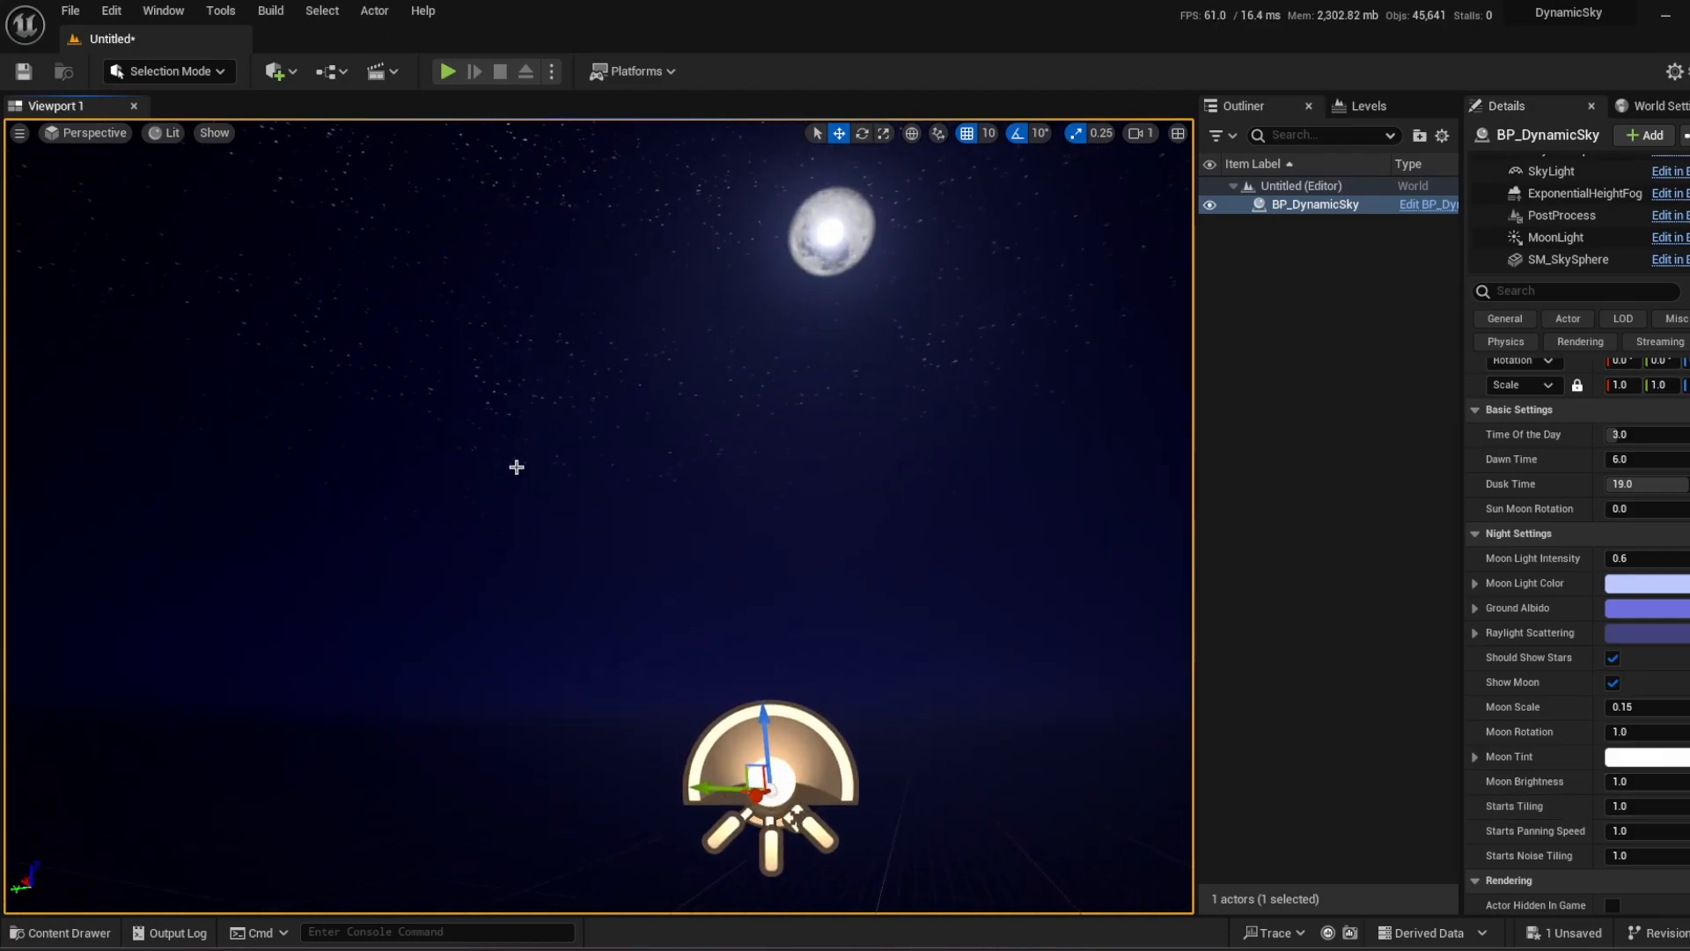
Try Starts Tiling at 0.5 and 1.2, then adjust Starts Panning Speed.
{"action": "left_click", "coordinate": [1631, 806]}
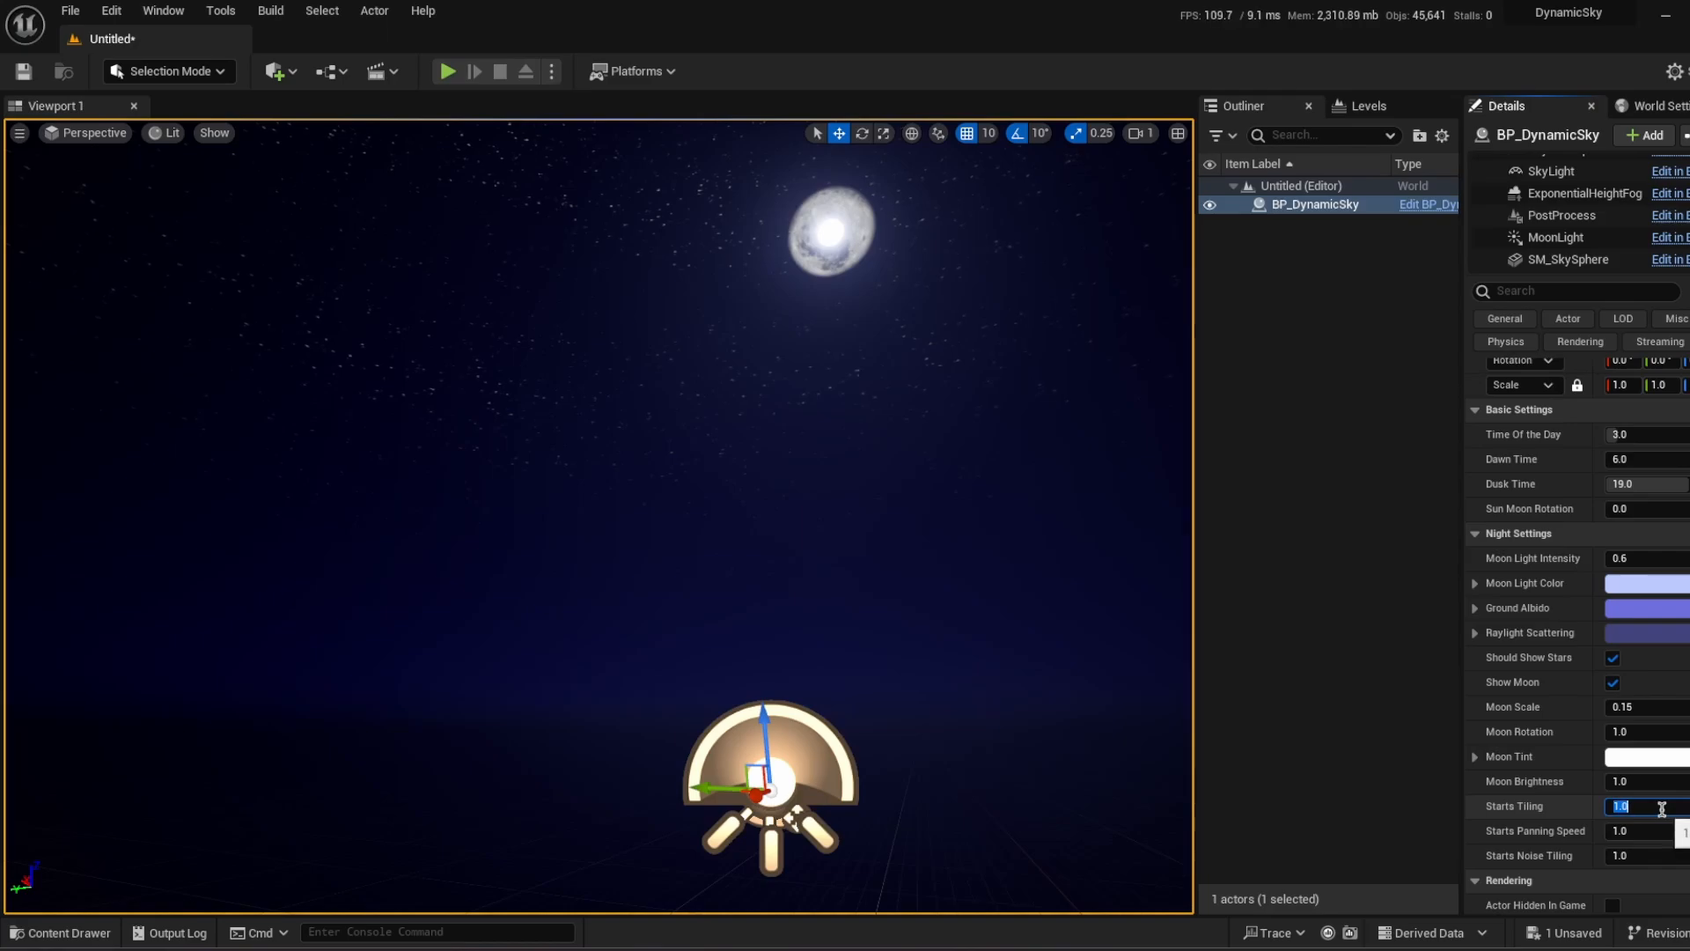
{"action": "type", "text": "0.5"}
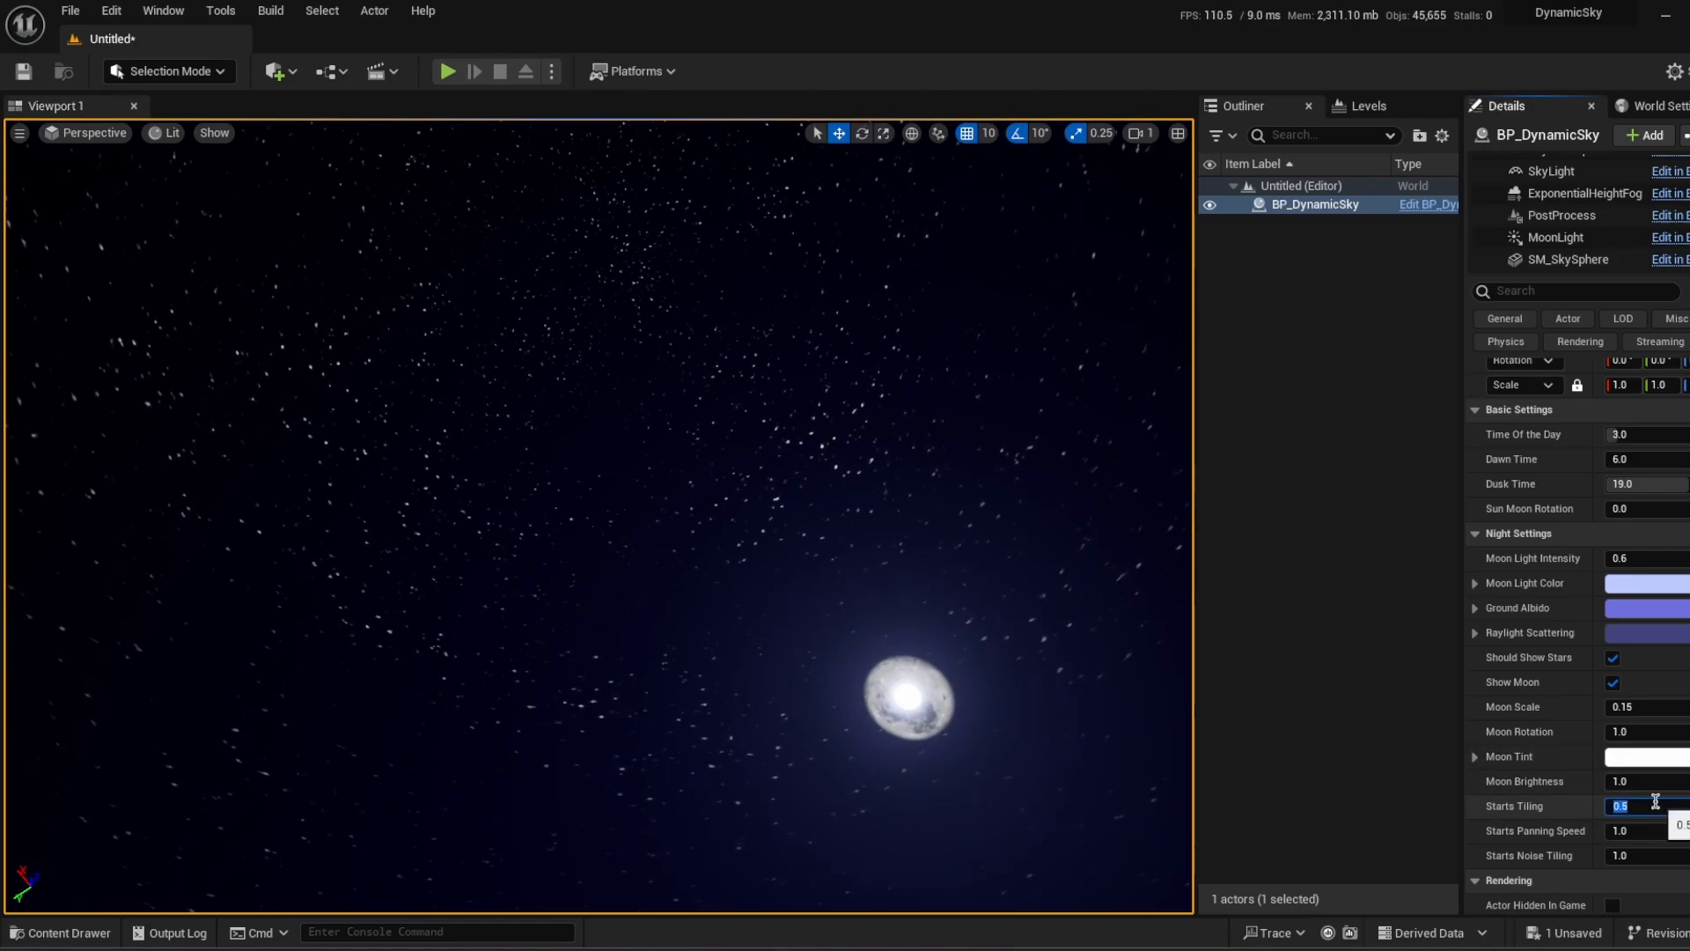
{"action": "type", "text": "1.2"}
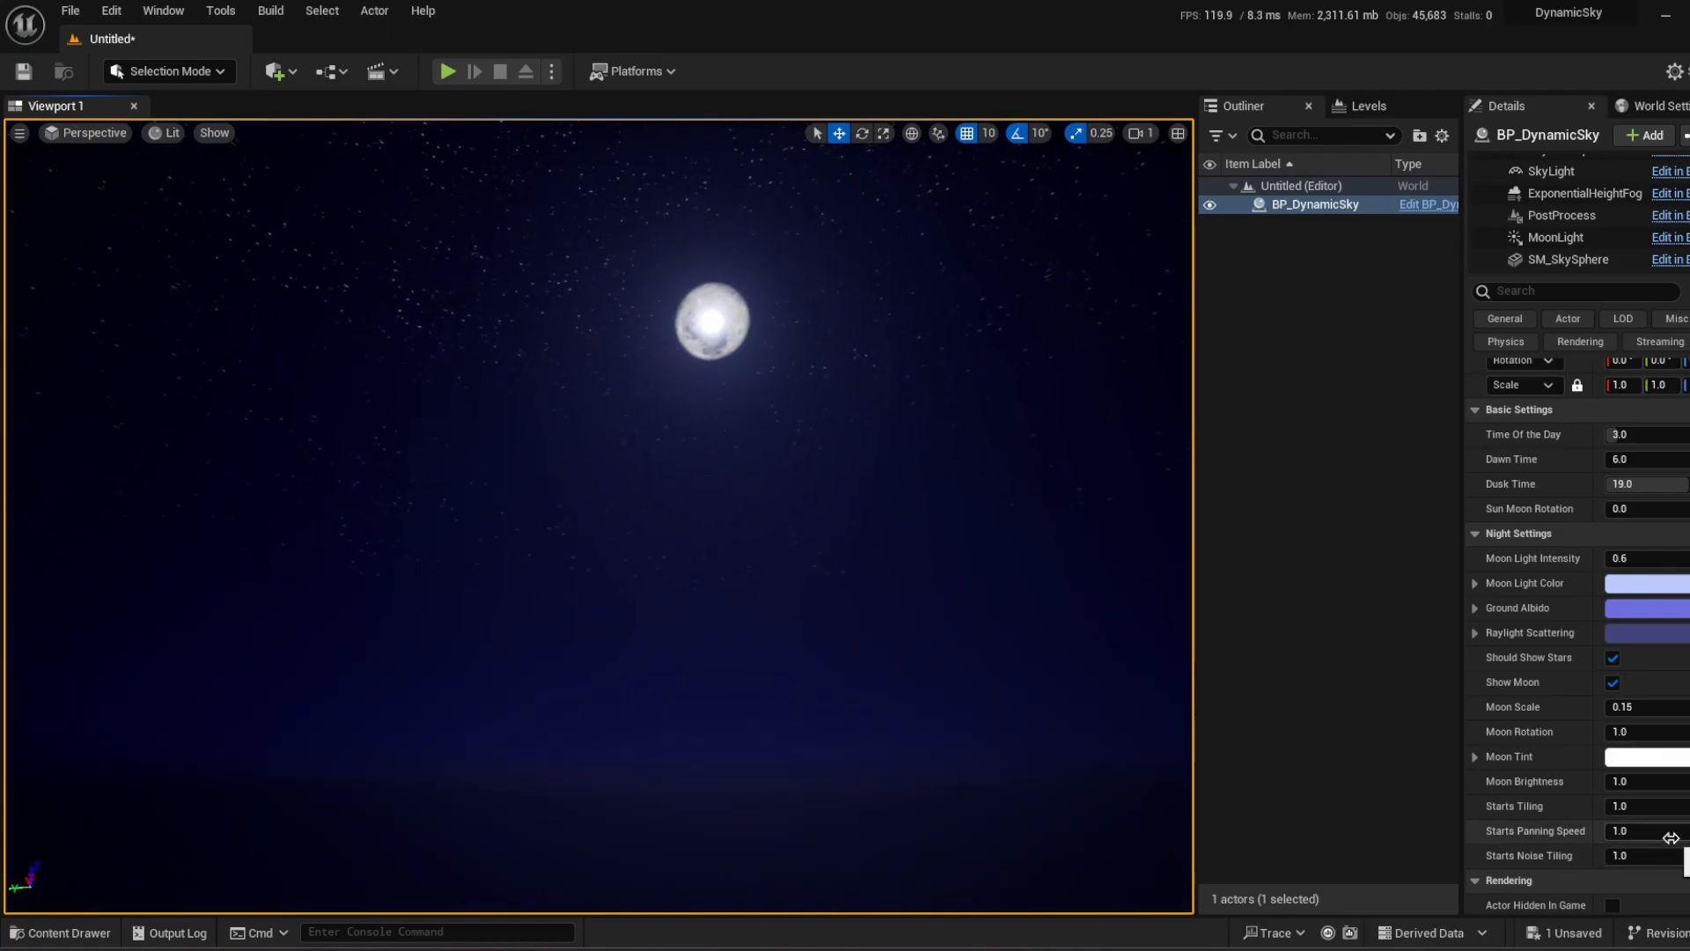
{"action": "left_click", "coordinate": [1631, 830]}
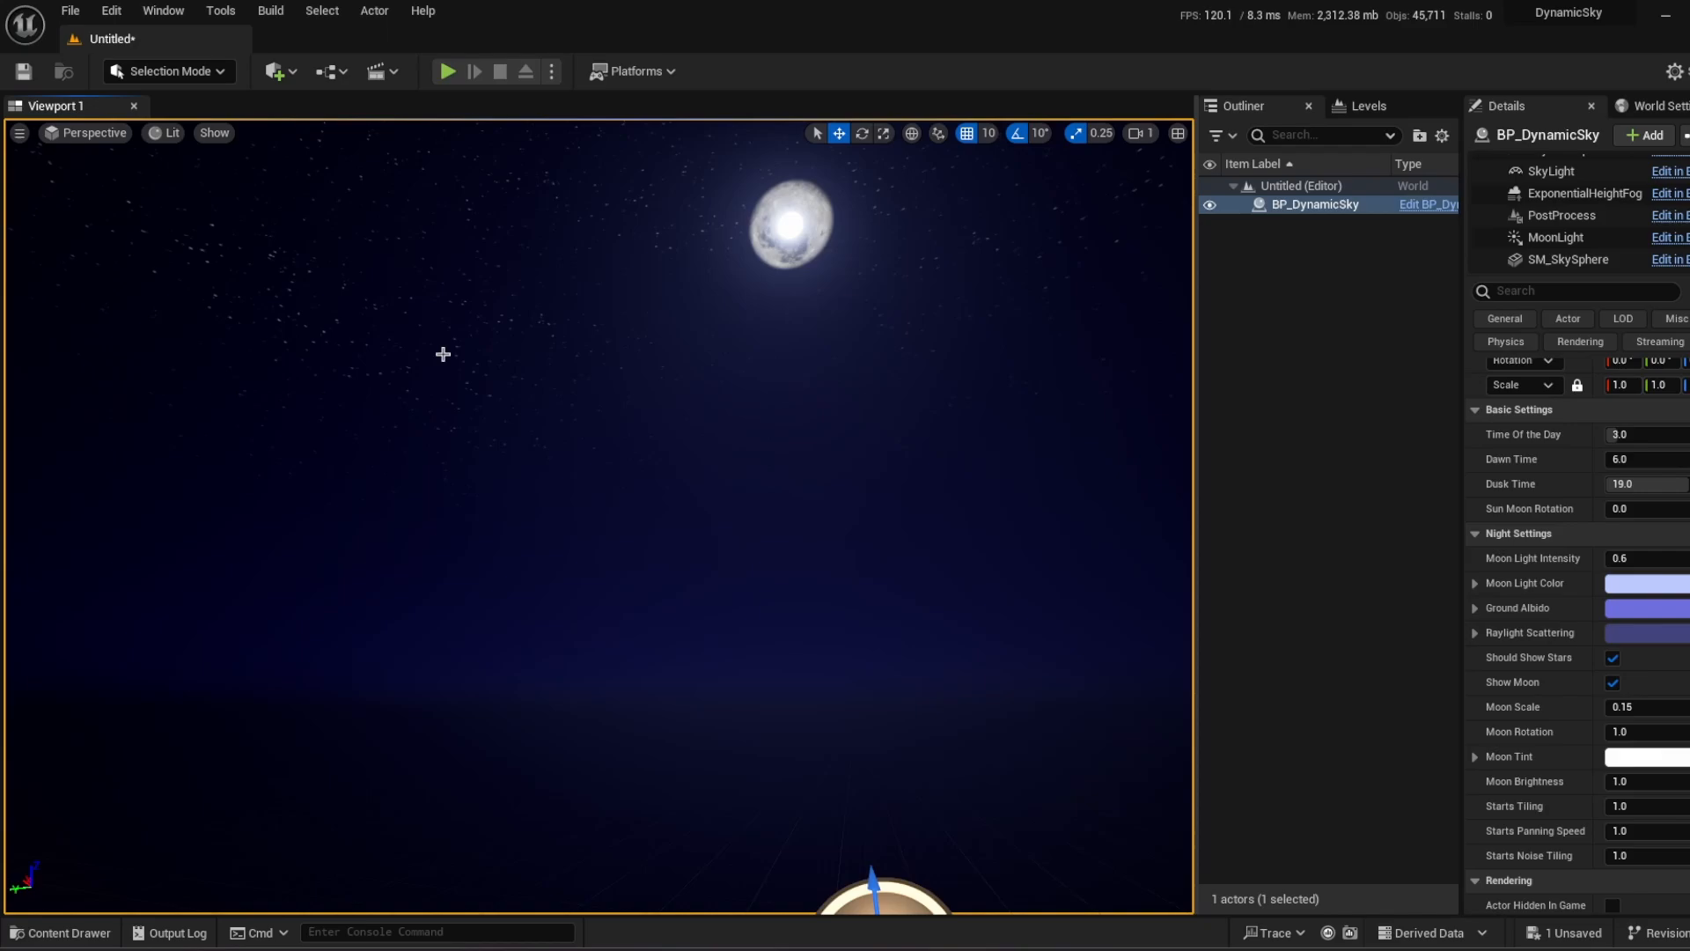
{"action": "mouse_move", "coordinate": [1216, 677]}
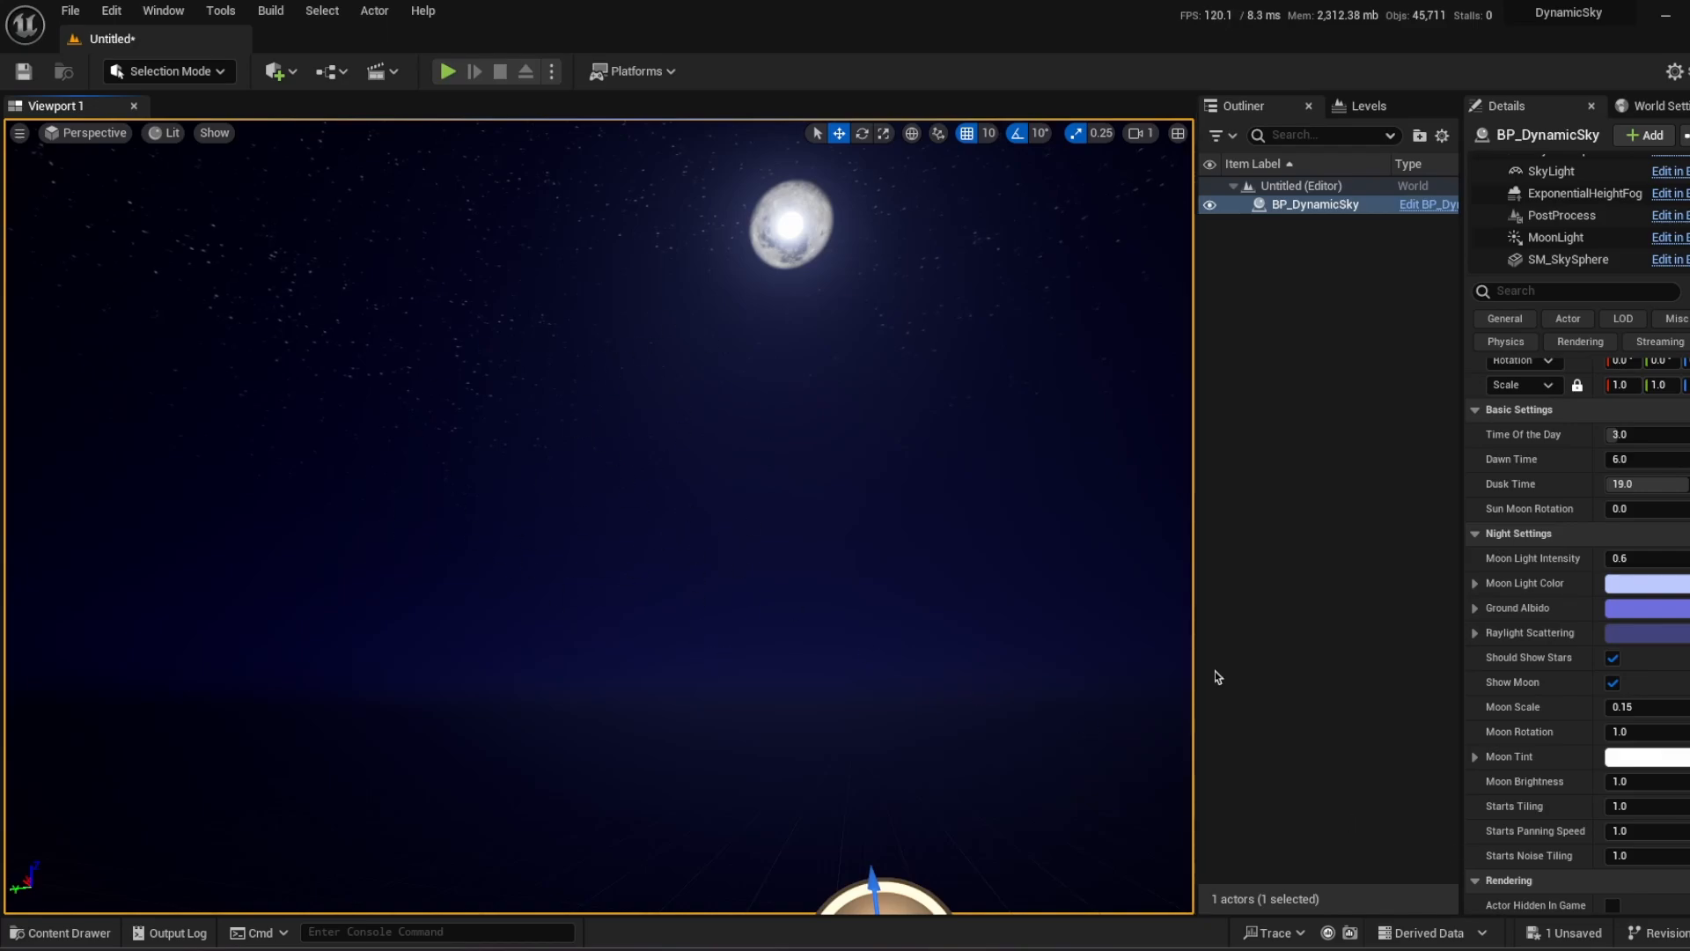
Test Starts Noise Tiling at 0.5 and 50.0, then deselect the sky actor.
{"action": "left_click", "coordinate": [1639, 855]}
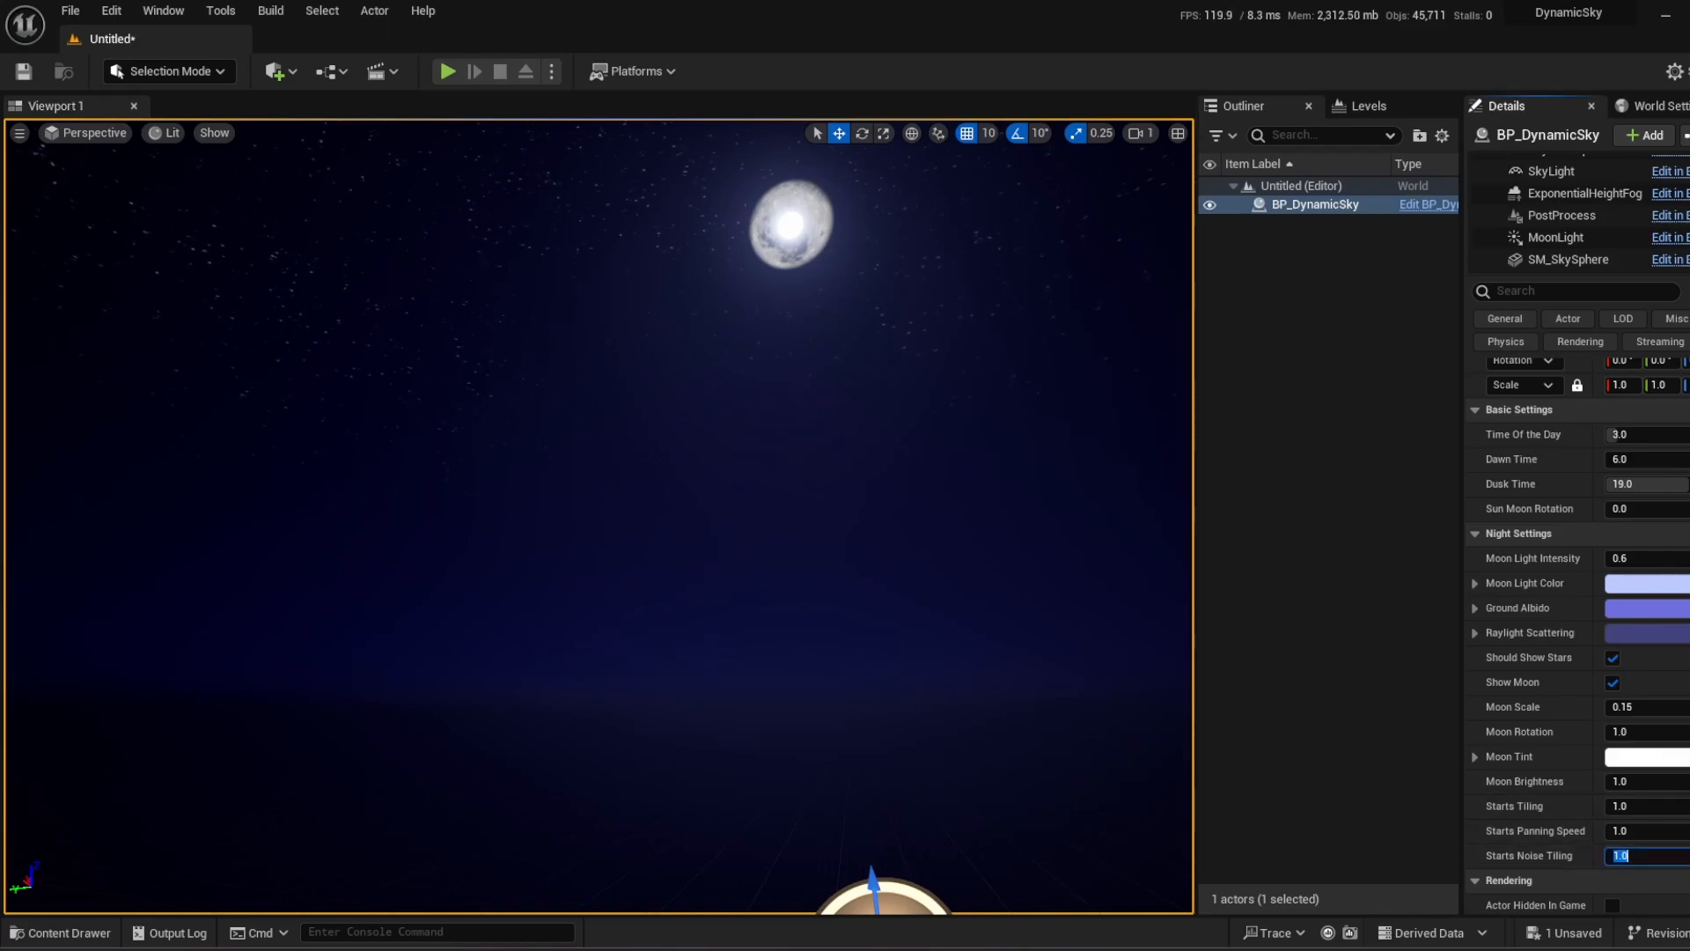
{"action": "type", "text": "0.5"}
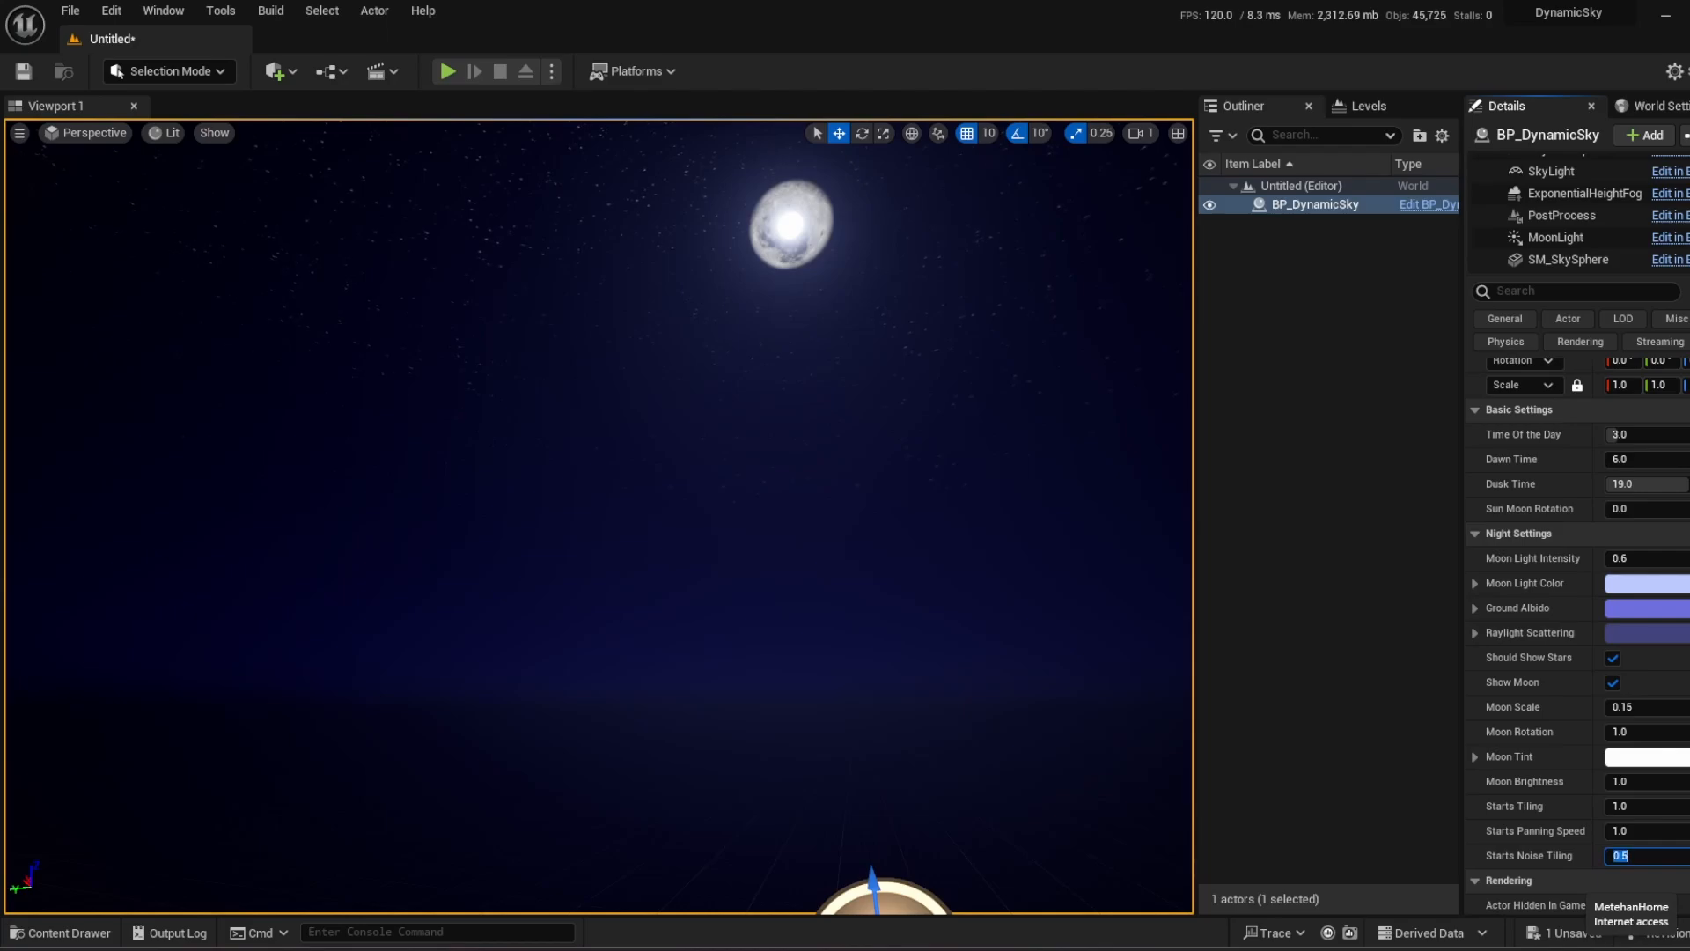
{"action": "type", "text": "50.0"}
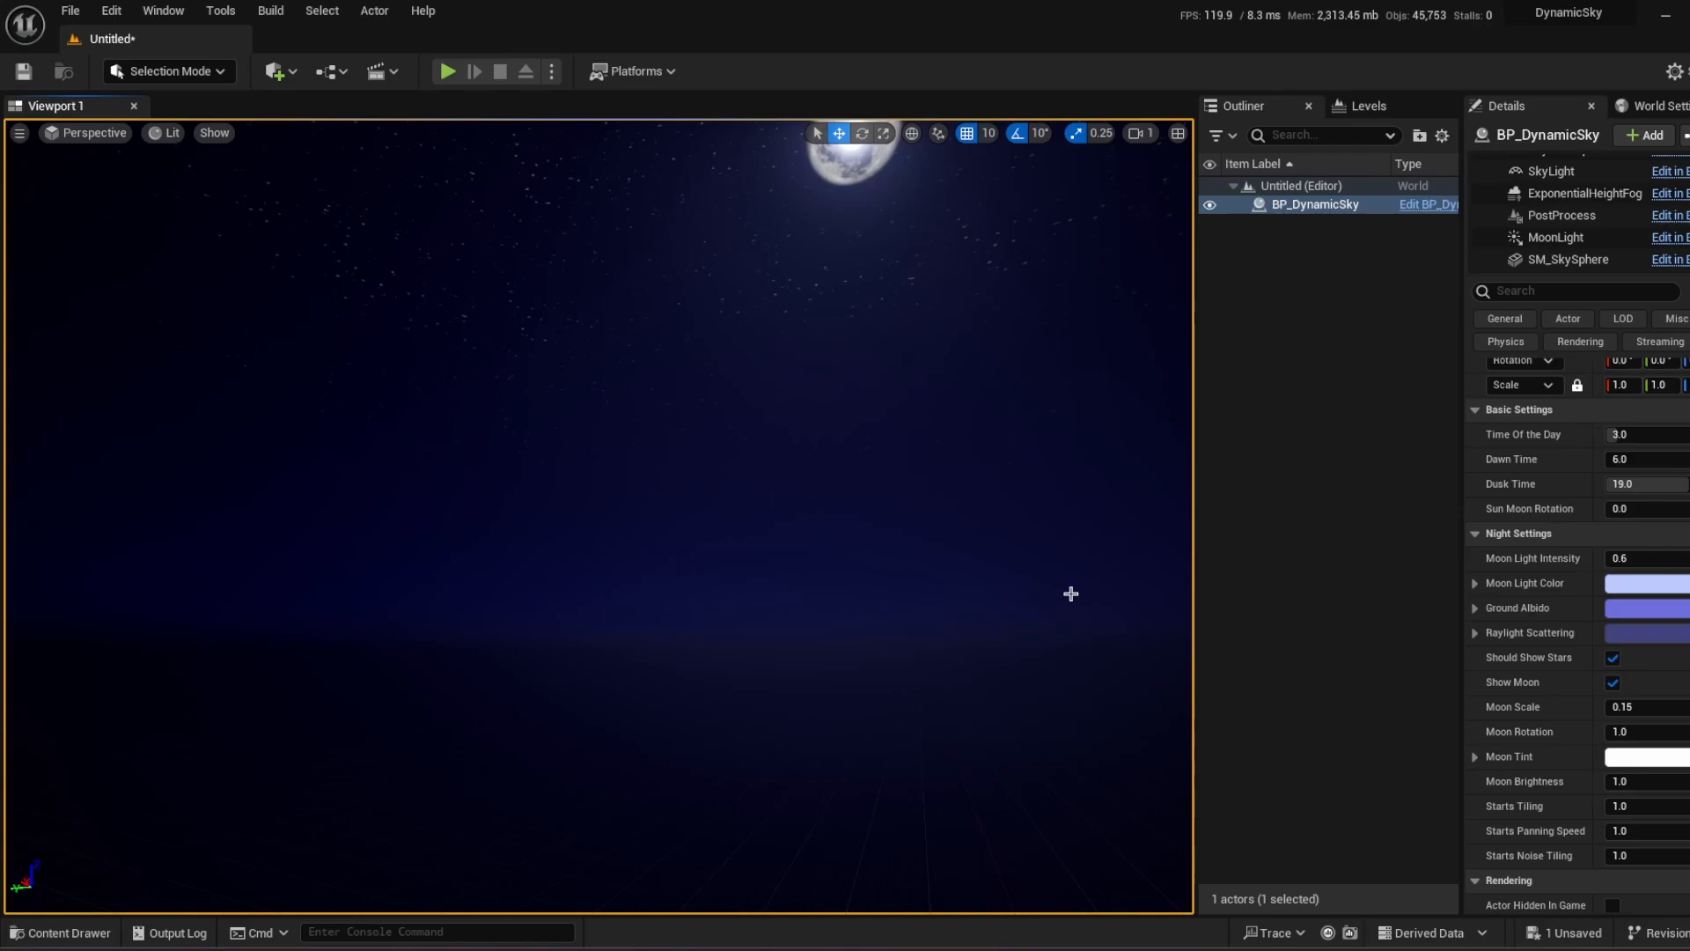
{"action": "mouse_move", "coordinate": [969, 571]}
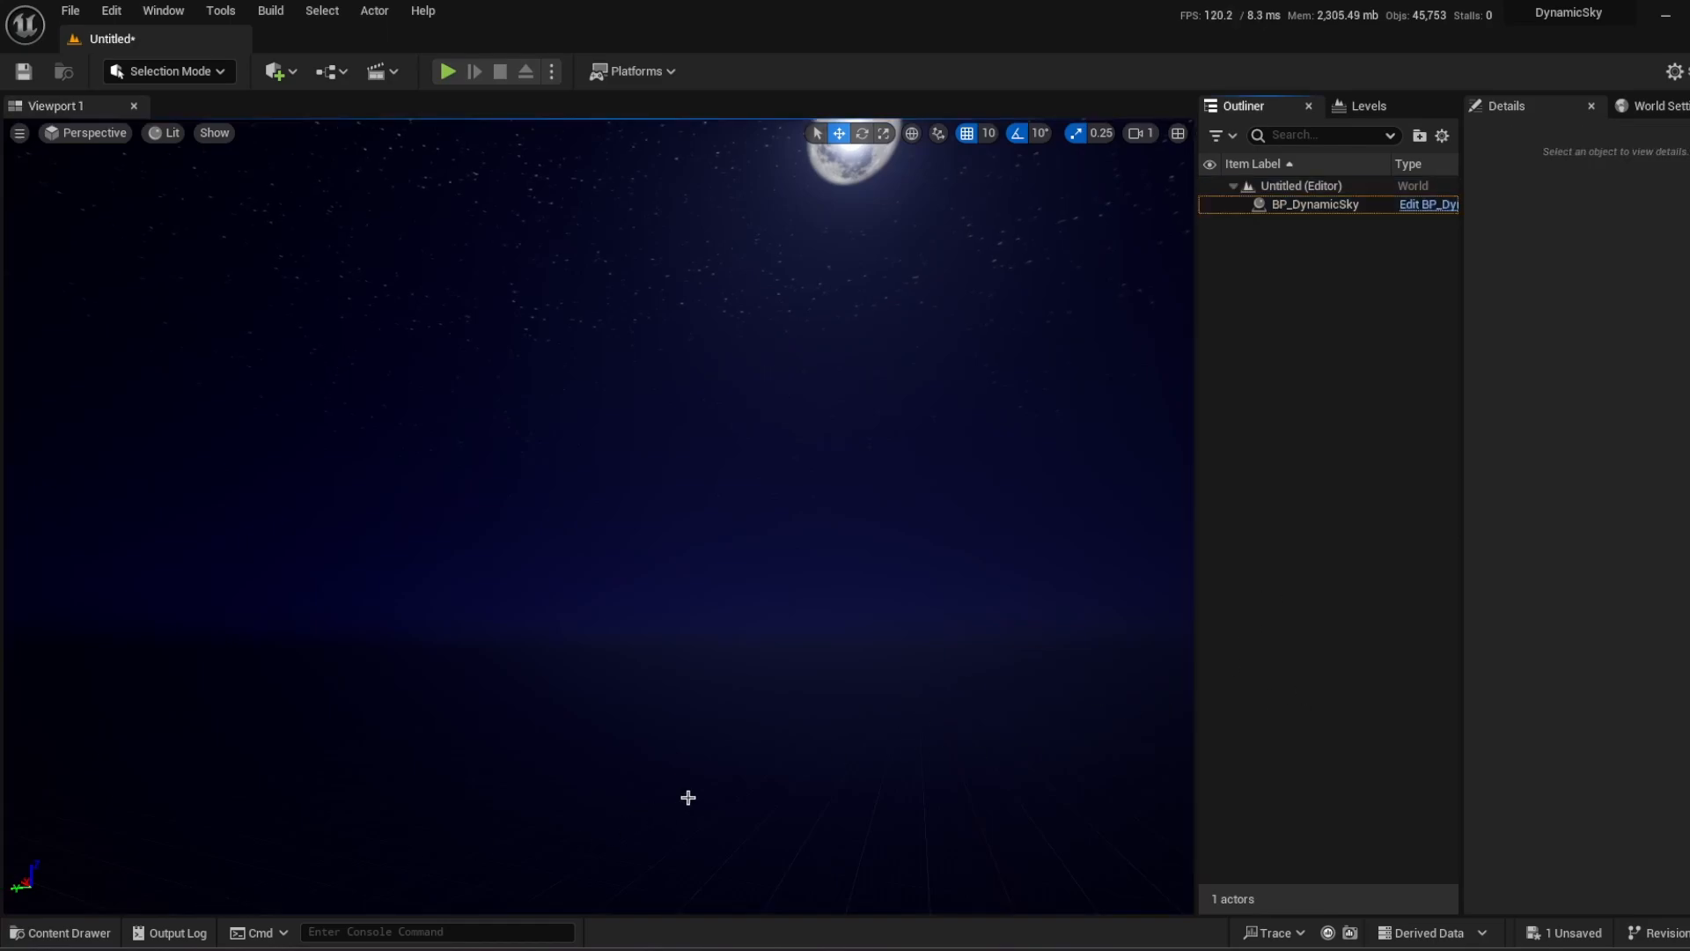
{"action": "left_click", "coordinate": [59, 932]}
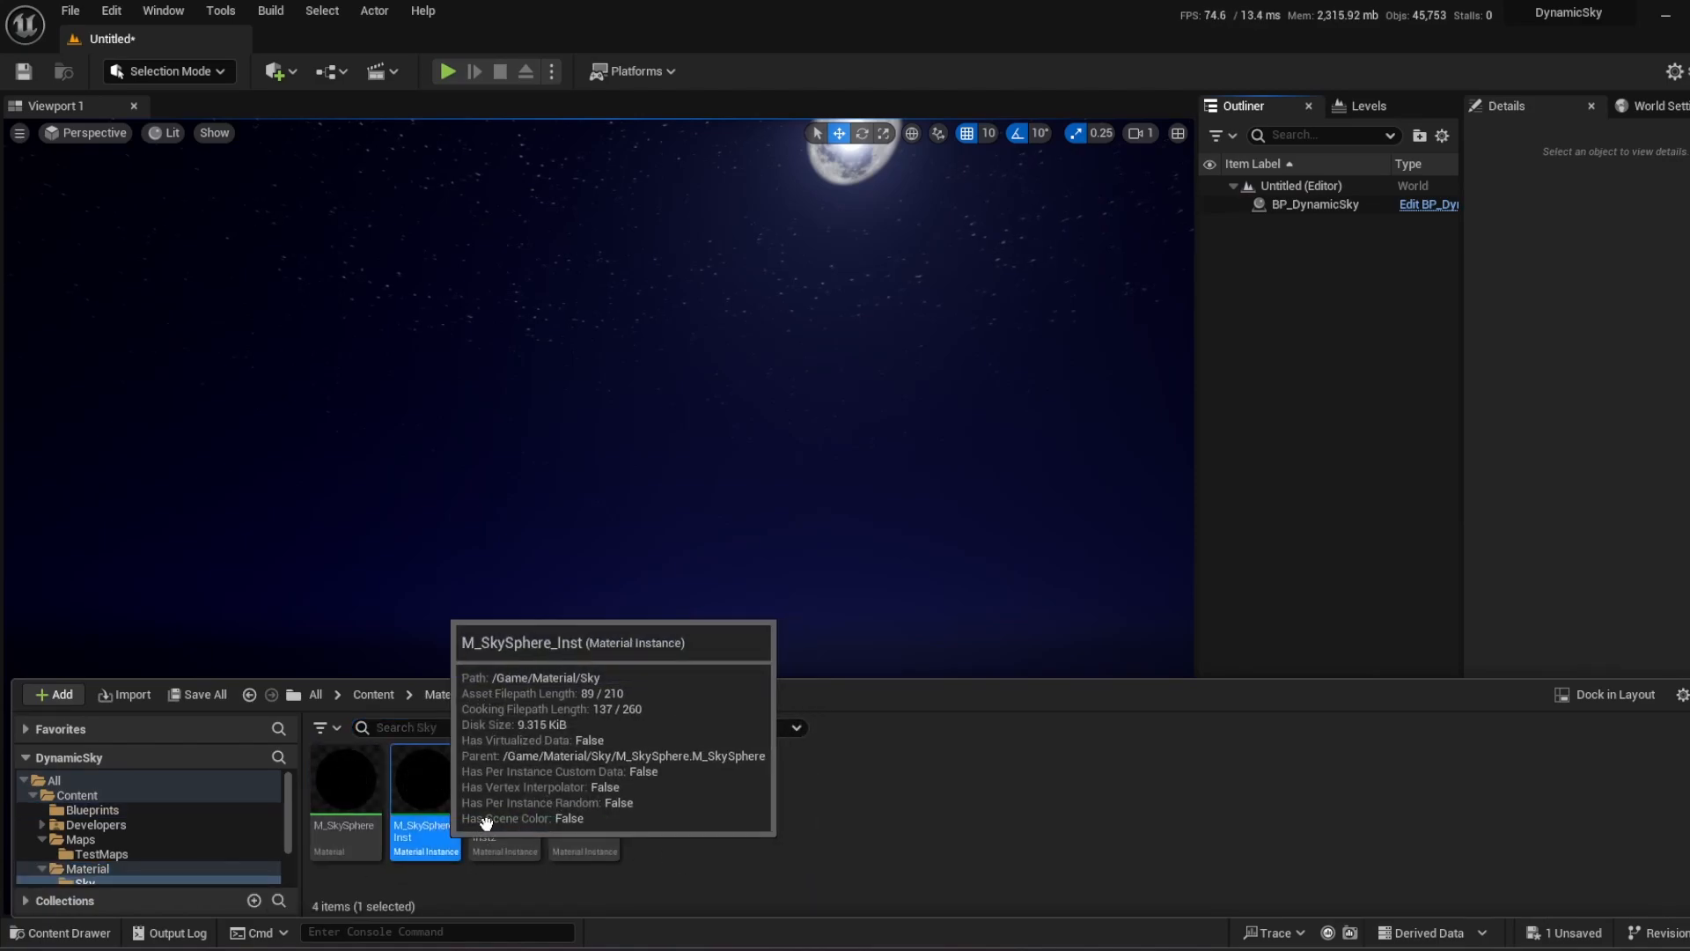
Open M_SkySphere_Inst and scroll its Details down to the moon and Starts parameters.
{"action": "double_click", "coordinate": [424, 779]}
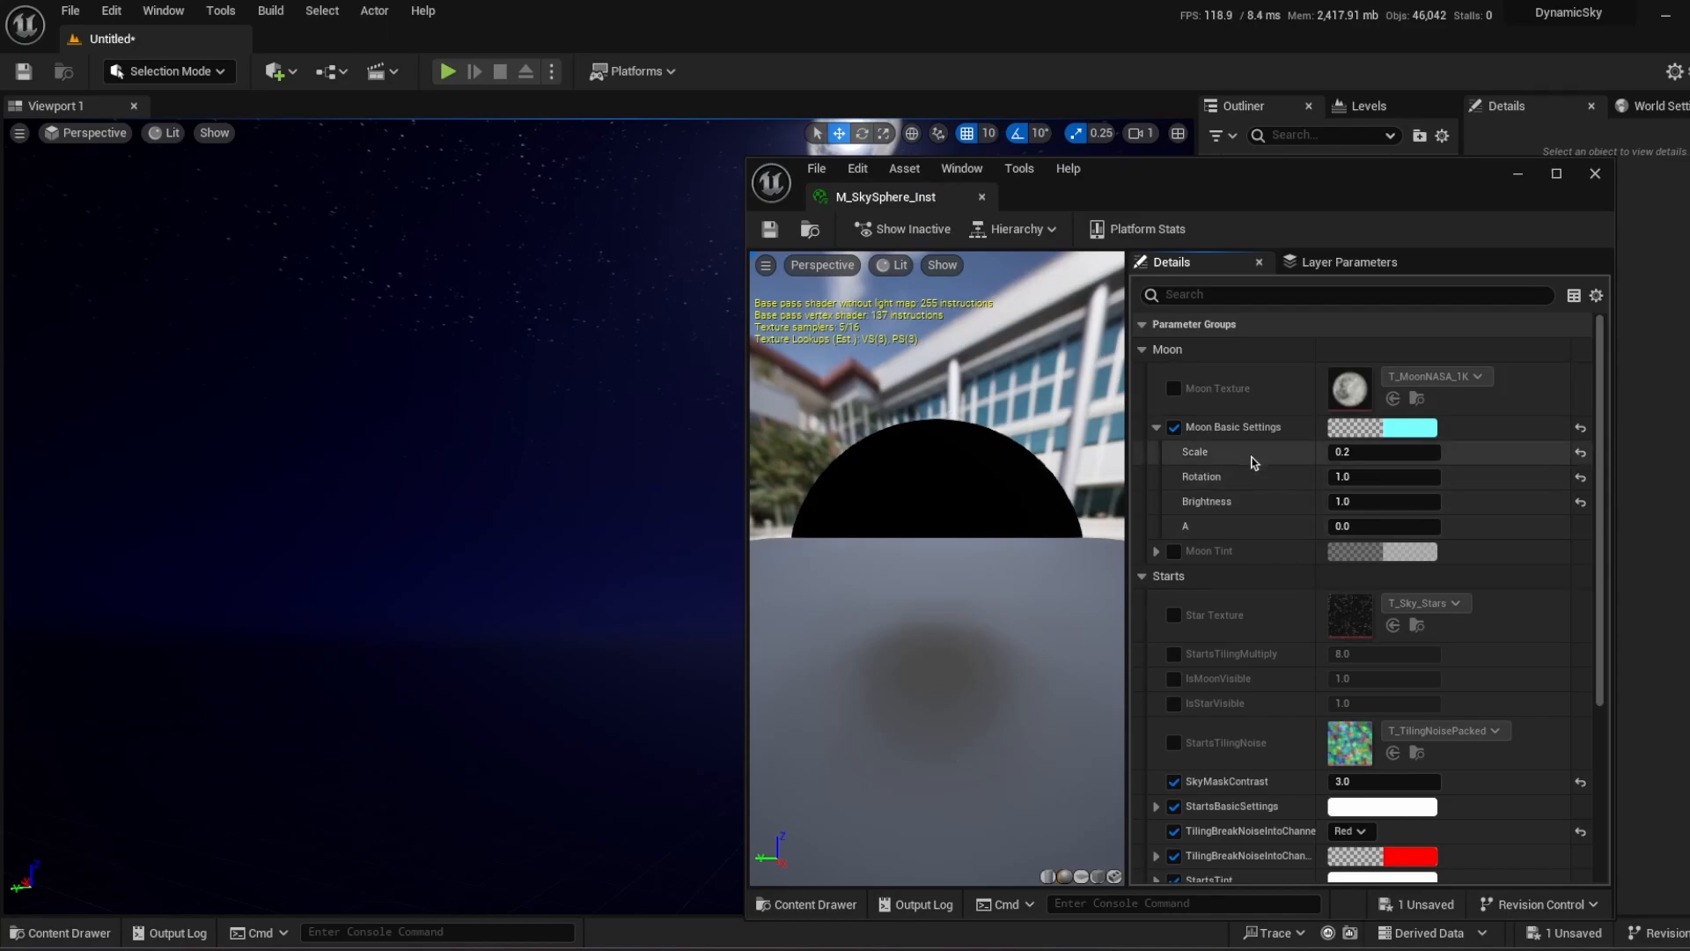
{"action": "scroll", "scroll_direction": "down", "scroll_amount": 3}
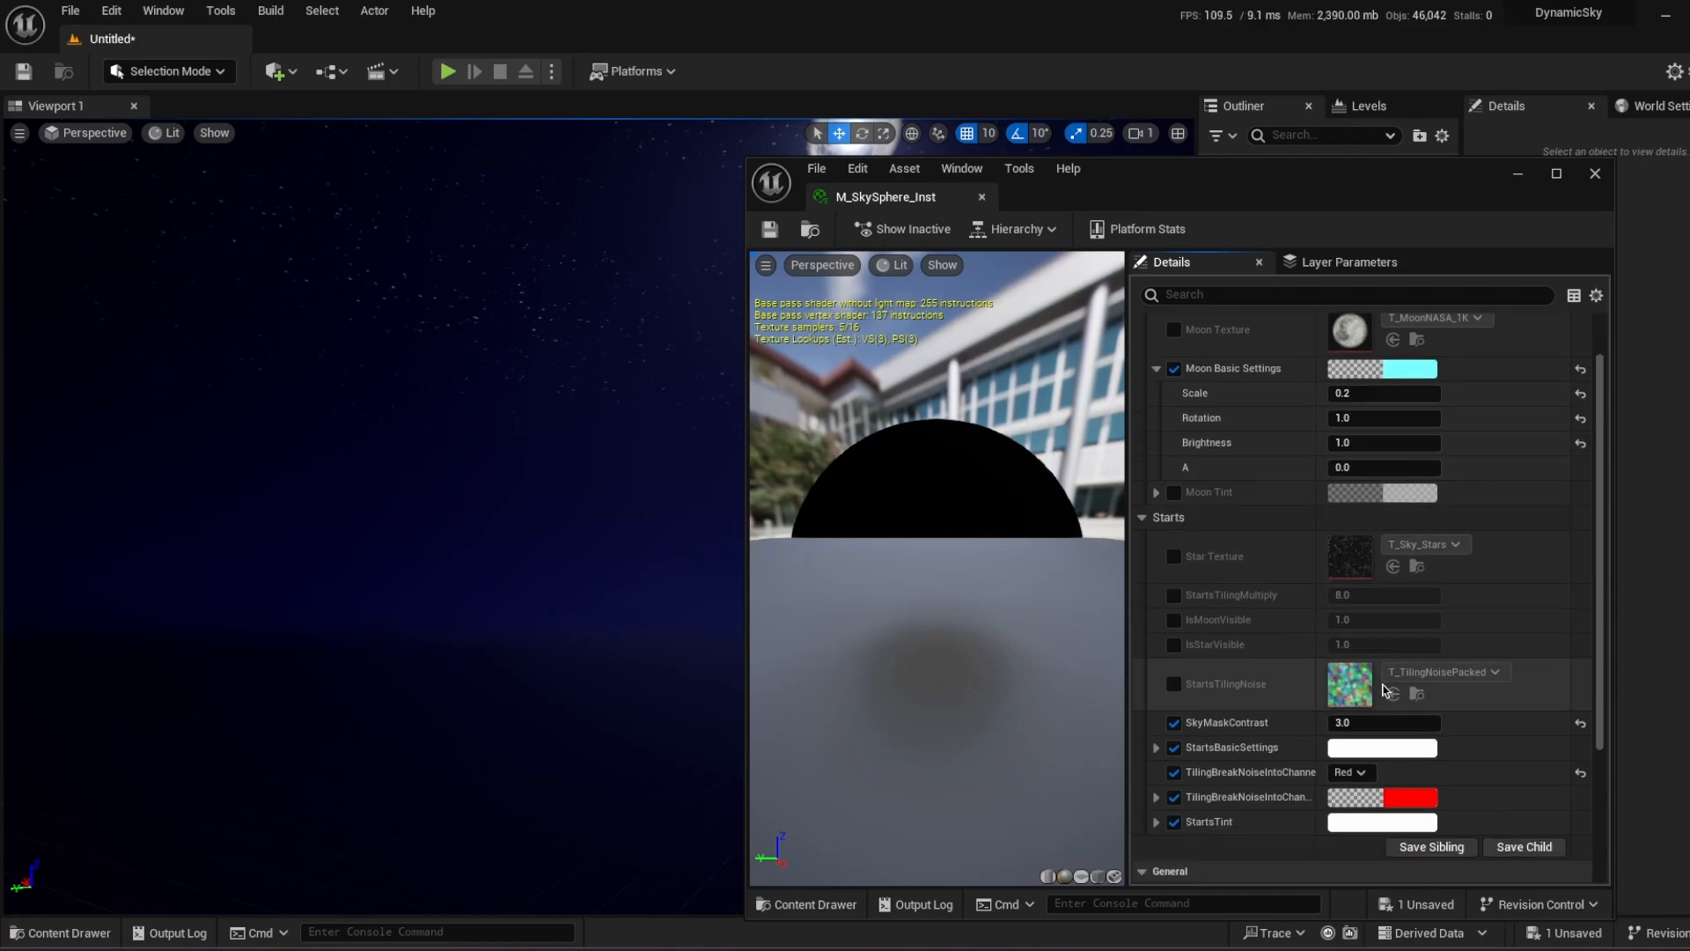
{"action": "scroll", "scroll_direction": "down", "scroll_amount": 3}
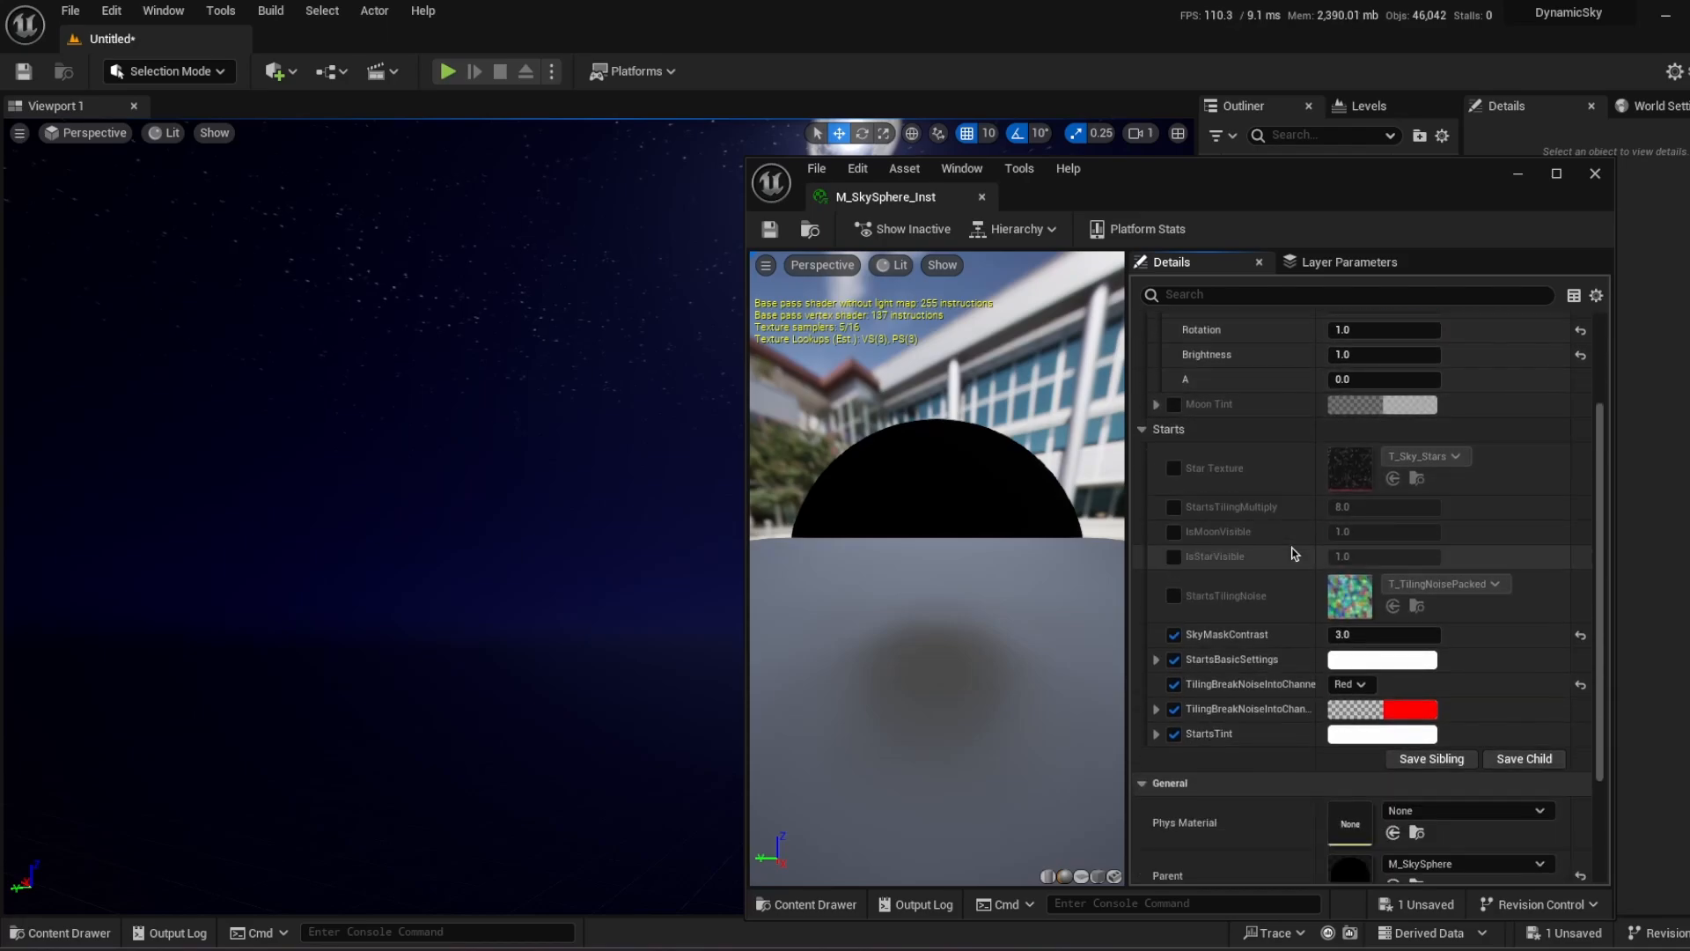
{"action": "scroll", "scroll_direction": "down", "scroll_amount": 3}
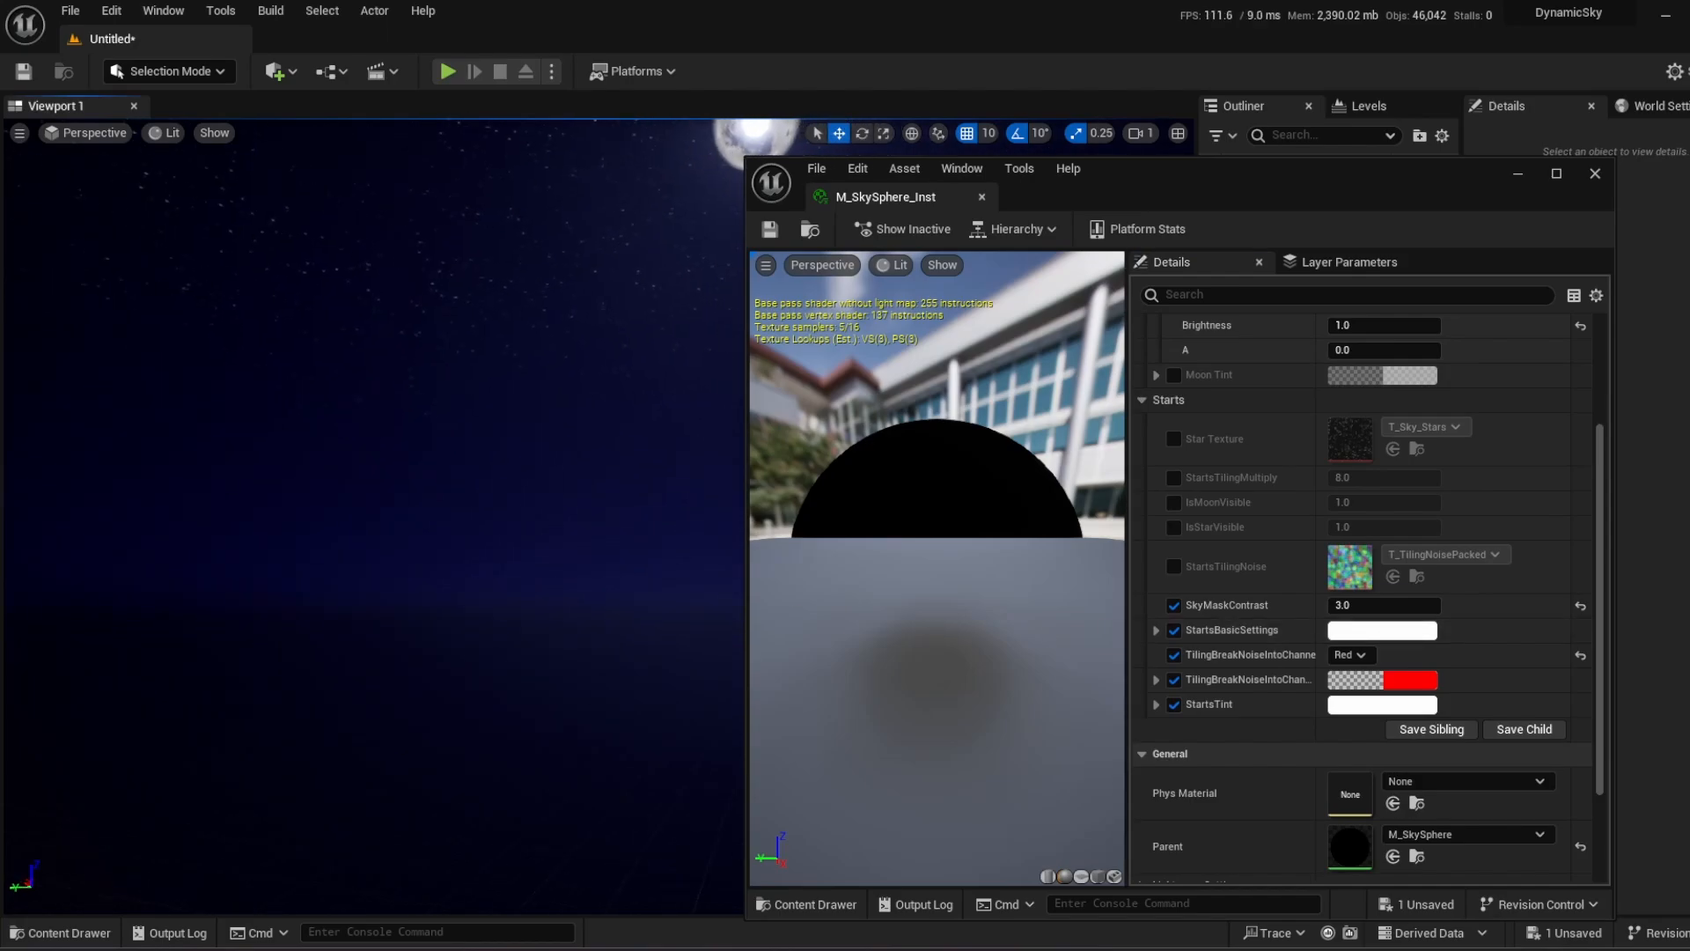
Switch TilingBreakNoiseIntoChannel between Green, Blue, Red and Alpha, comparing the starfield.
{"action": "left_click", "coordinate": [1349, 654]}
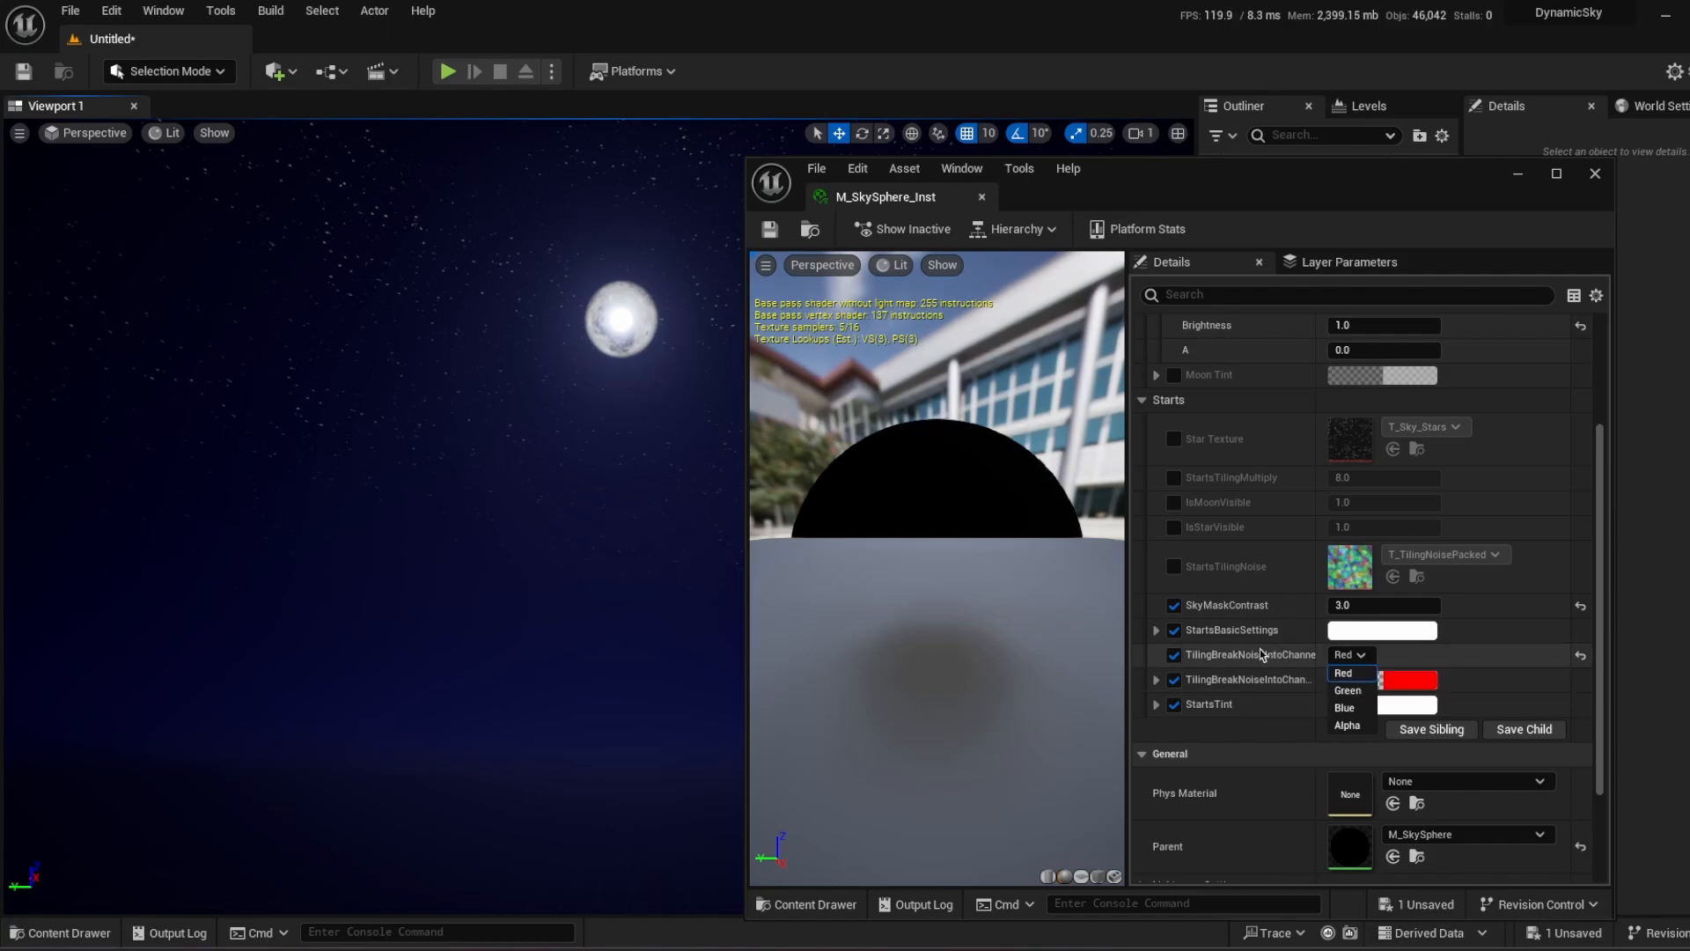
{"action": "left_click", "coordinate": [1346, 690]}
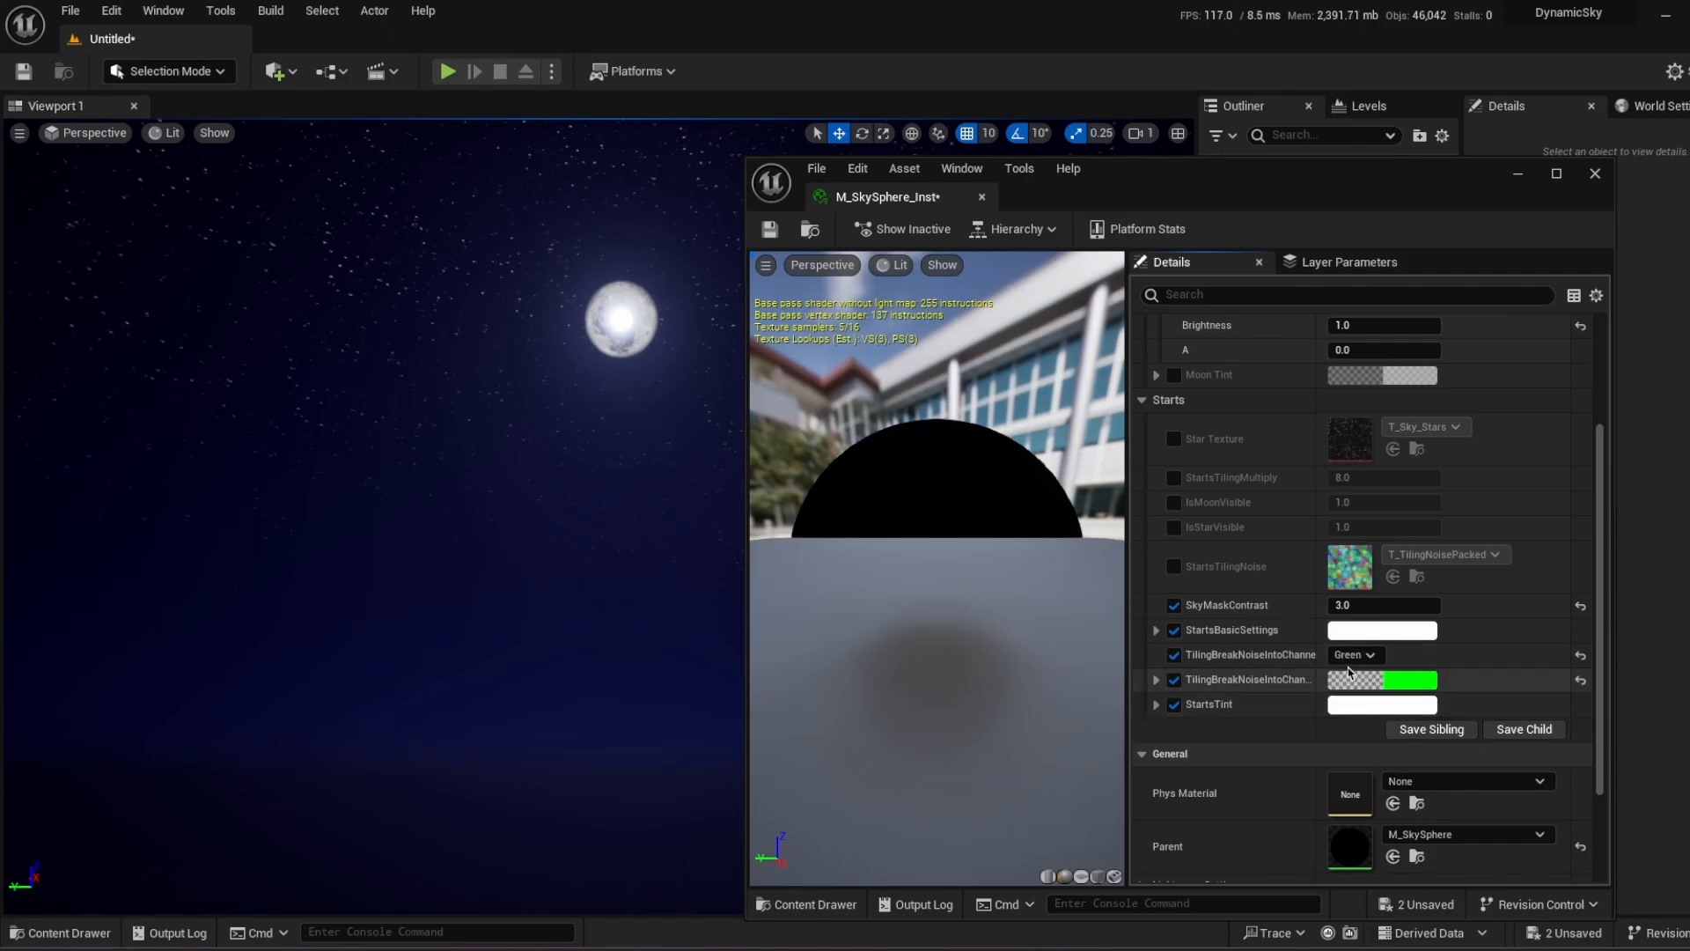
{"action": "left_click", "coordinate": [1352, 654]}
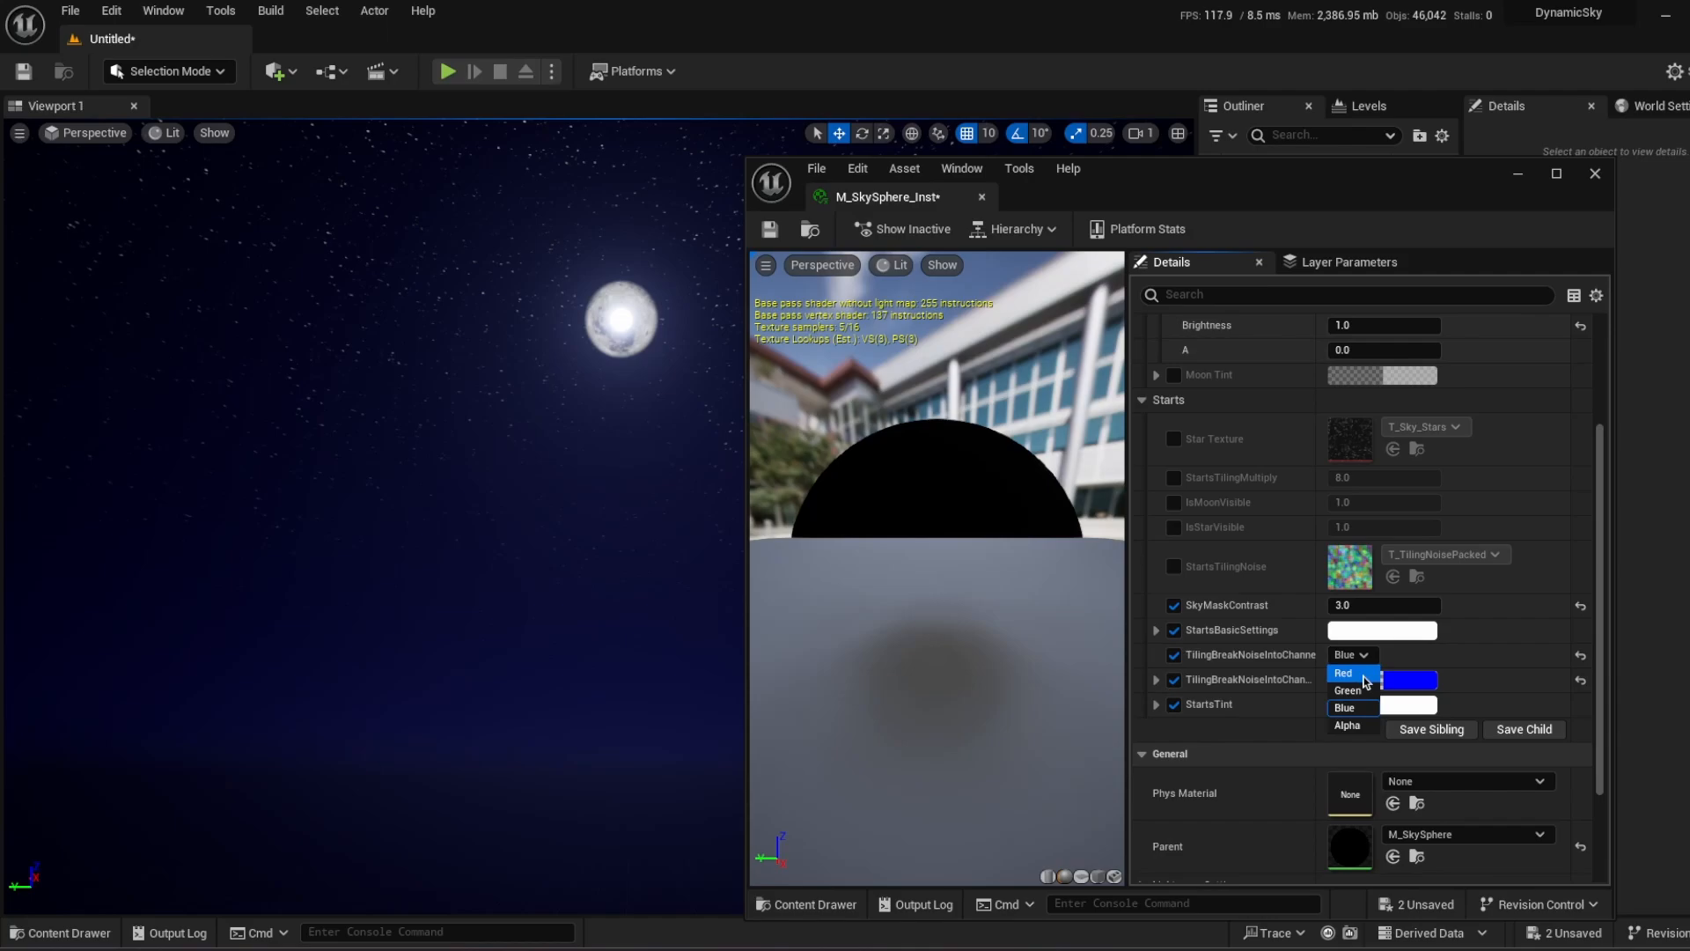
{"action": "left_click", "coordinate": [1343, 673]}
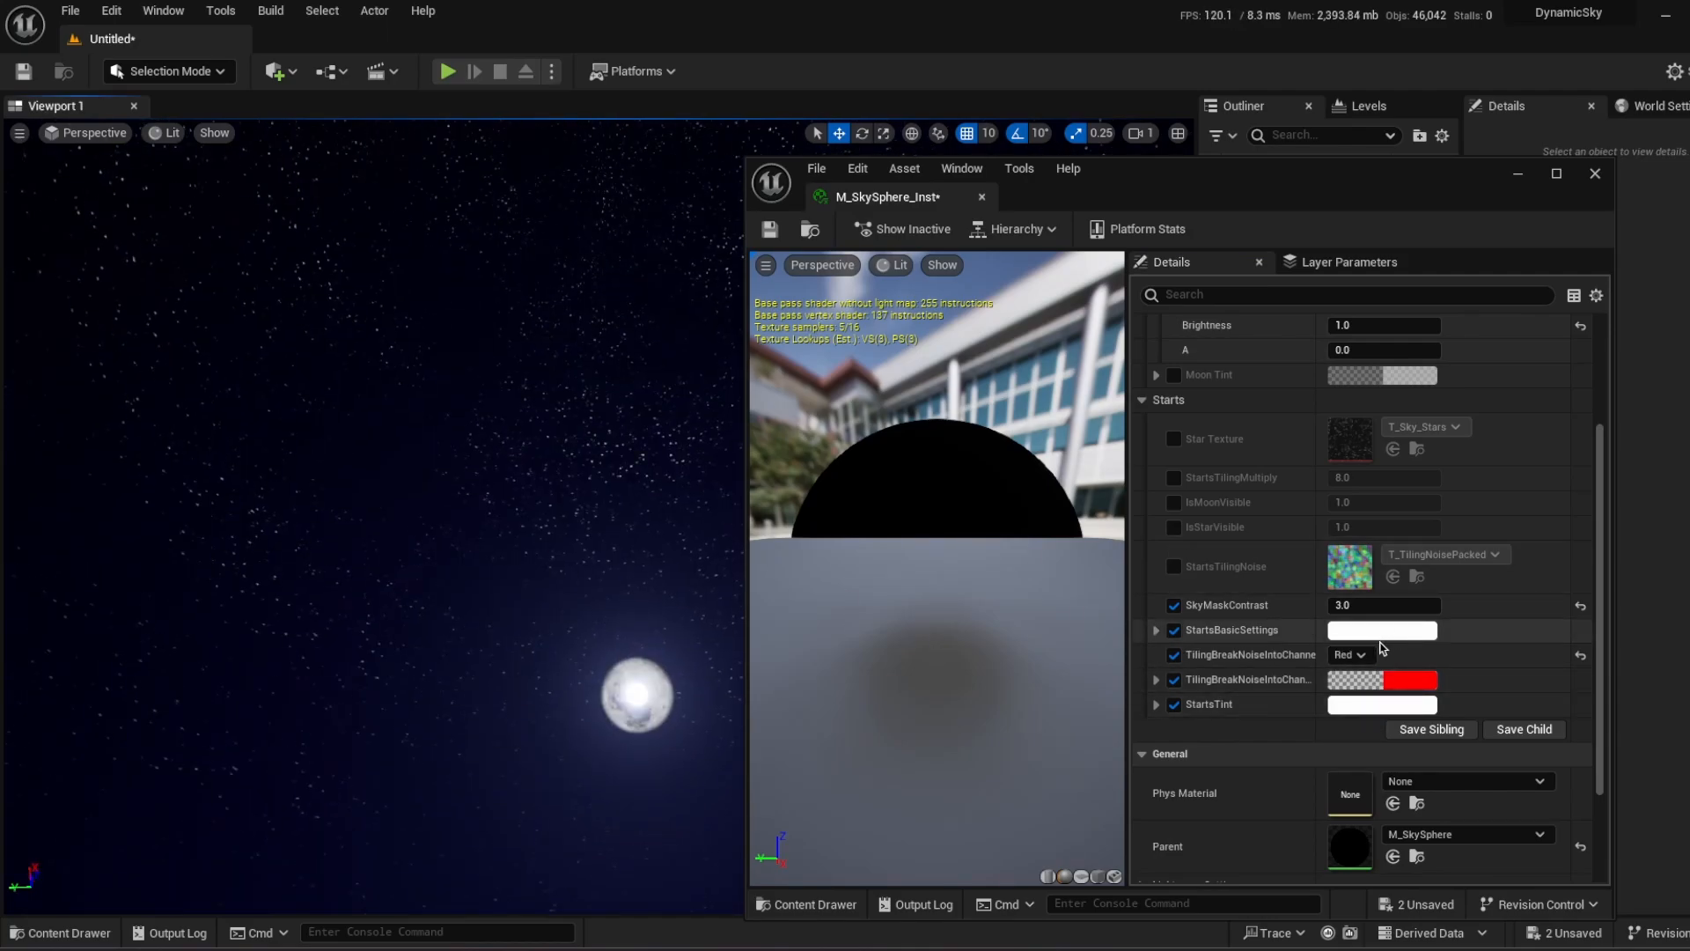
{"action": "left_click", "coordinate": [1353, 654]}
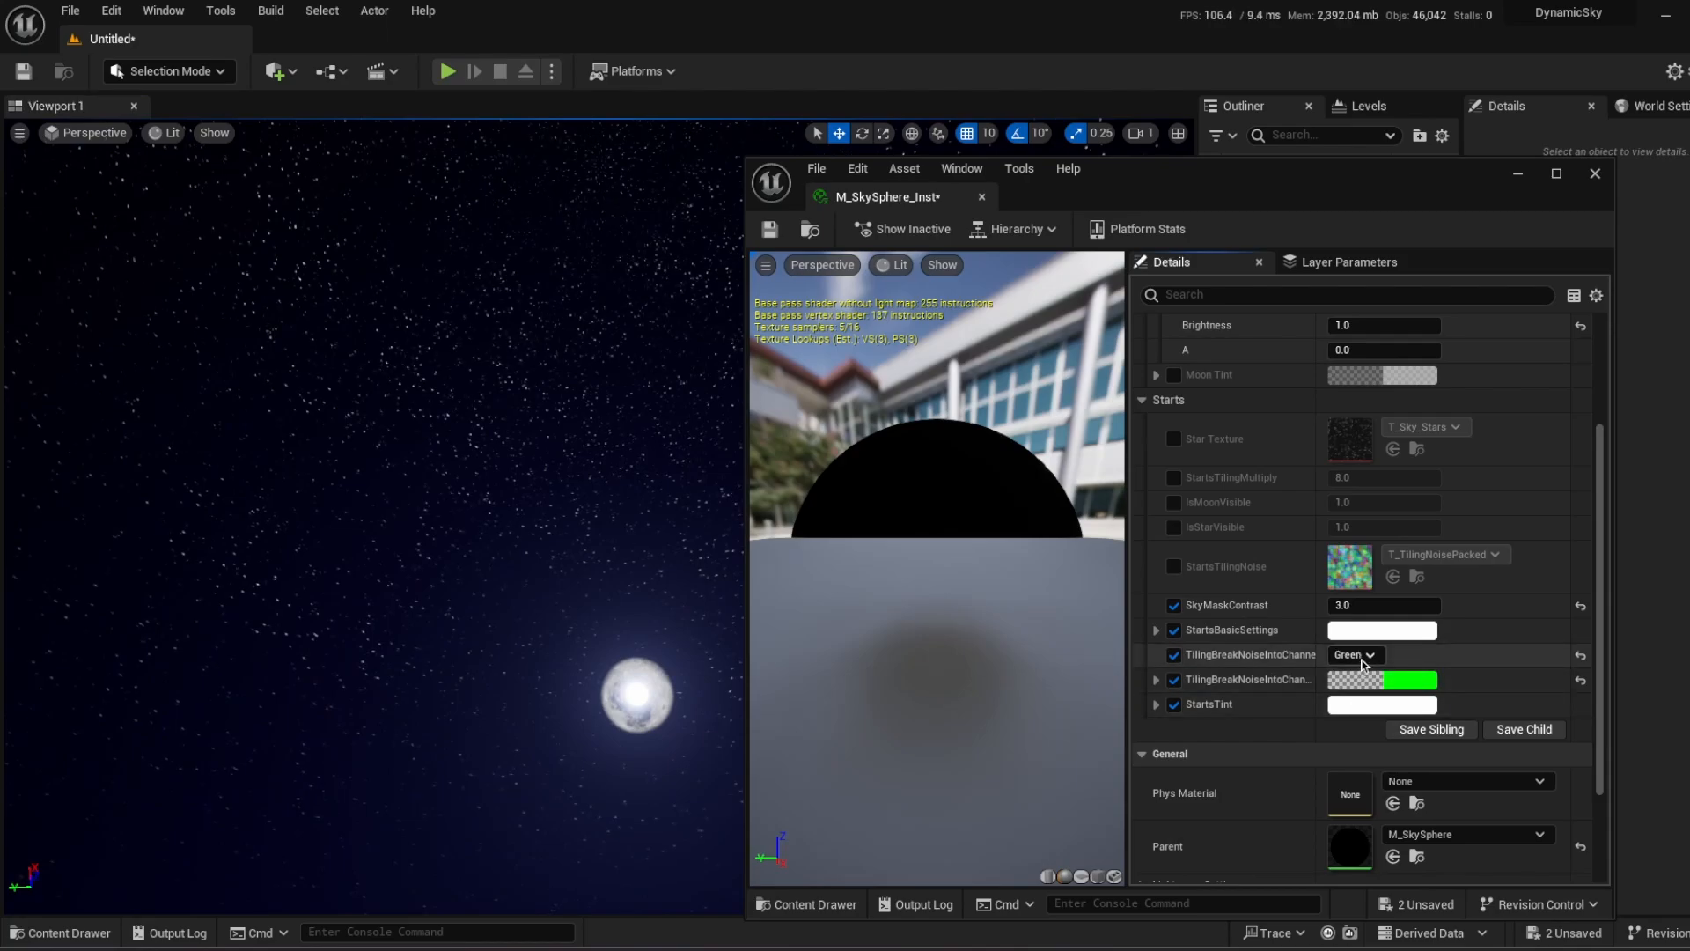
{"action": "left_click", "coordinate": [1352, 654]}
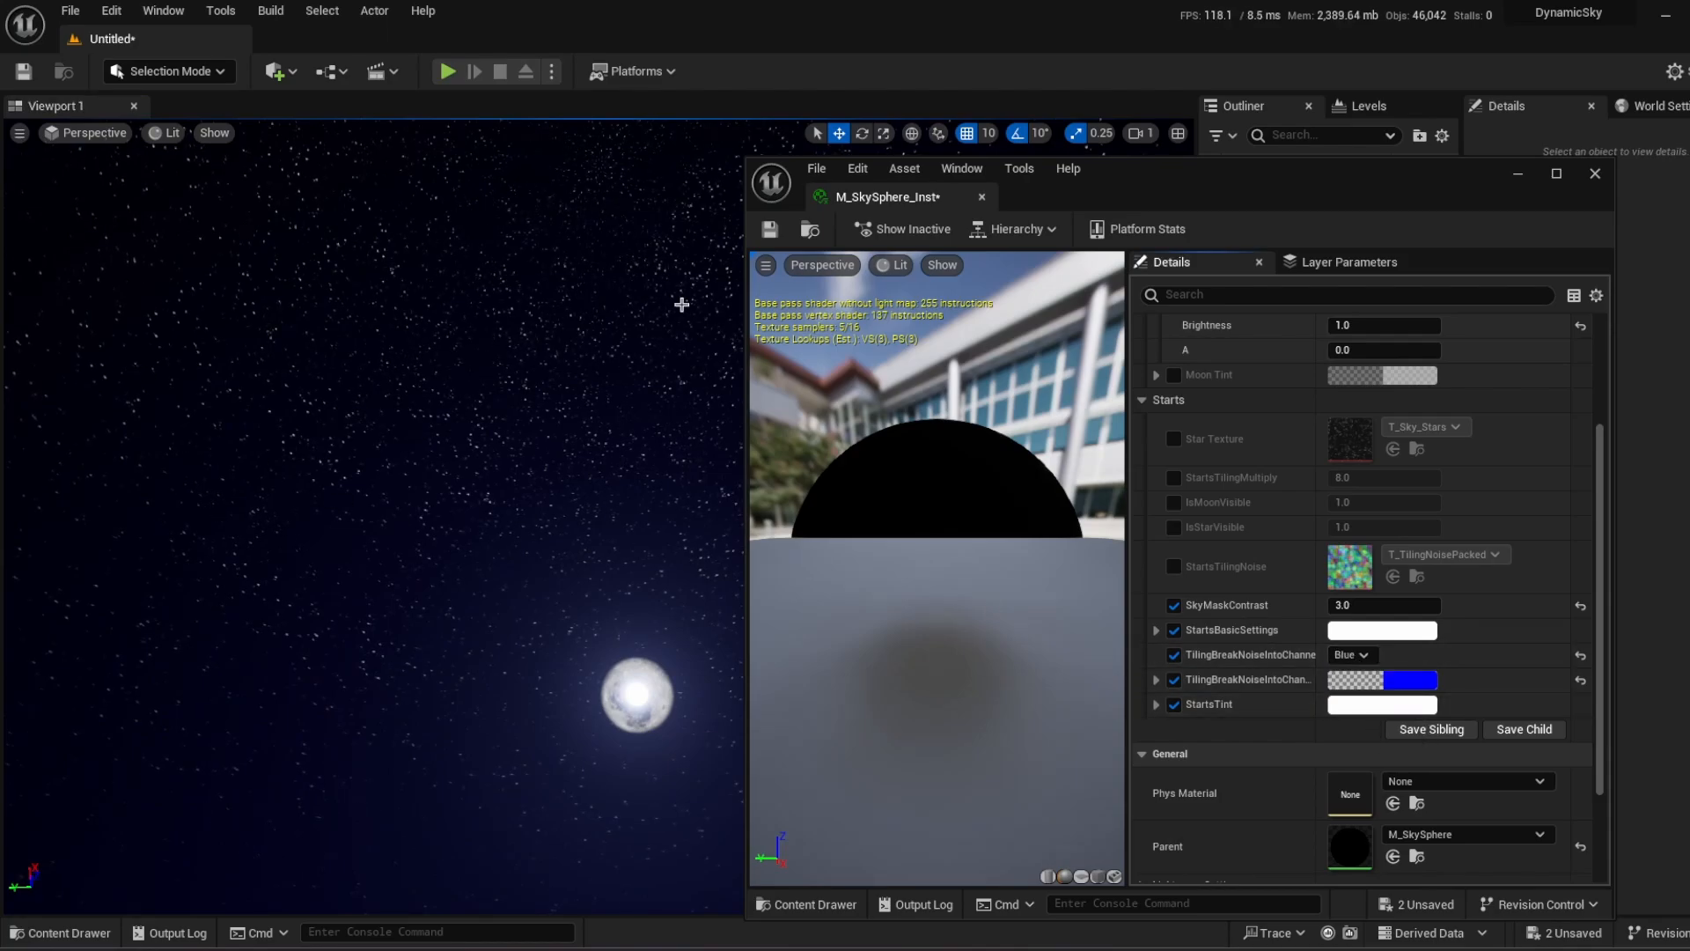
{"action": "left_click", "coordinate": [1349, 654]}
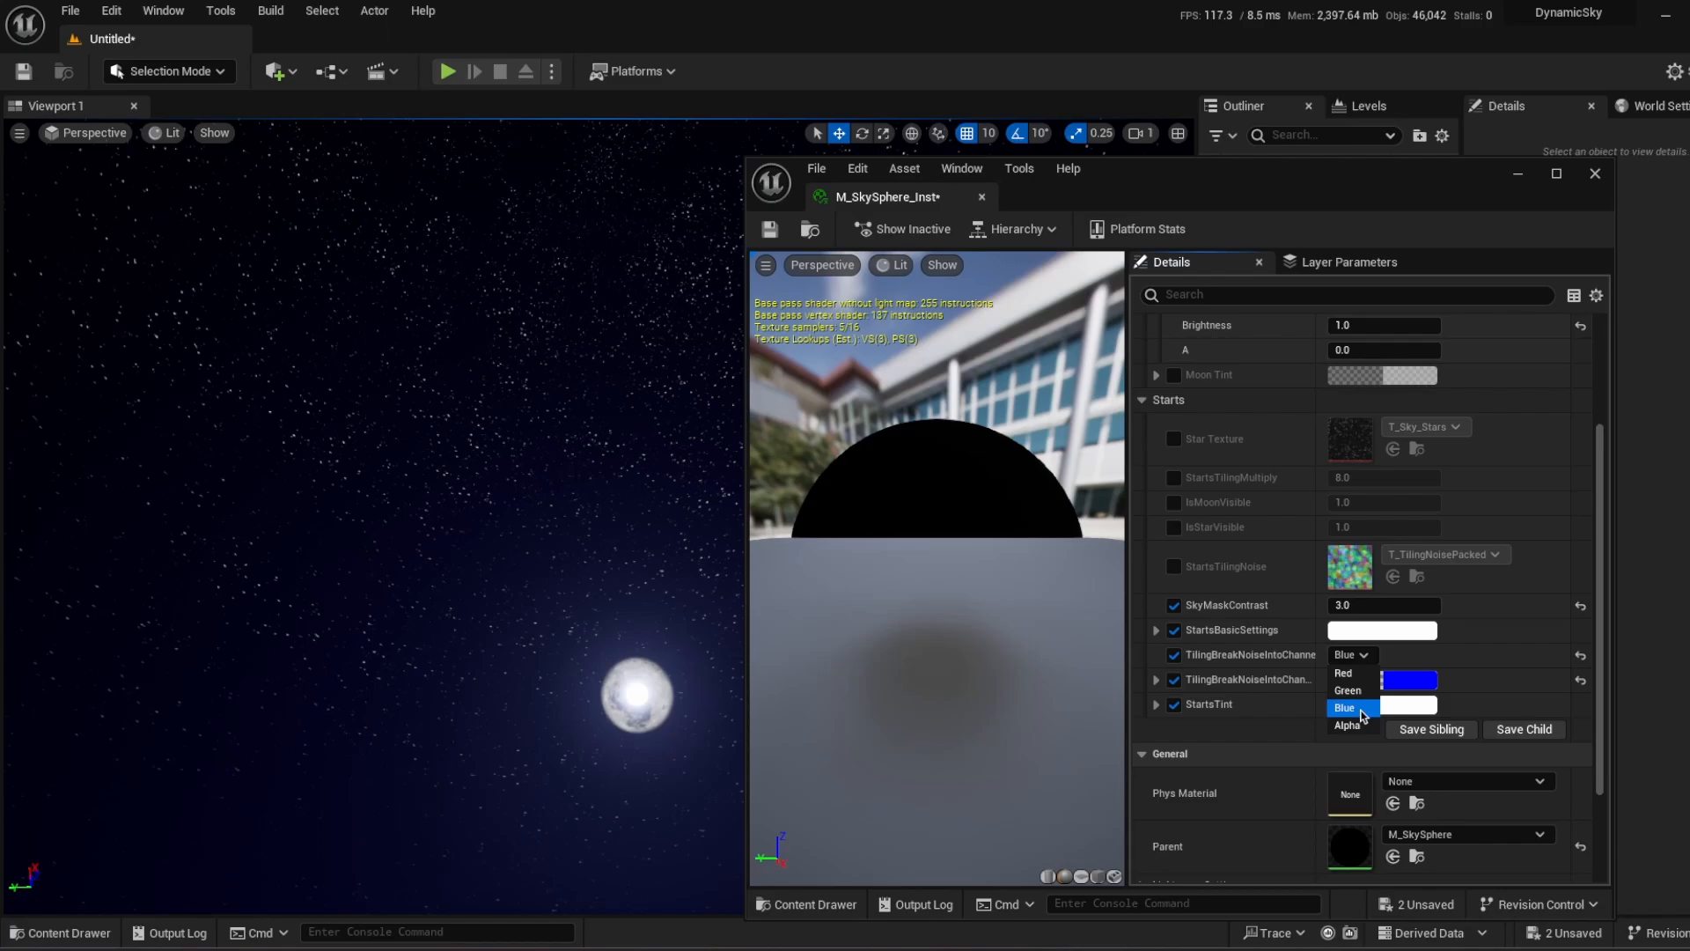
{"action": "left_click", "coordinate": [1347, 724]}
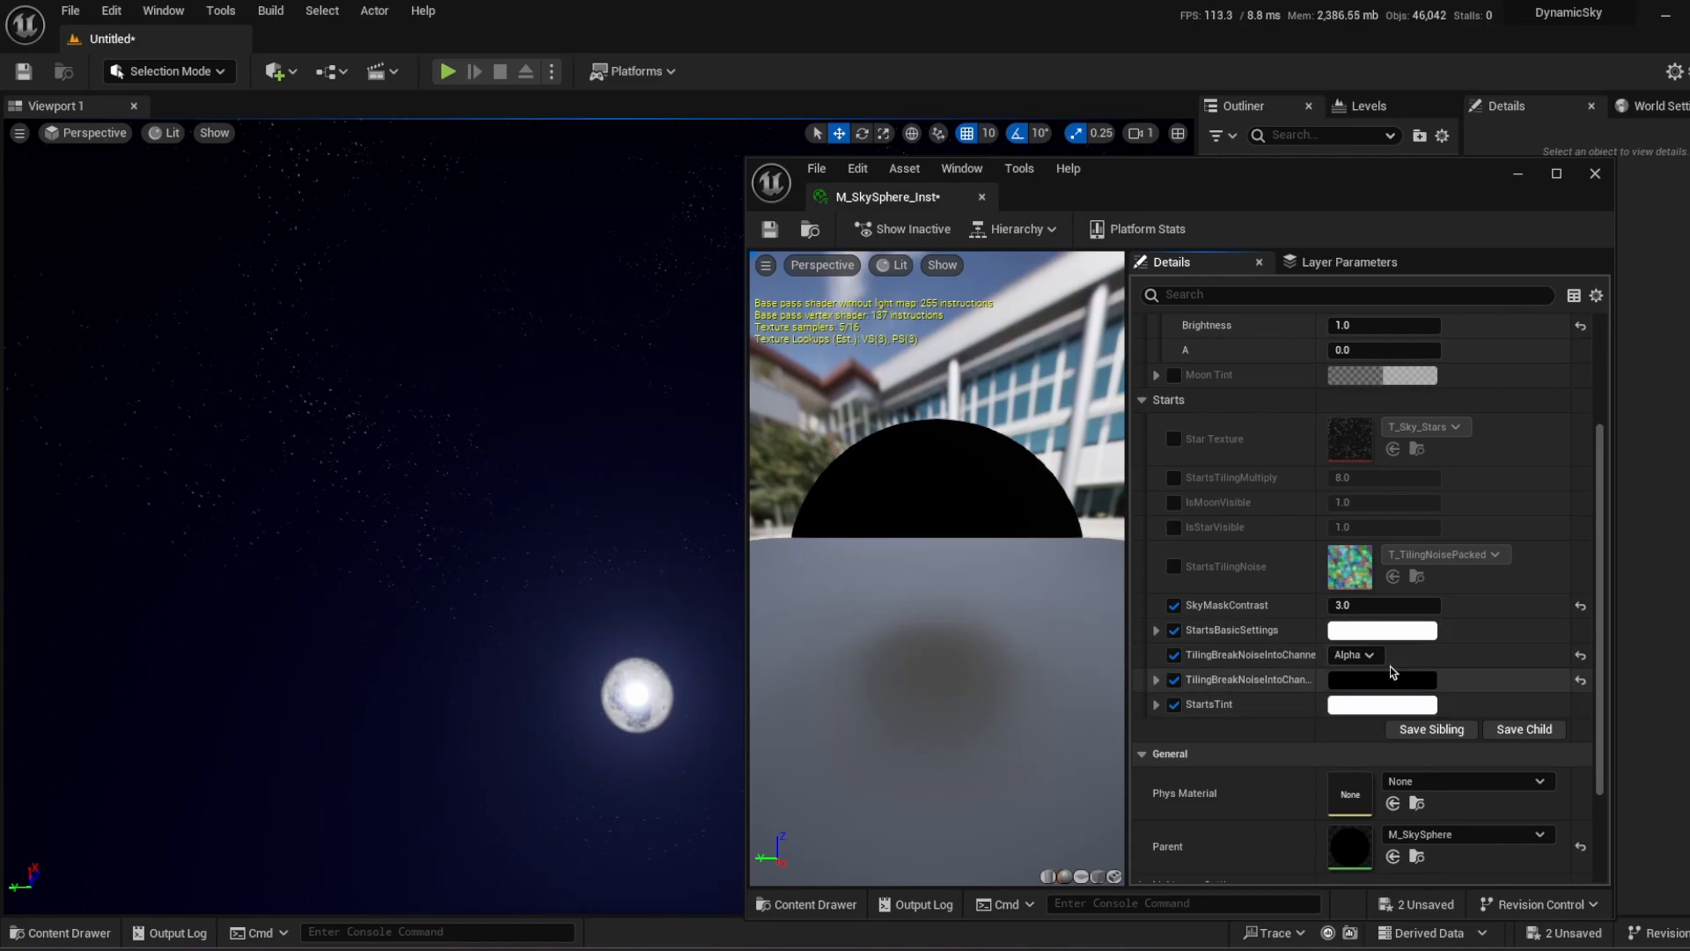
{"action": "left_click", "coordinate": [1351, 654]}
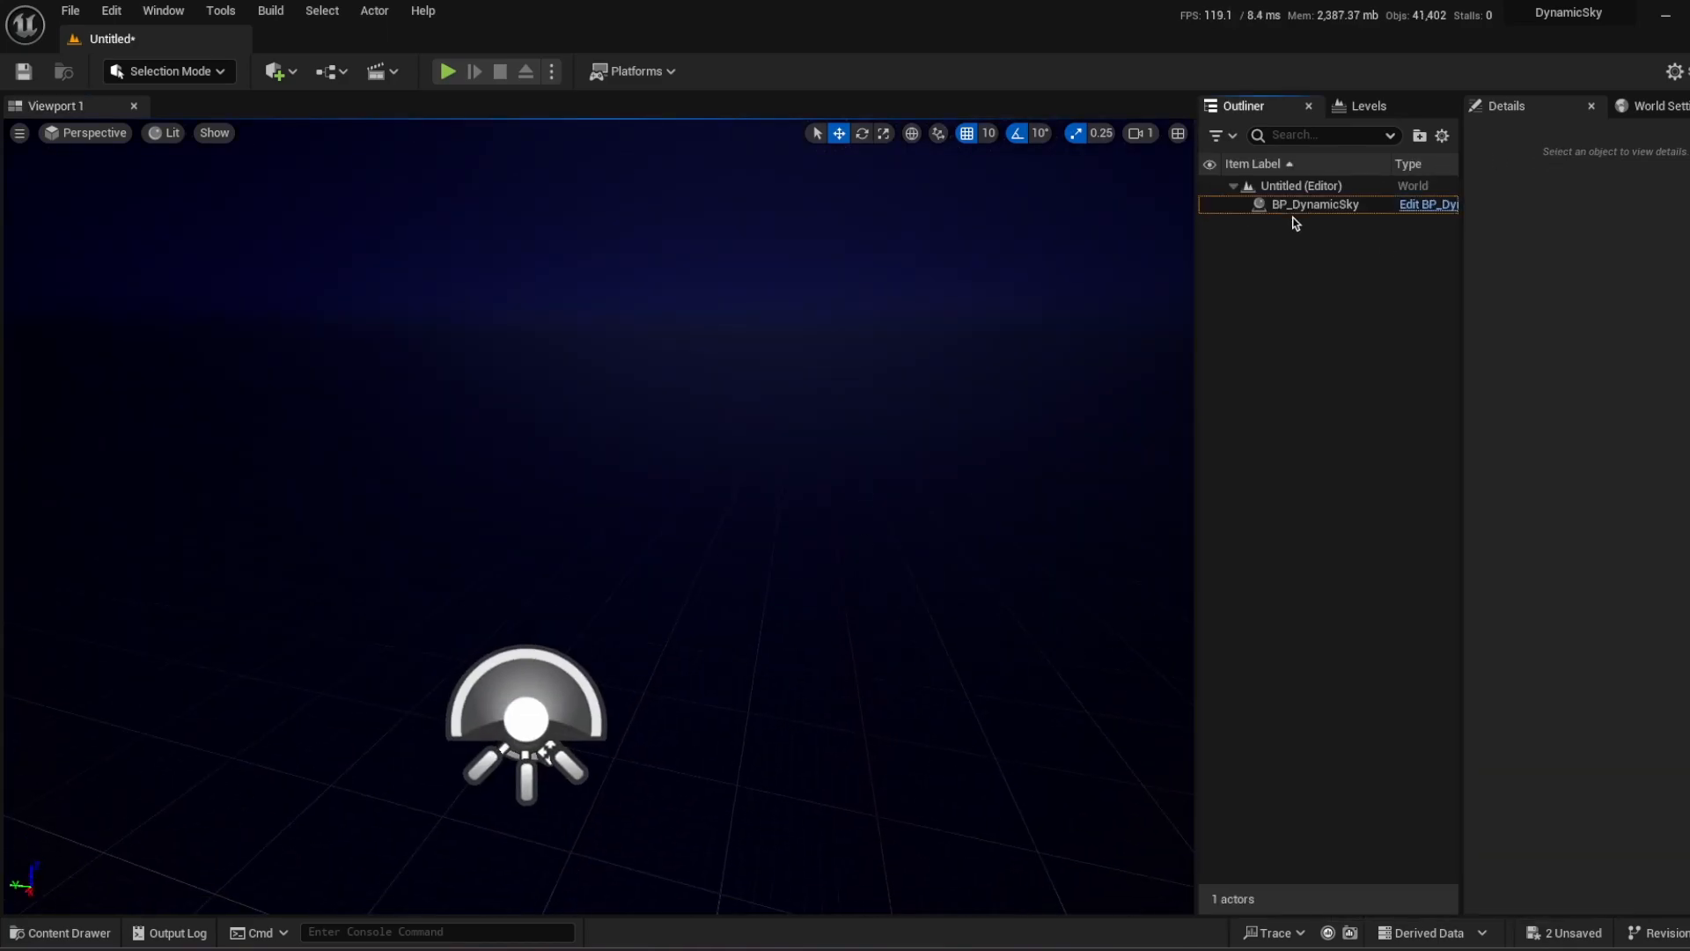
{"action": "left_click", "coordinate": [1314, 204]}
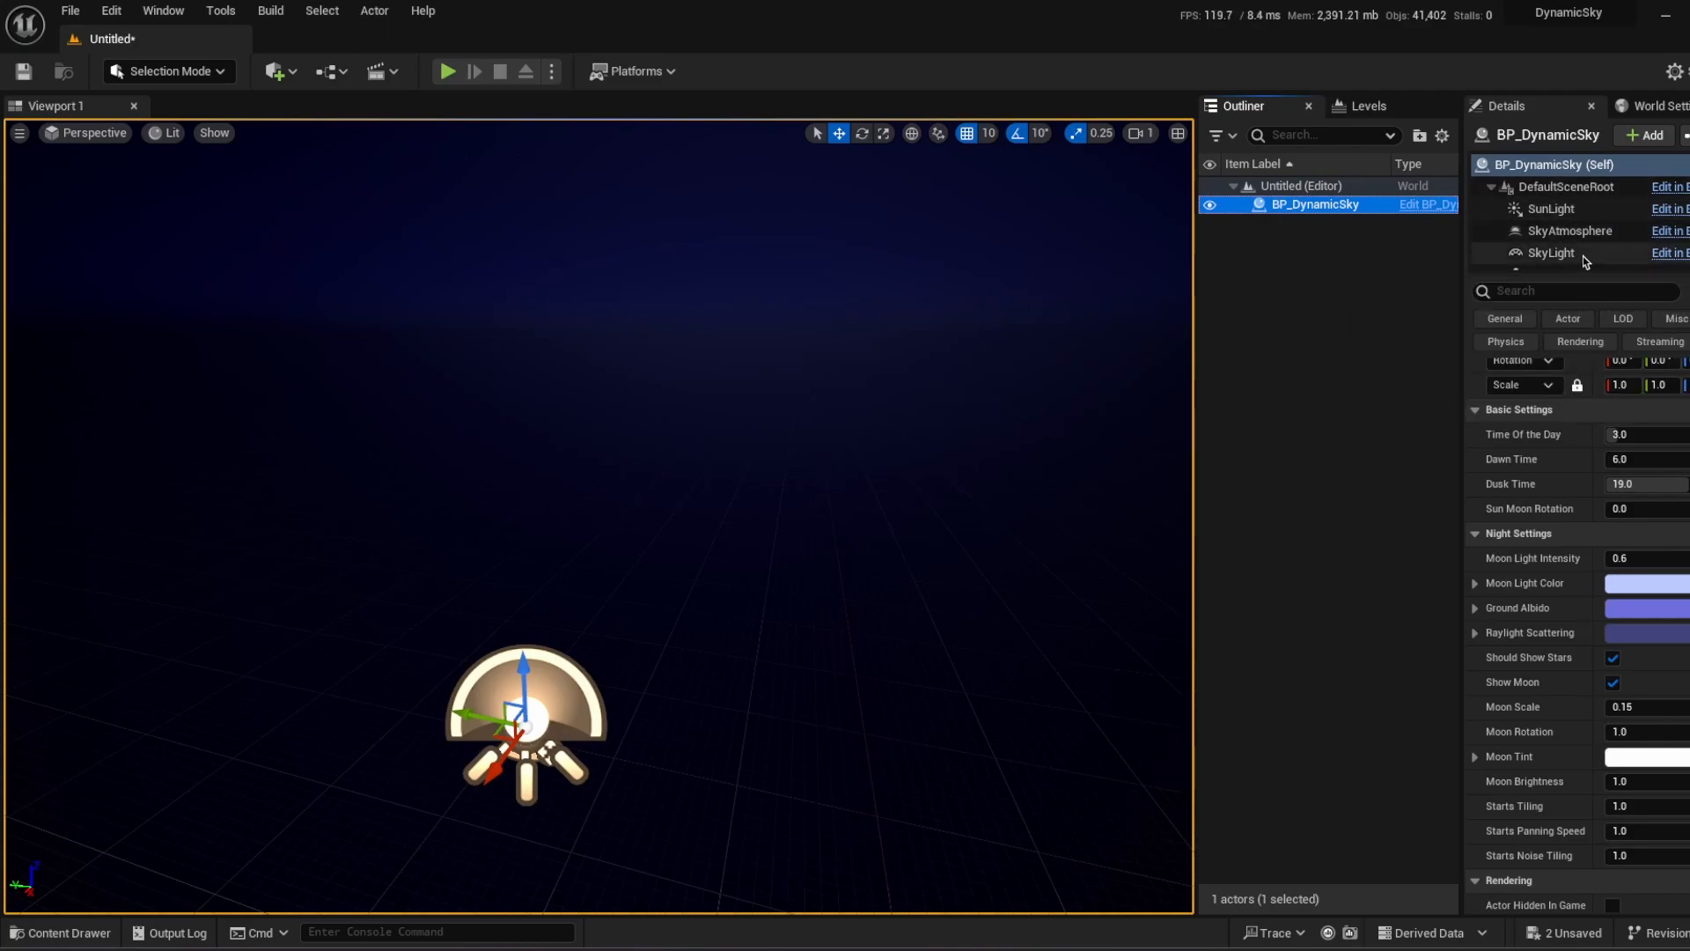
{"action": "scroll", "scroll_direction": "down", "scroll_amount": 3}
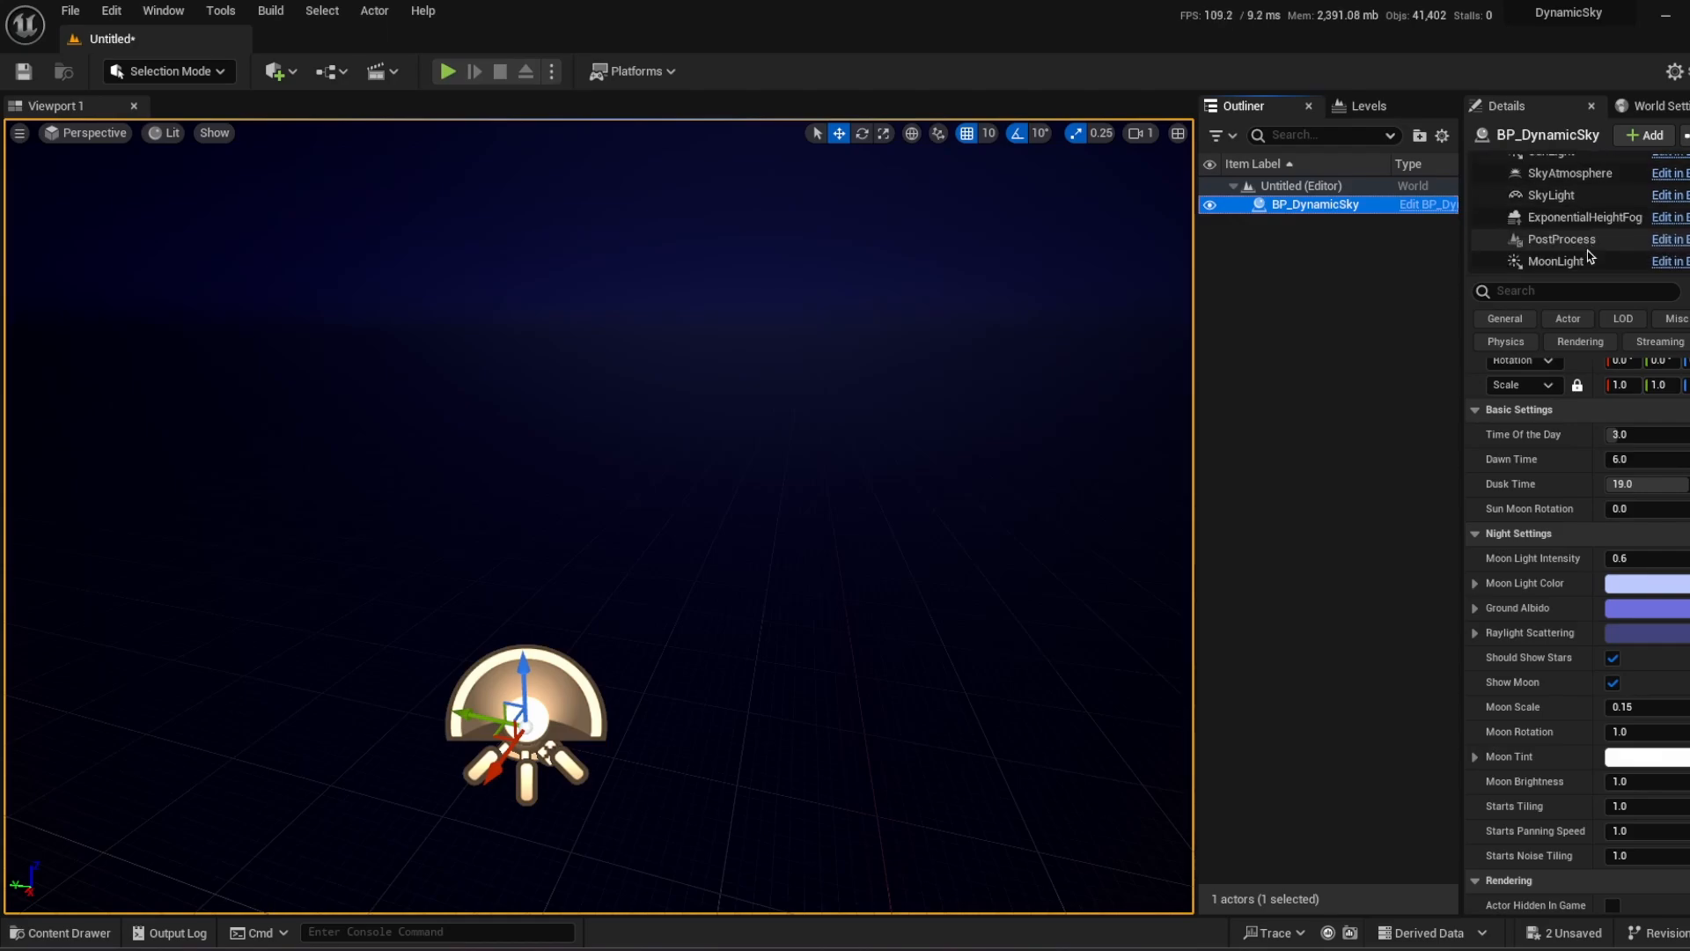
{"action": "scroll", "scroll_direction": "down", "scroll_amount": 3}
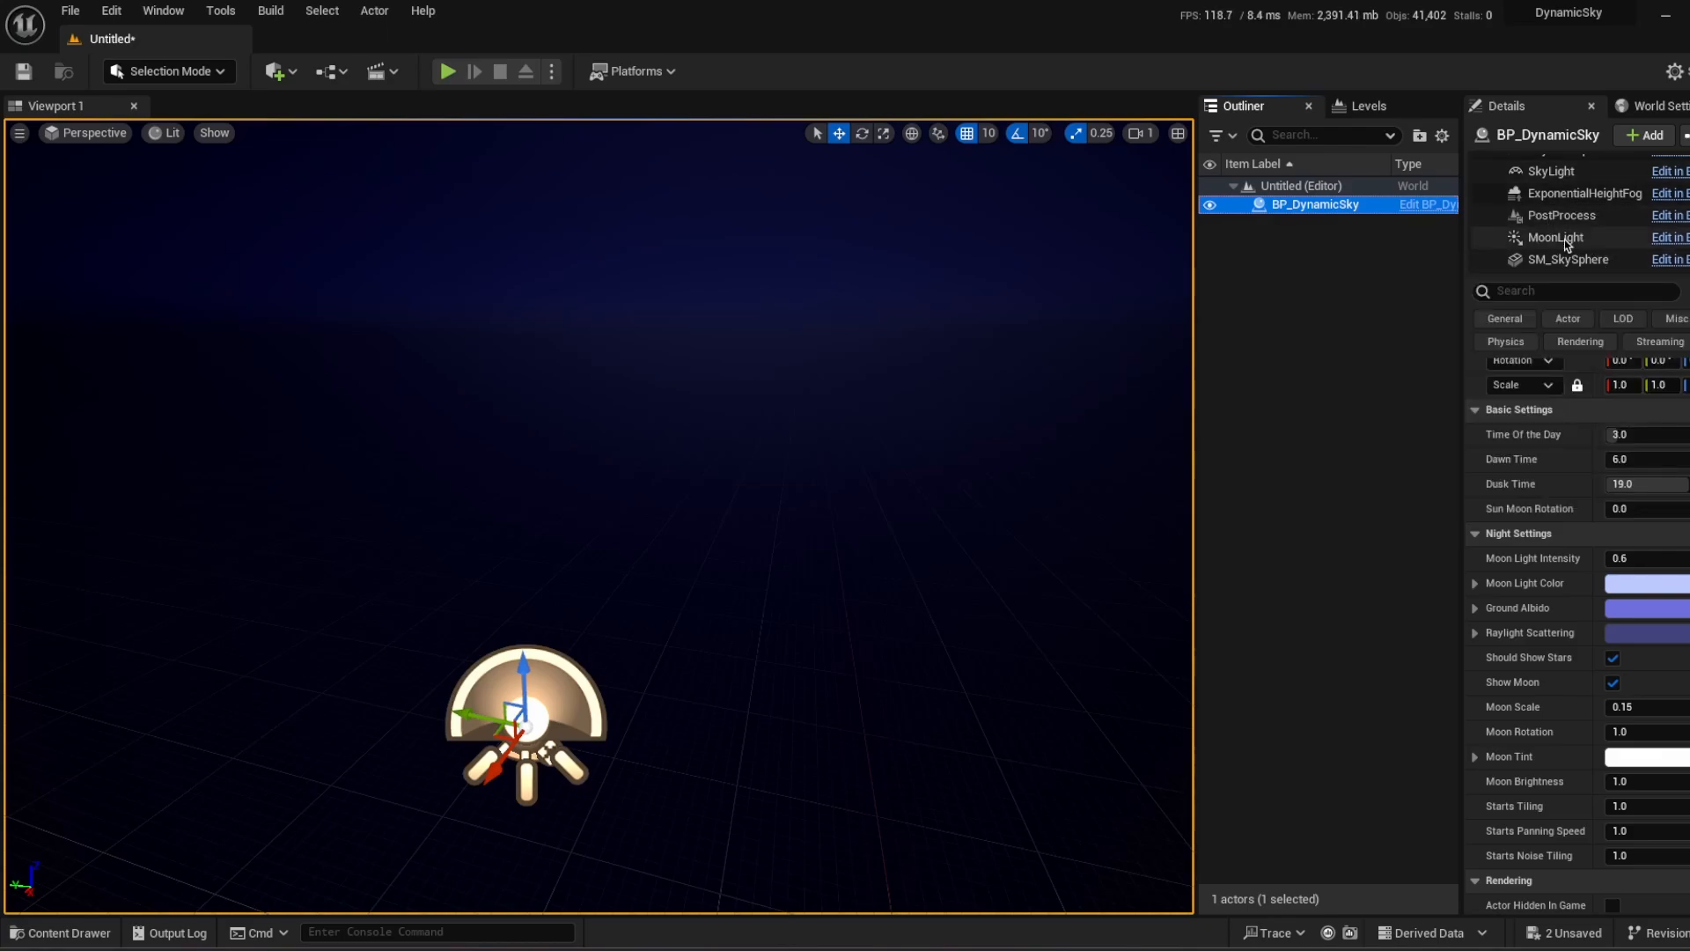
{"action": "mouse_move", "coordinate": [1608, 407]}
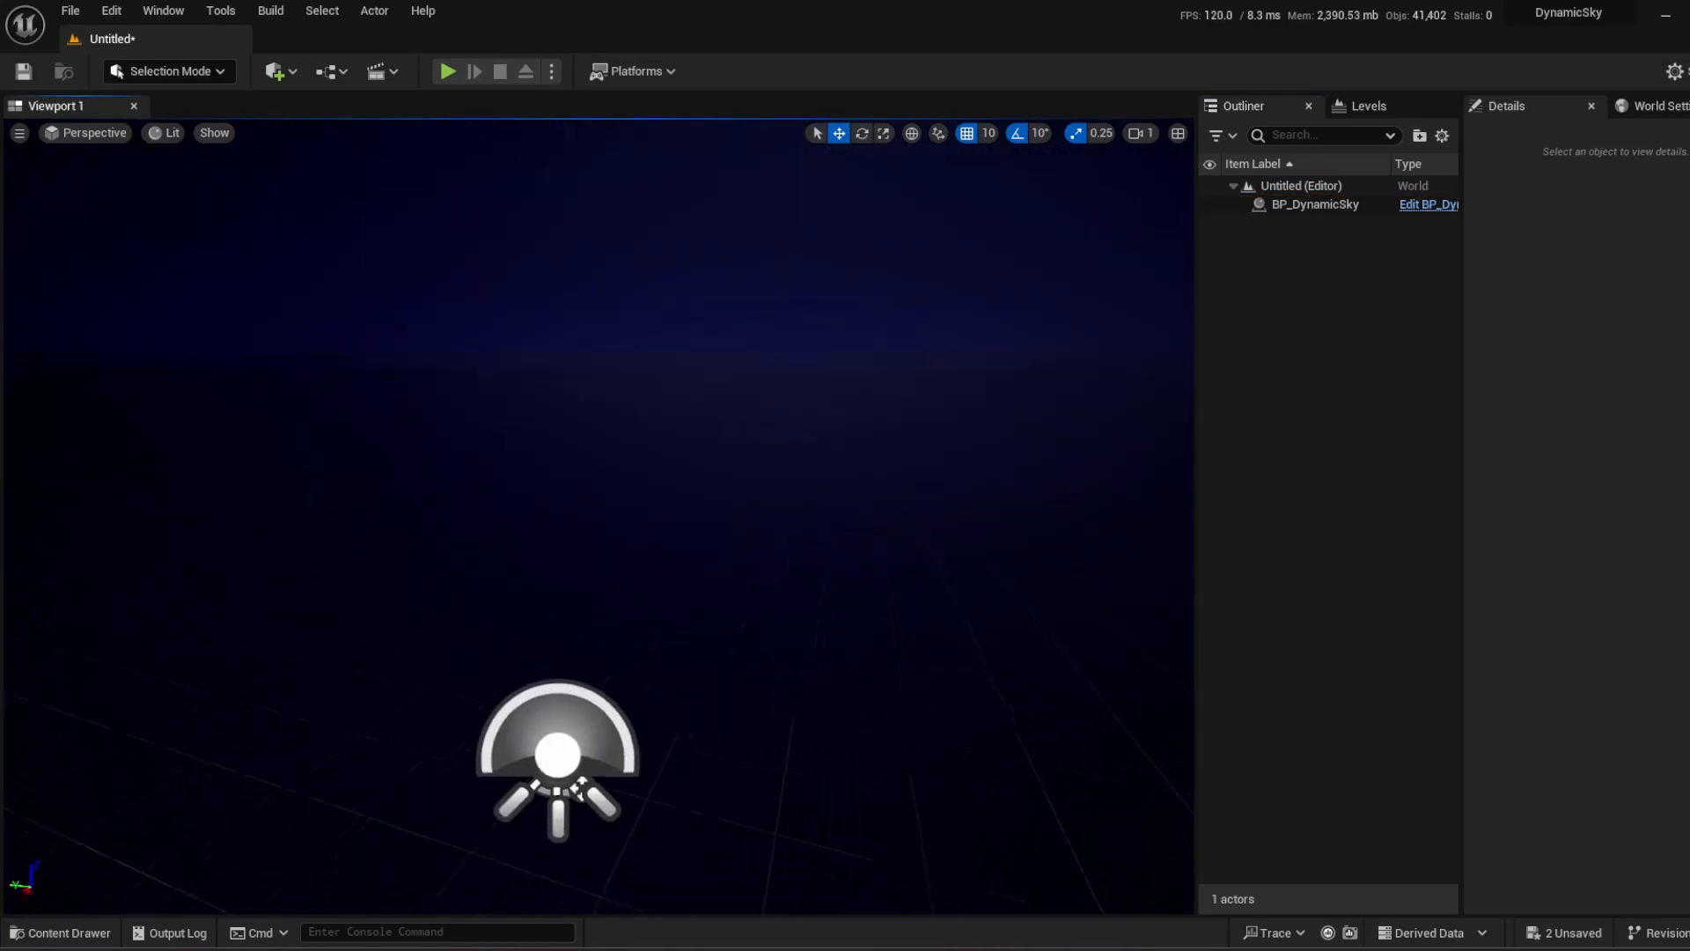
Open BP_DynamicSky from the Blueprints folder and view its Construction Script.
{"action": "left_click", "coordinate": [61, 932]}
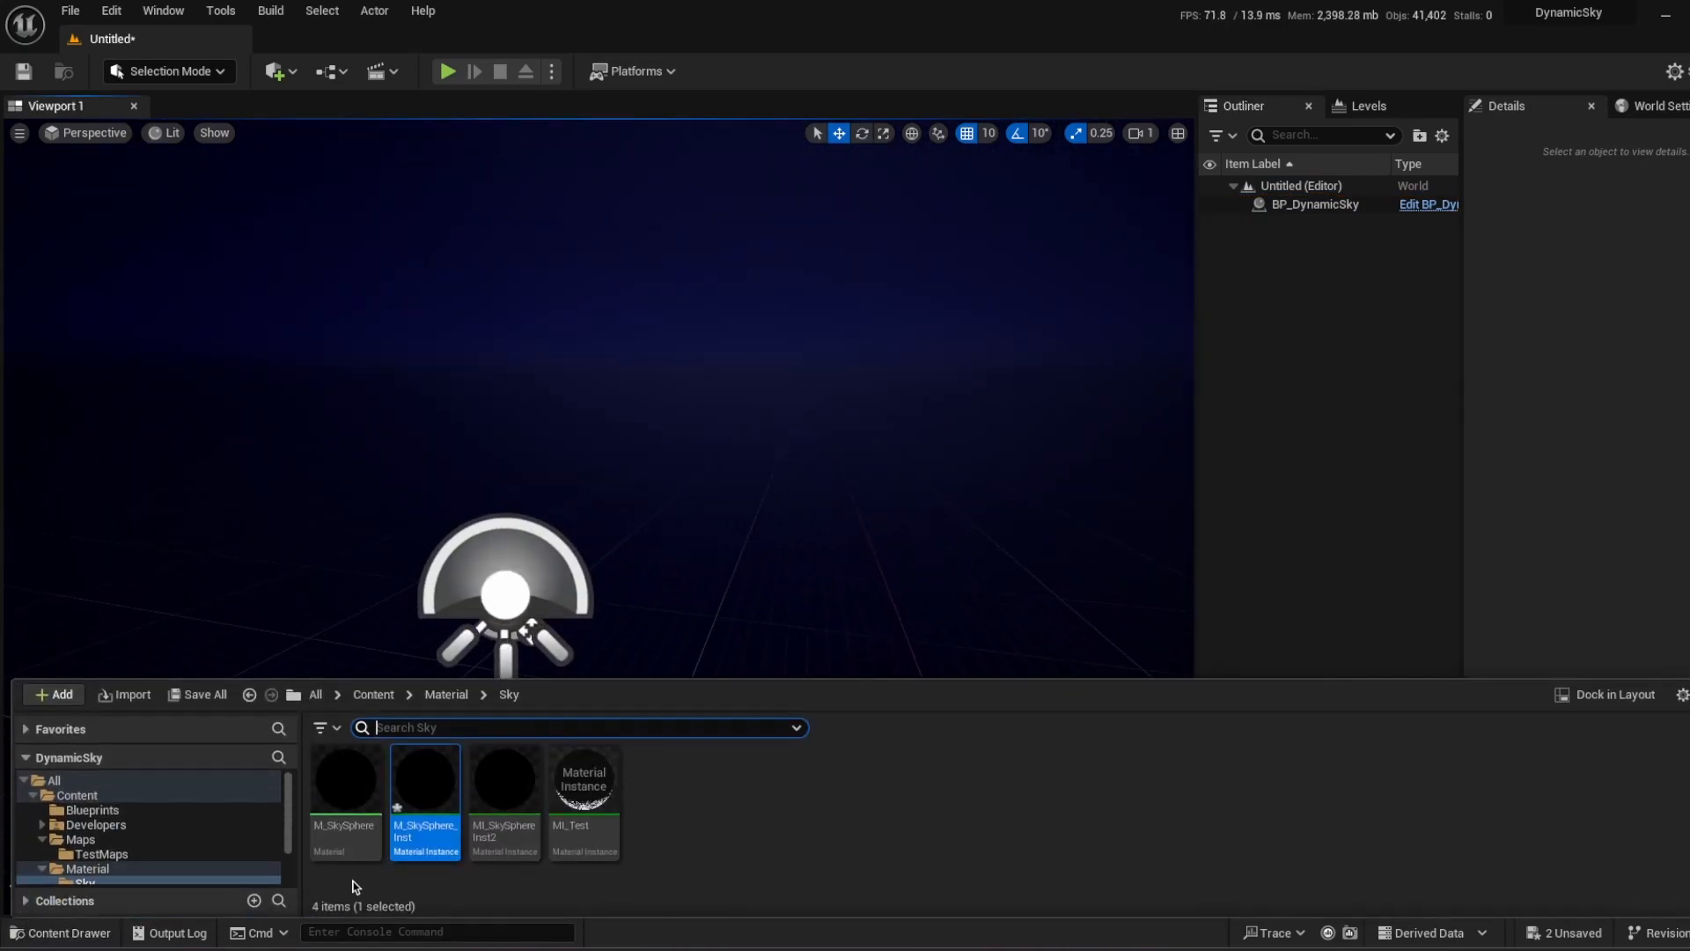
{"action": "left_click", "coordinate": [92, 810]}
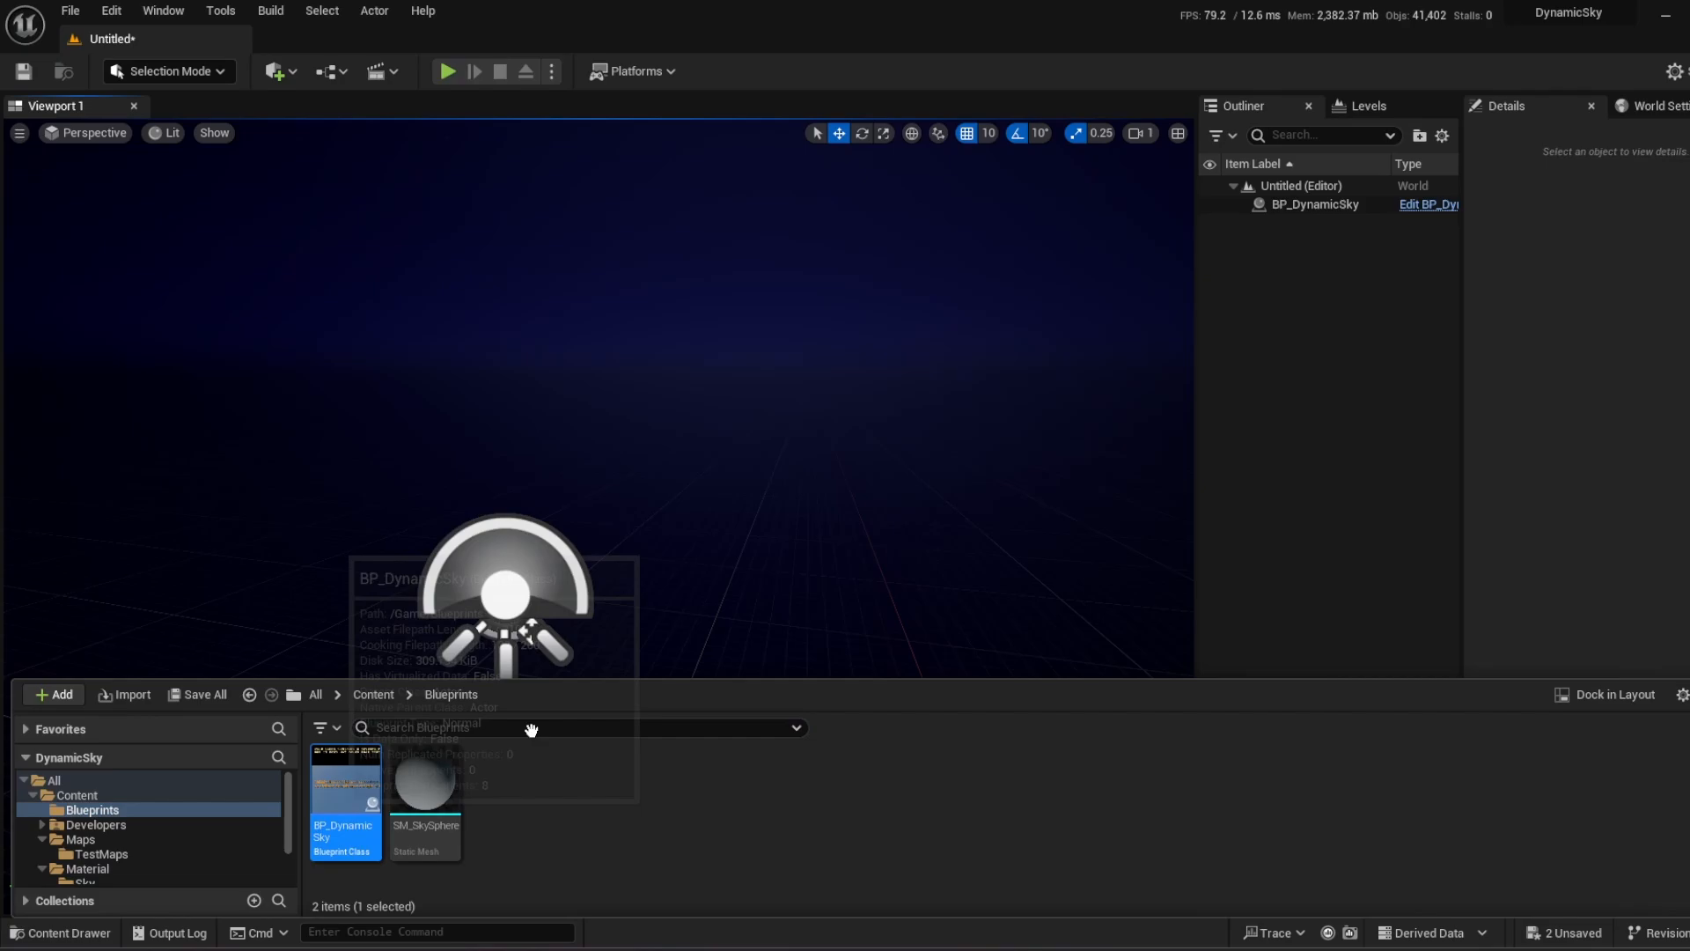
{"action": "double_click", "coordinate": [345, 787]}
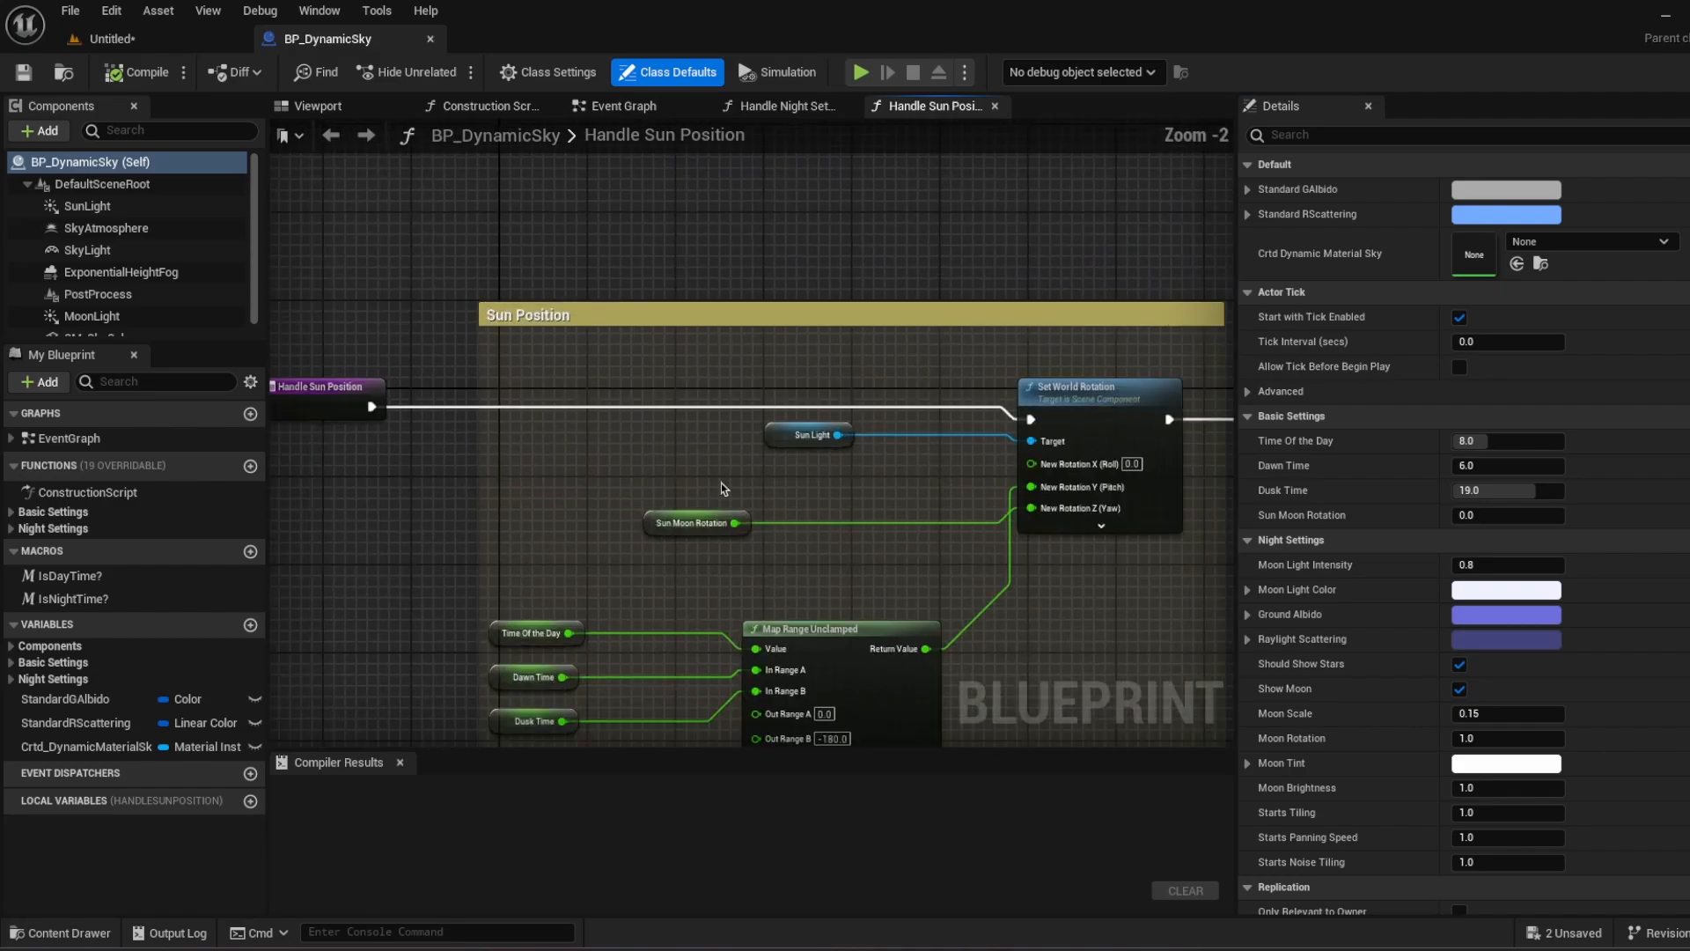
{"action": "left_click", "coordinate": [480, 106]}
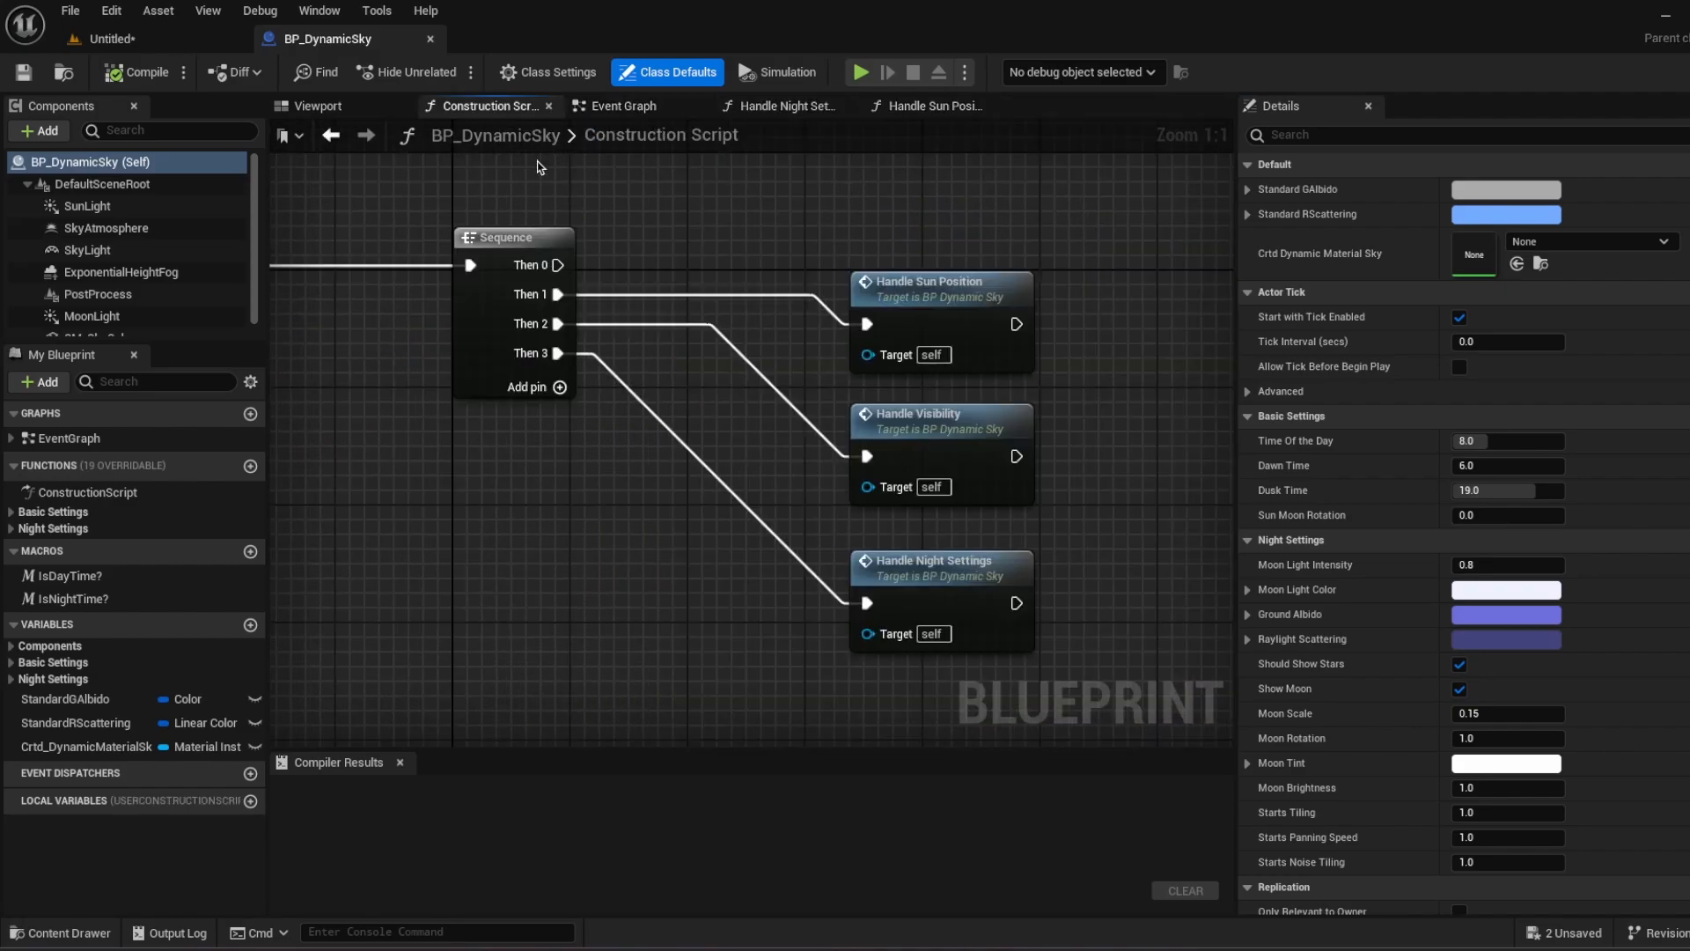
Pan to the handler sequence, open Handle Sun Position, then return to the level.
{"action": "scroll", "scroll_direction": "down", "scroll_amount": 3}
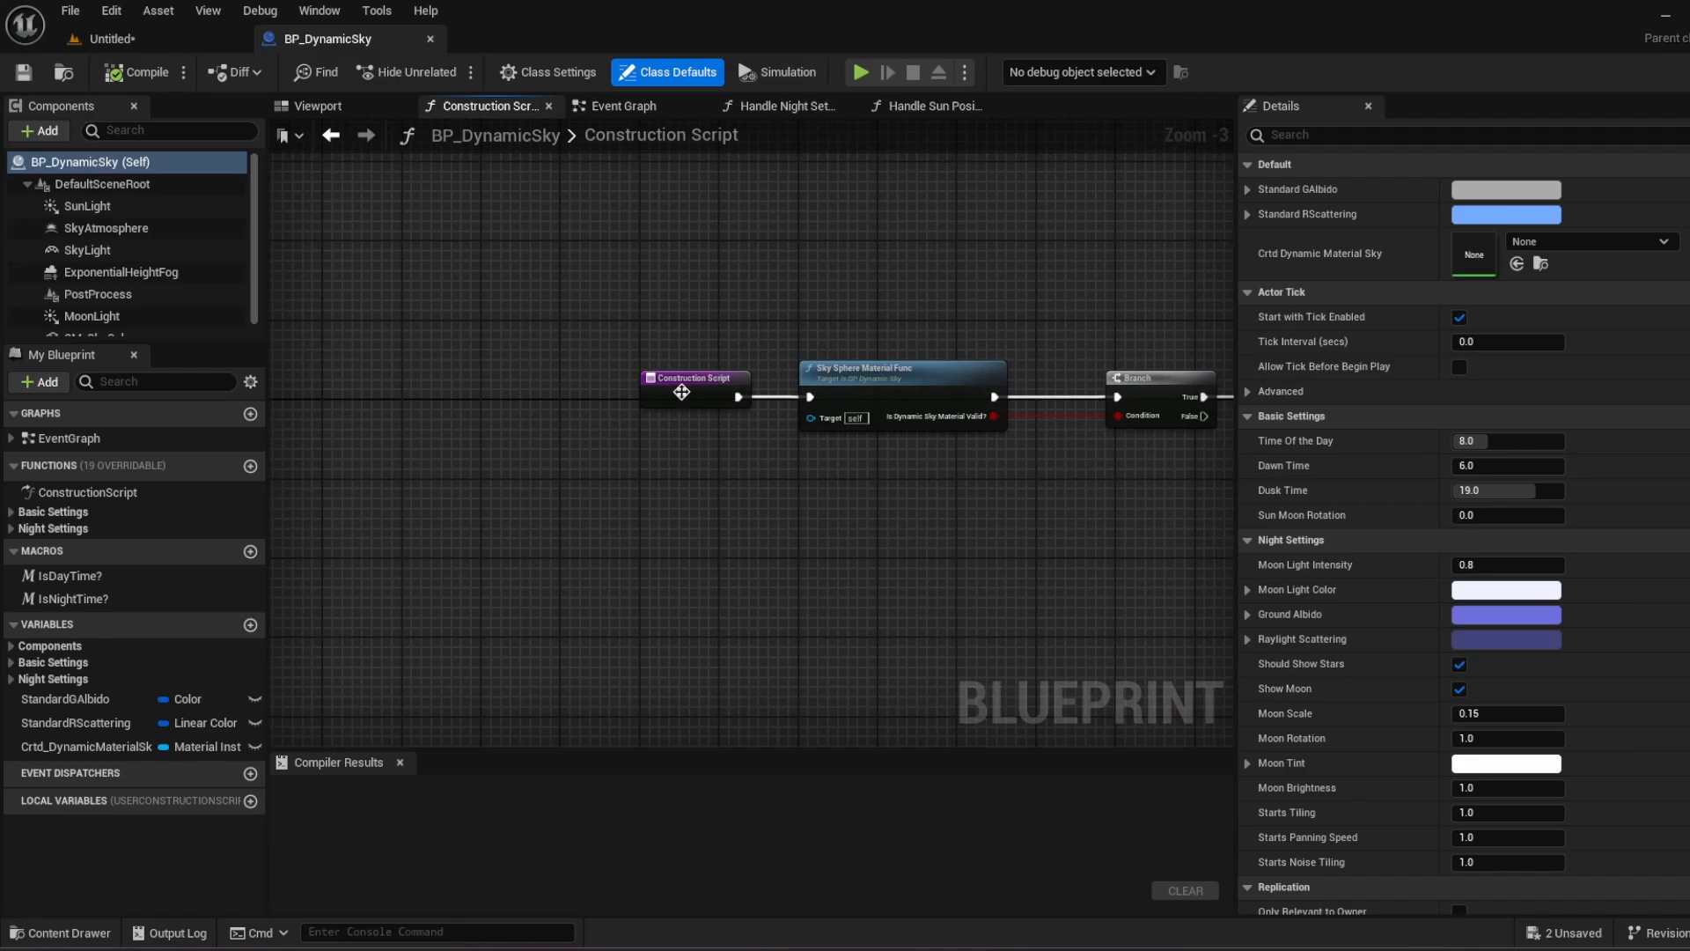
{"action": "left_click_drag", "start_coordinate": [681, 391], "coordinate": [709, 474]}
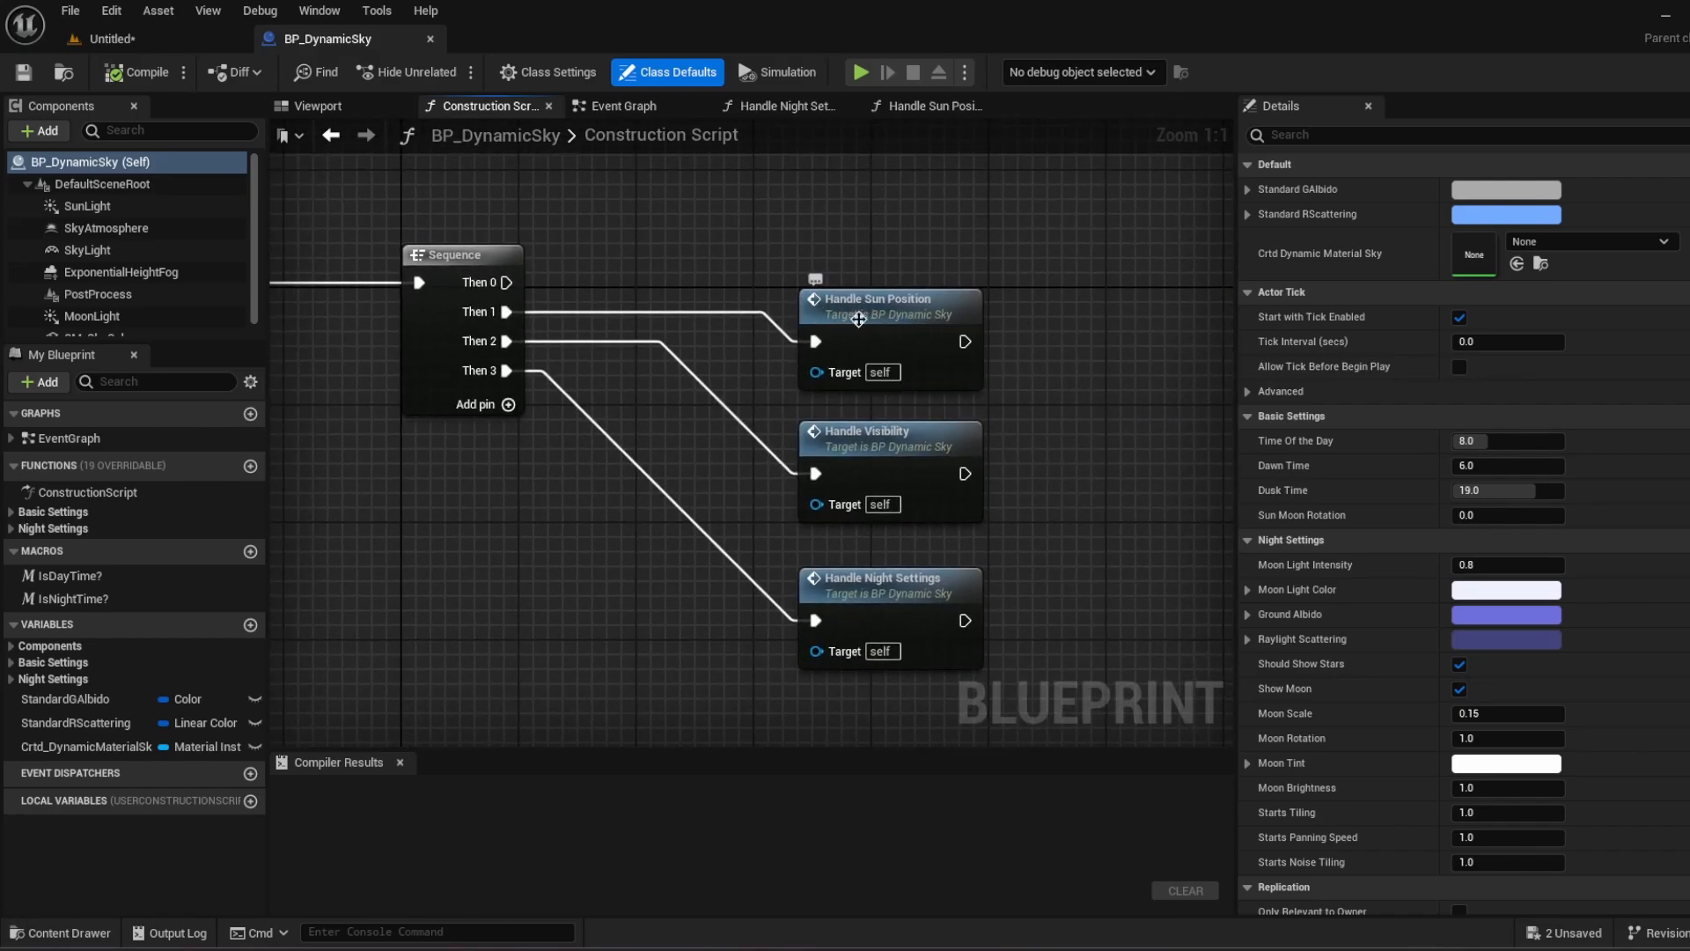
{"action": "double_click", "coordinate": [889, 302]}
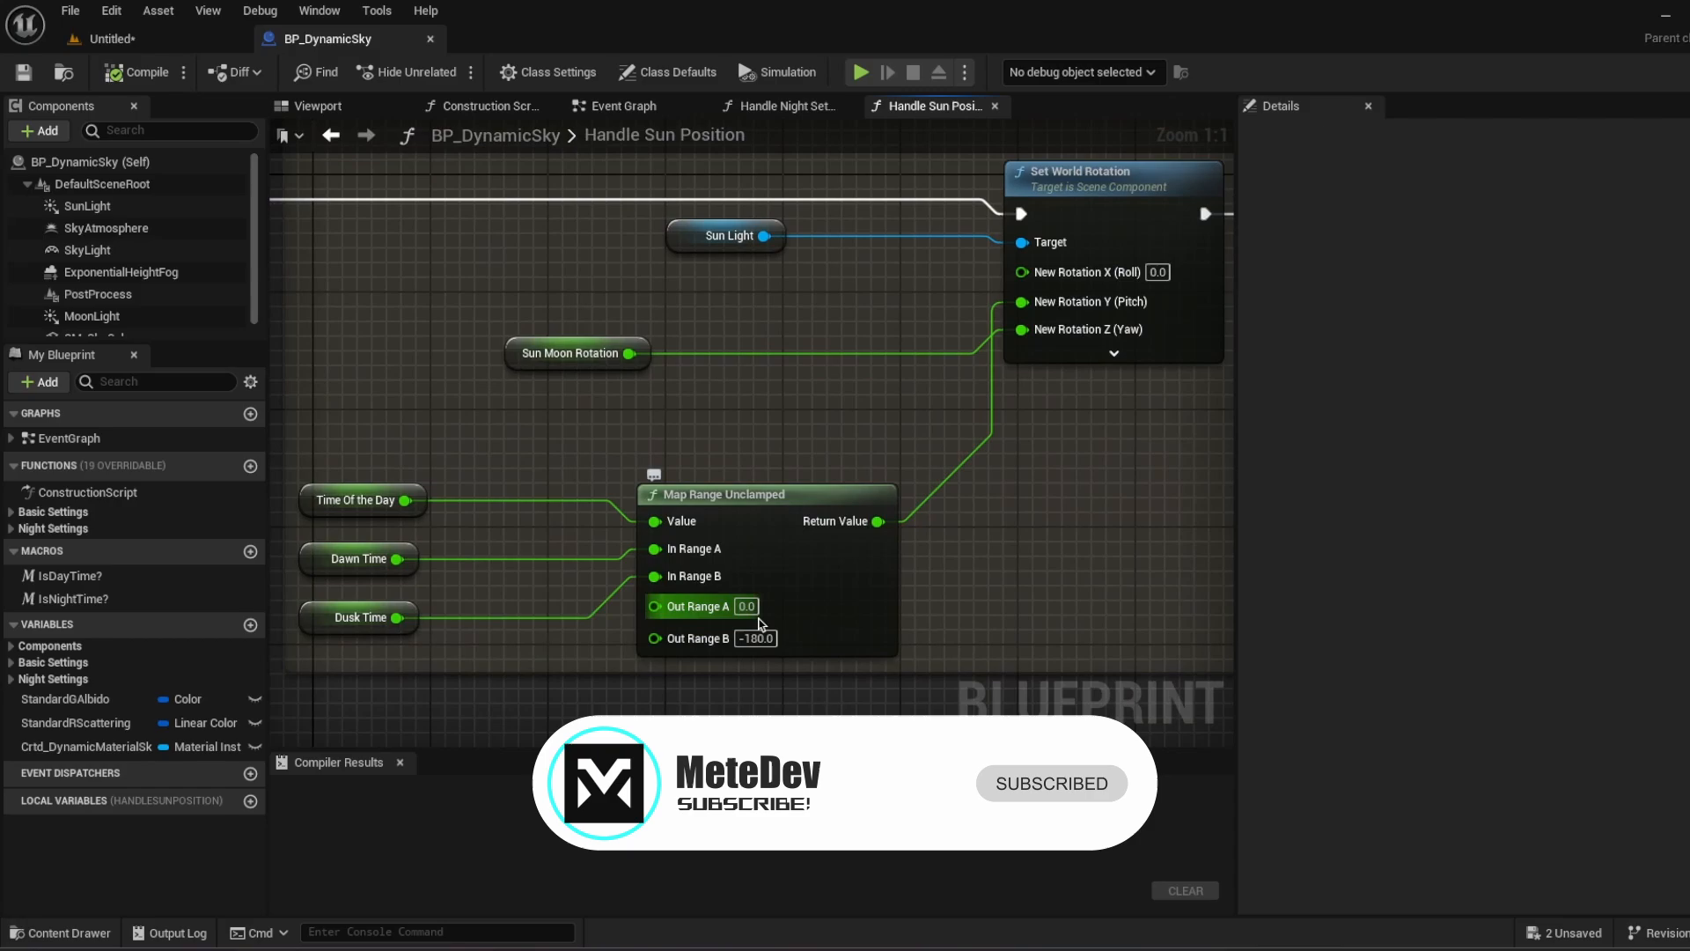
{"action": "left_click", "coordinate": [755, 637]}
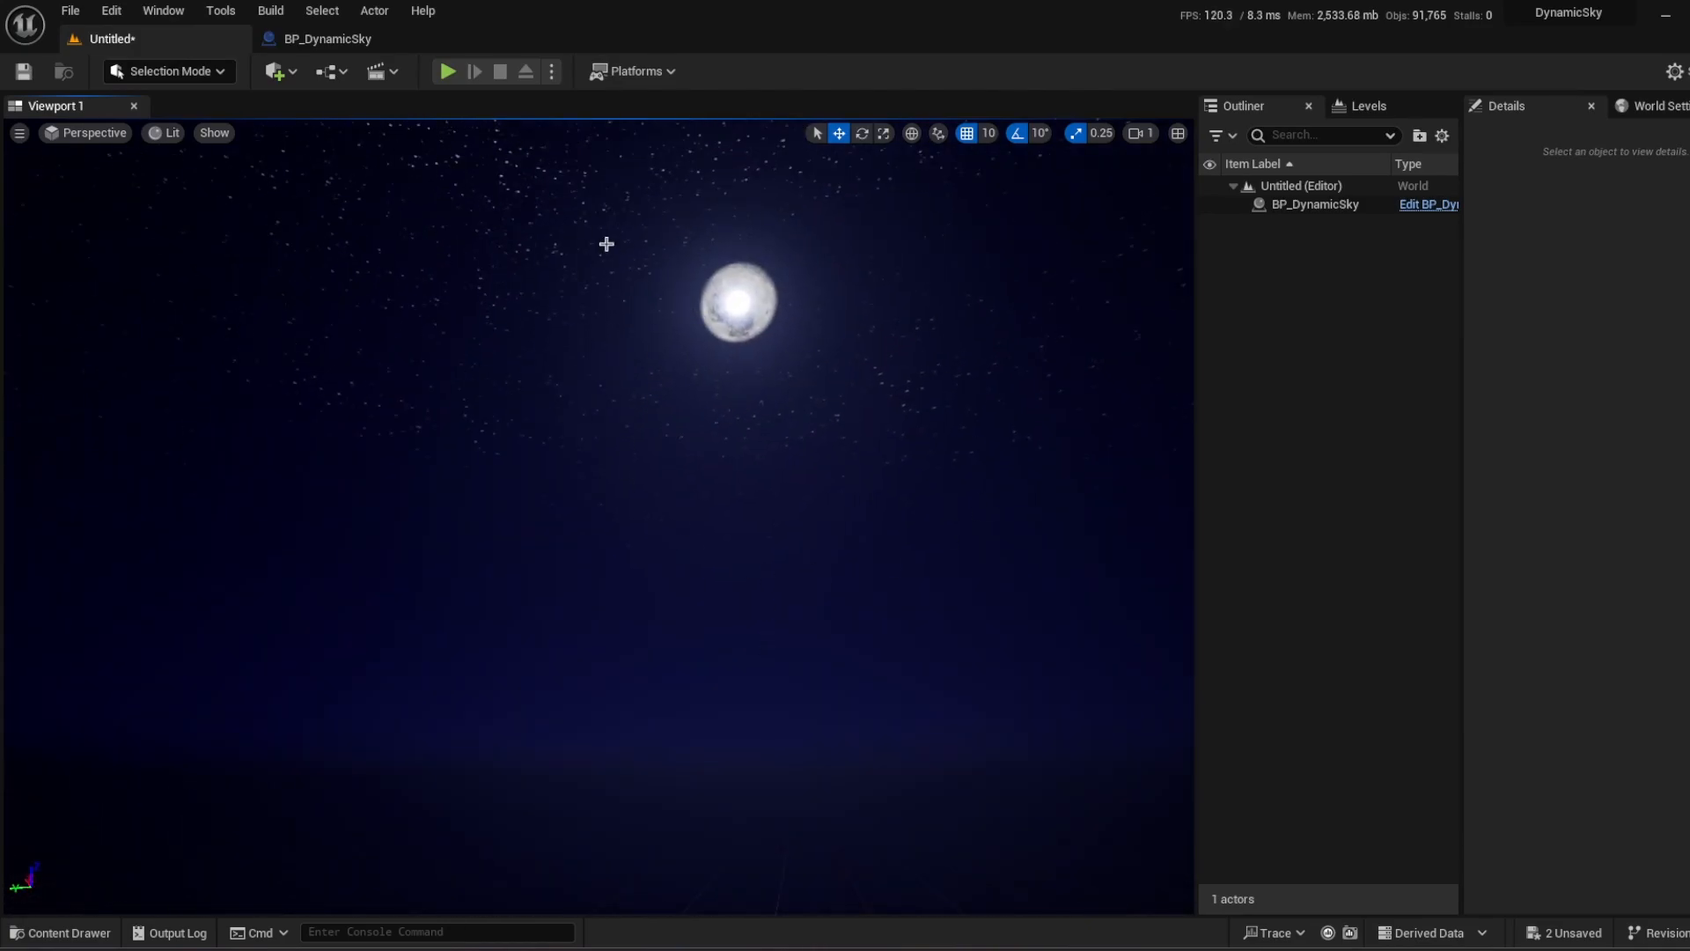
Set BP_DynamicSky's Time Of The Day by dragging, then typing 0.936 and 8.808.
{"action": "left_click", "coordinate": [1315, 204]}
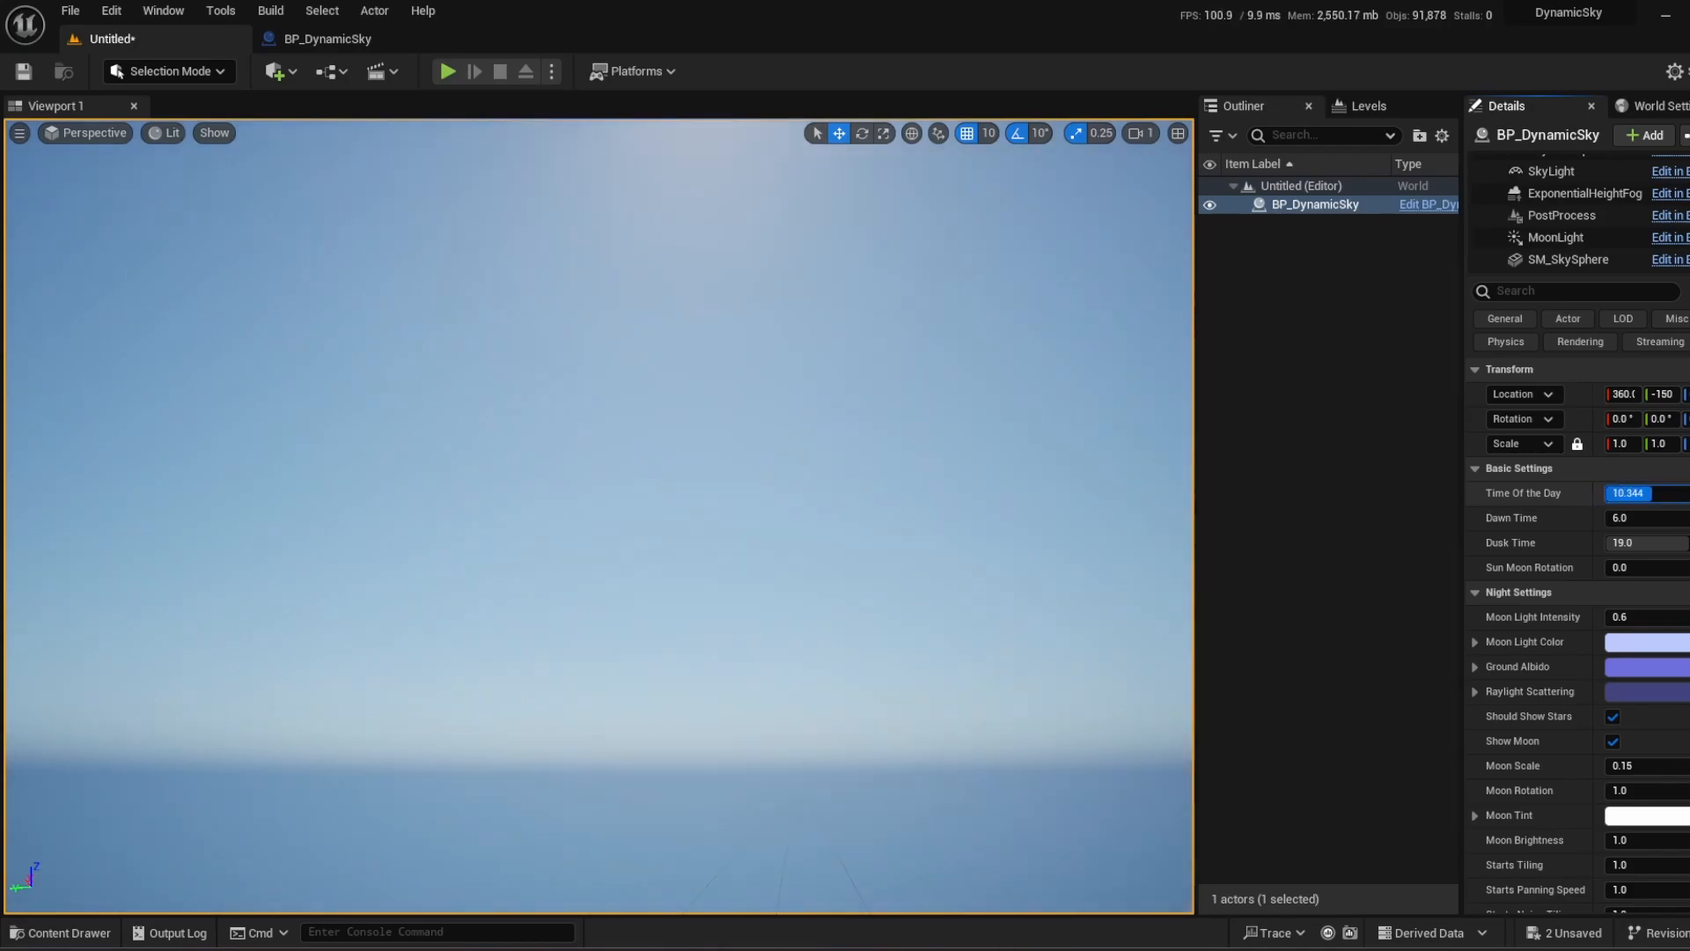
{"action": "left_click_drag", "start_coordinate": [1649, 493], "coordinate": [1628, 493]}
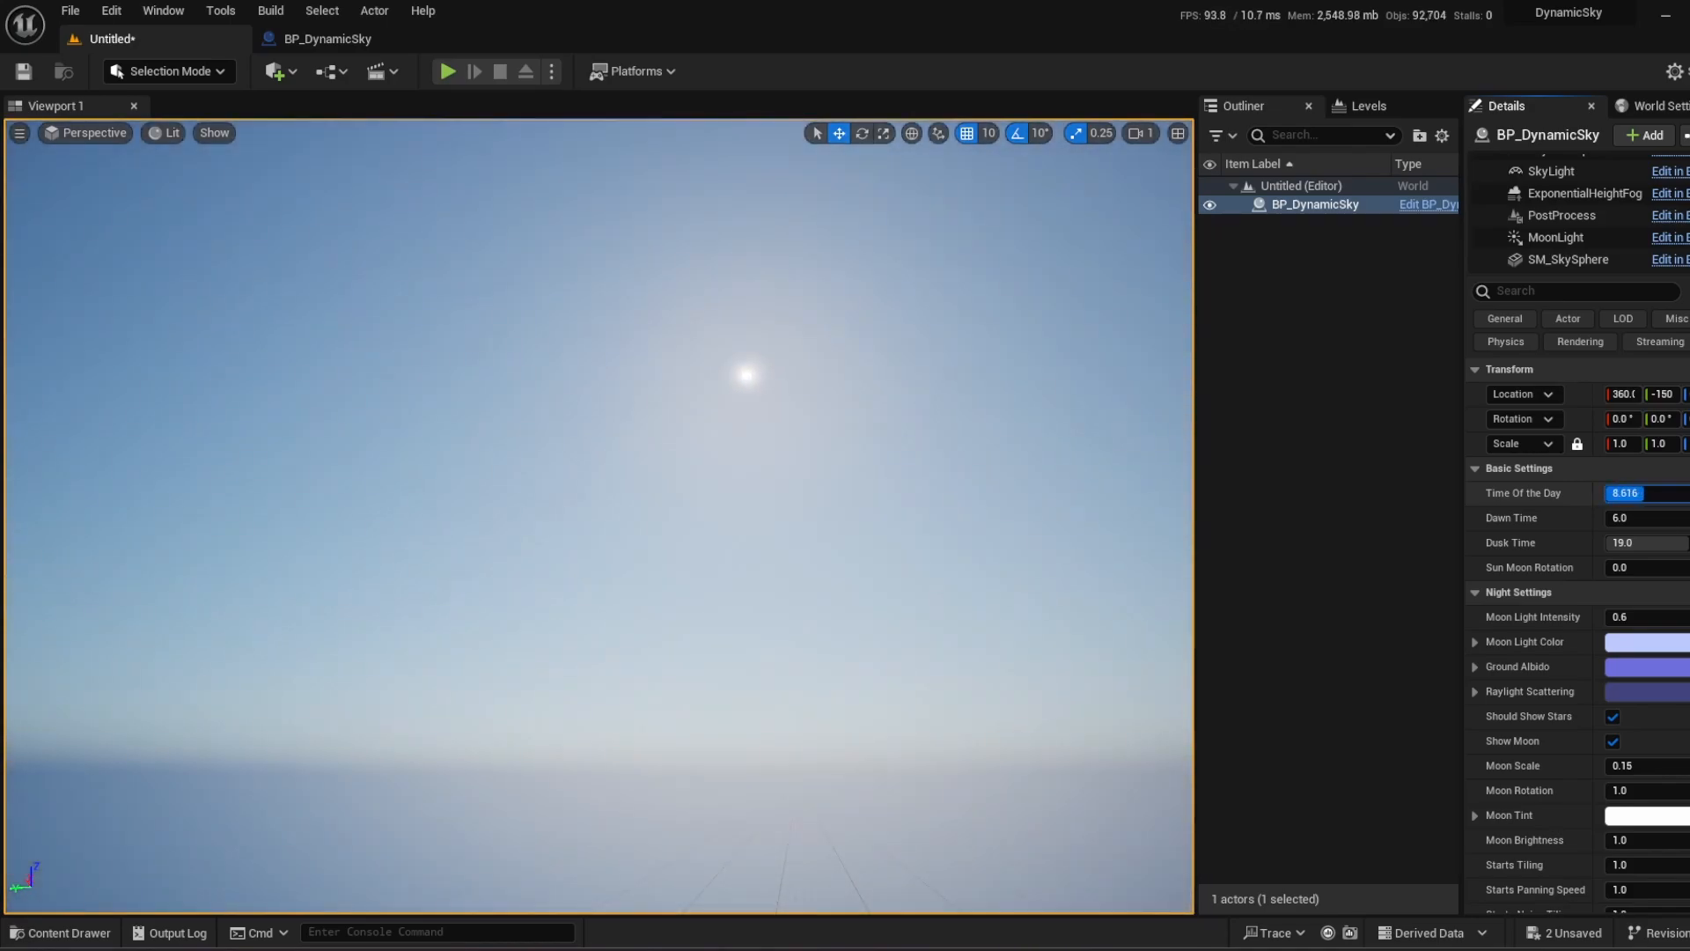
{"action": "type", "text": "0.936"}
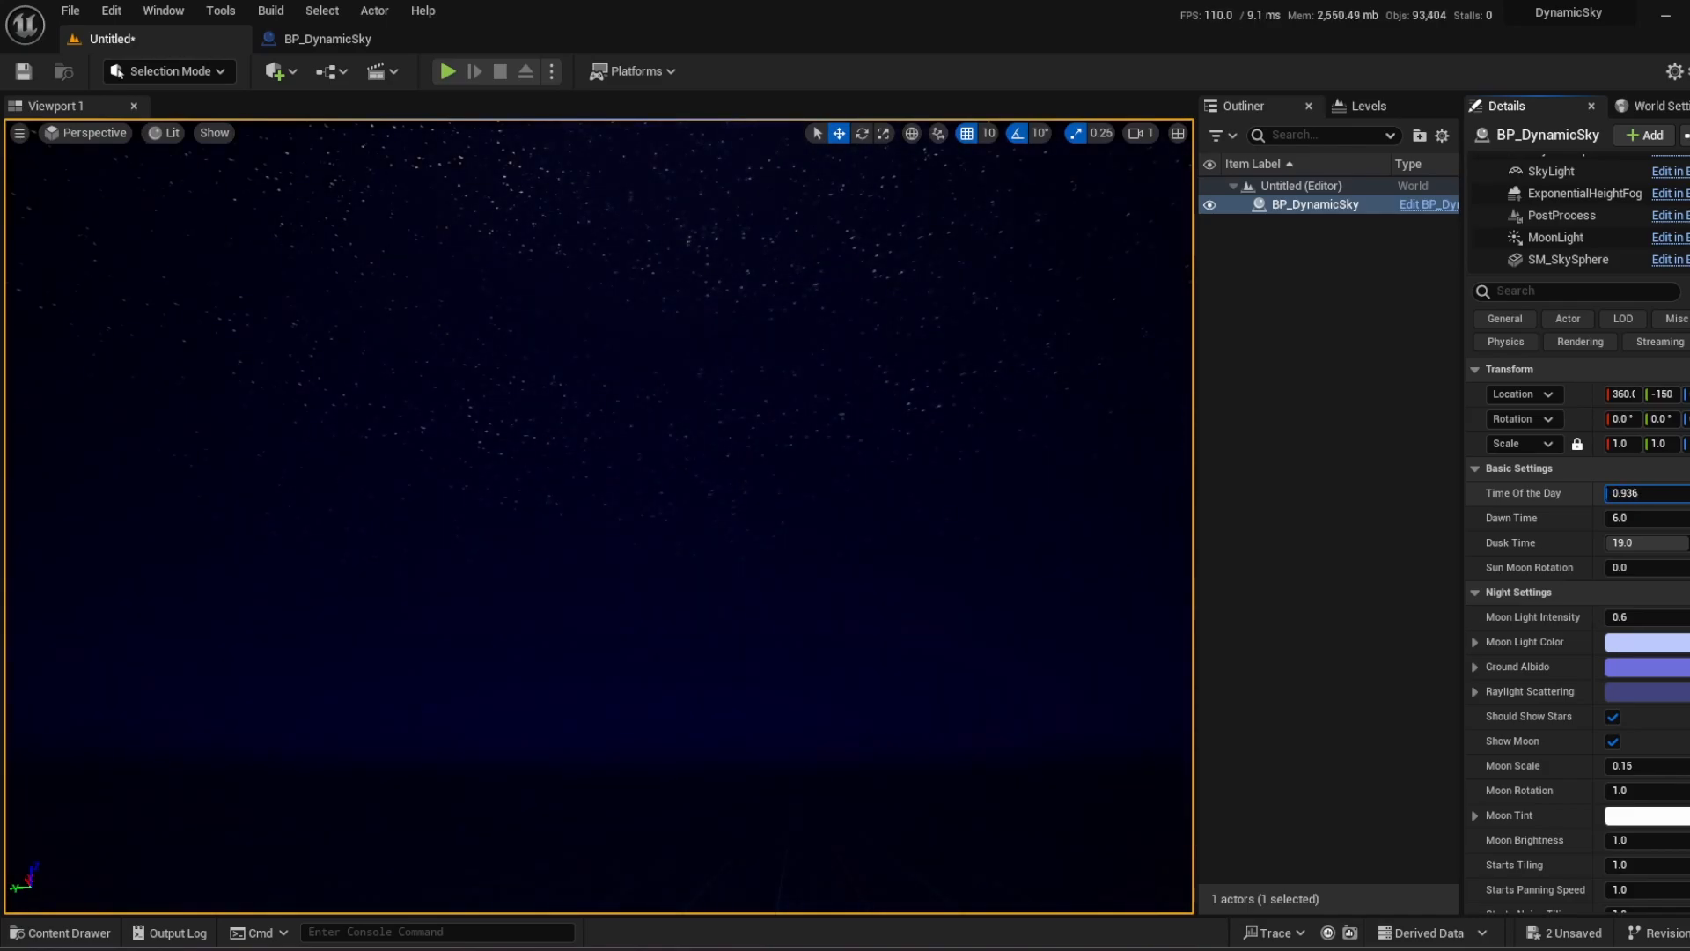
{"action": "type", "text": "8.808"}
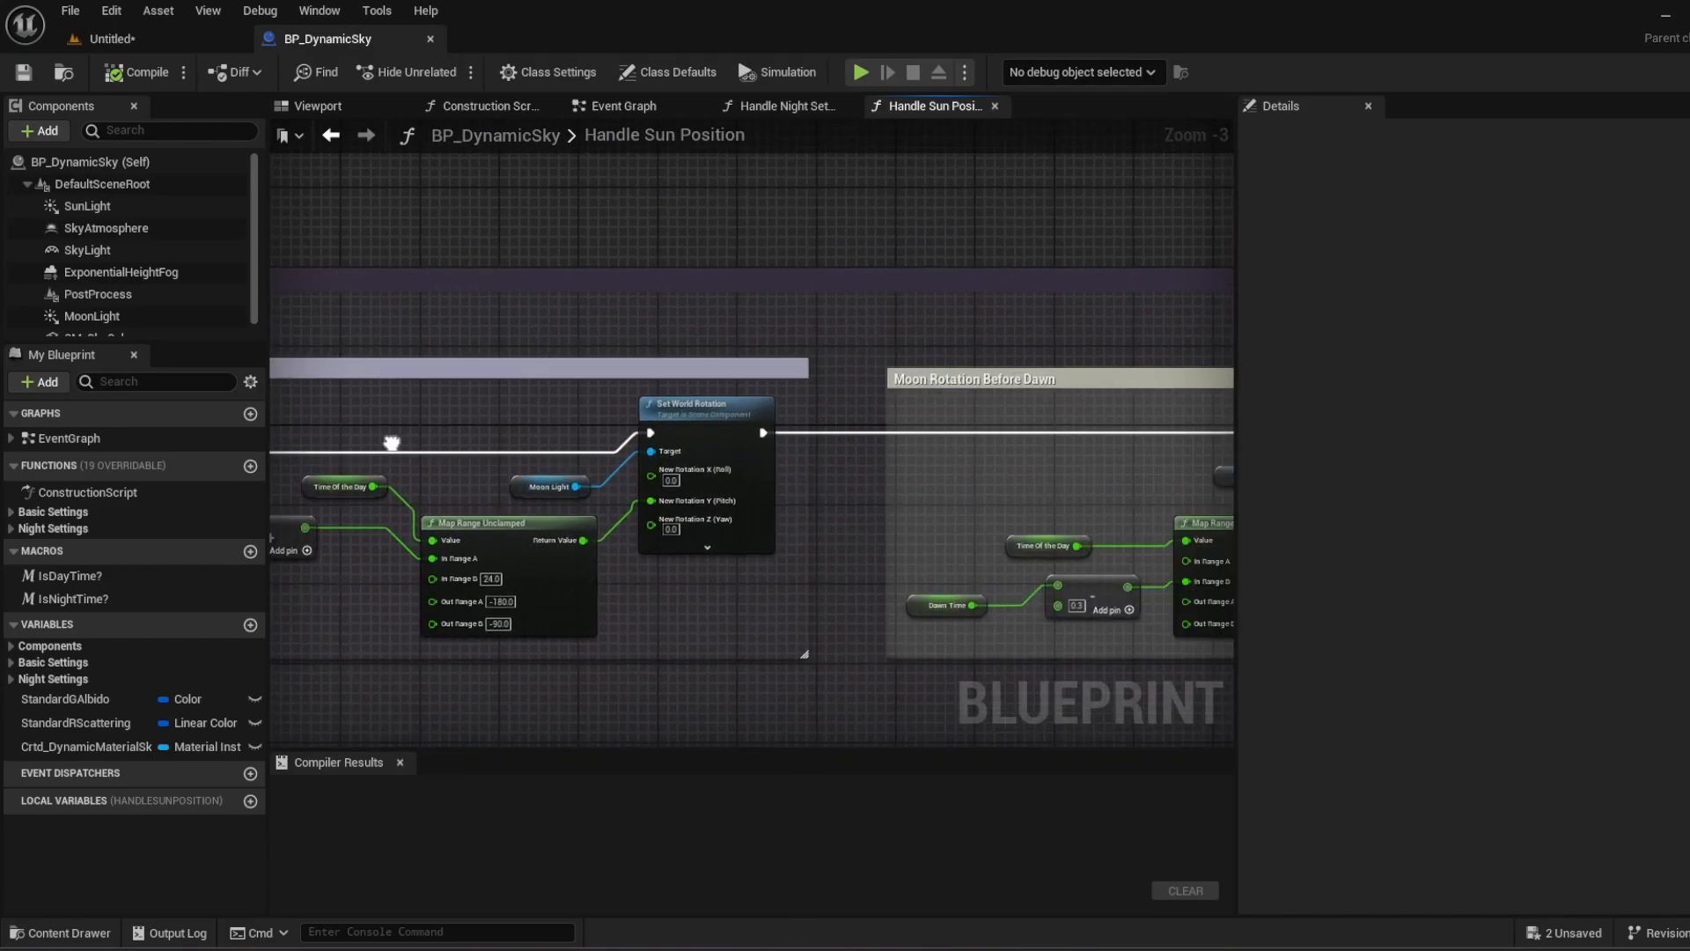
{"action": "scroll", "scroll_direction": "down", "scroll_amount": 3}
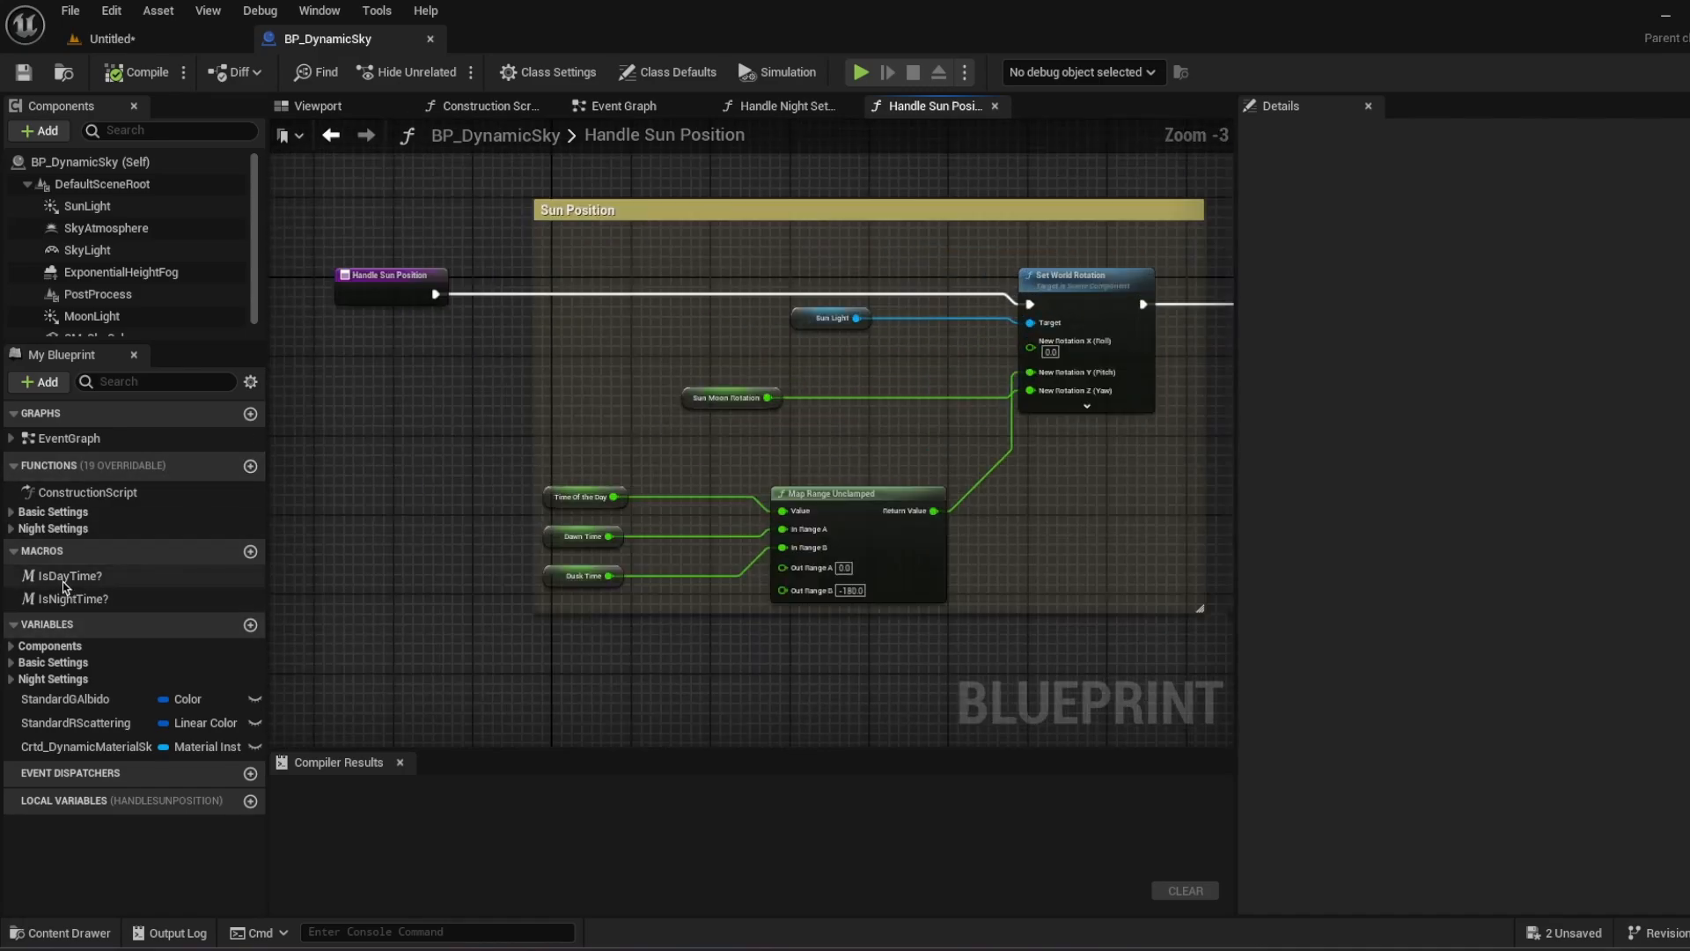
{"action": "double_click", "coordinate": [65, 575]}
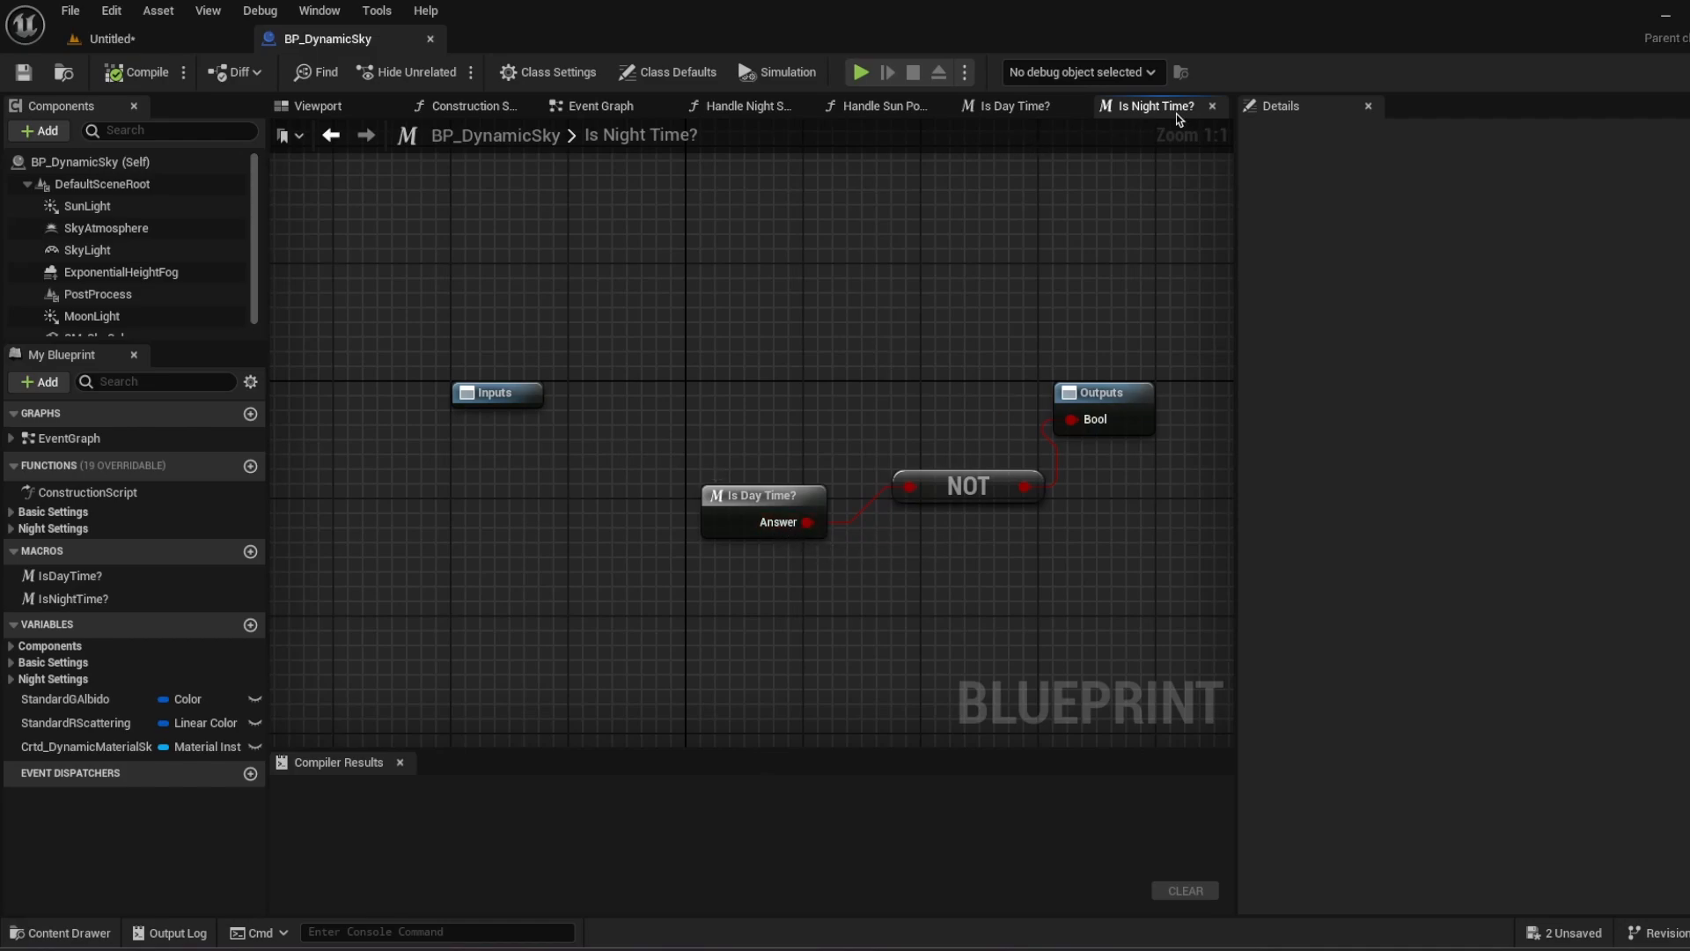
{"action": "left_click", "coordinate": [878, 105]}
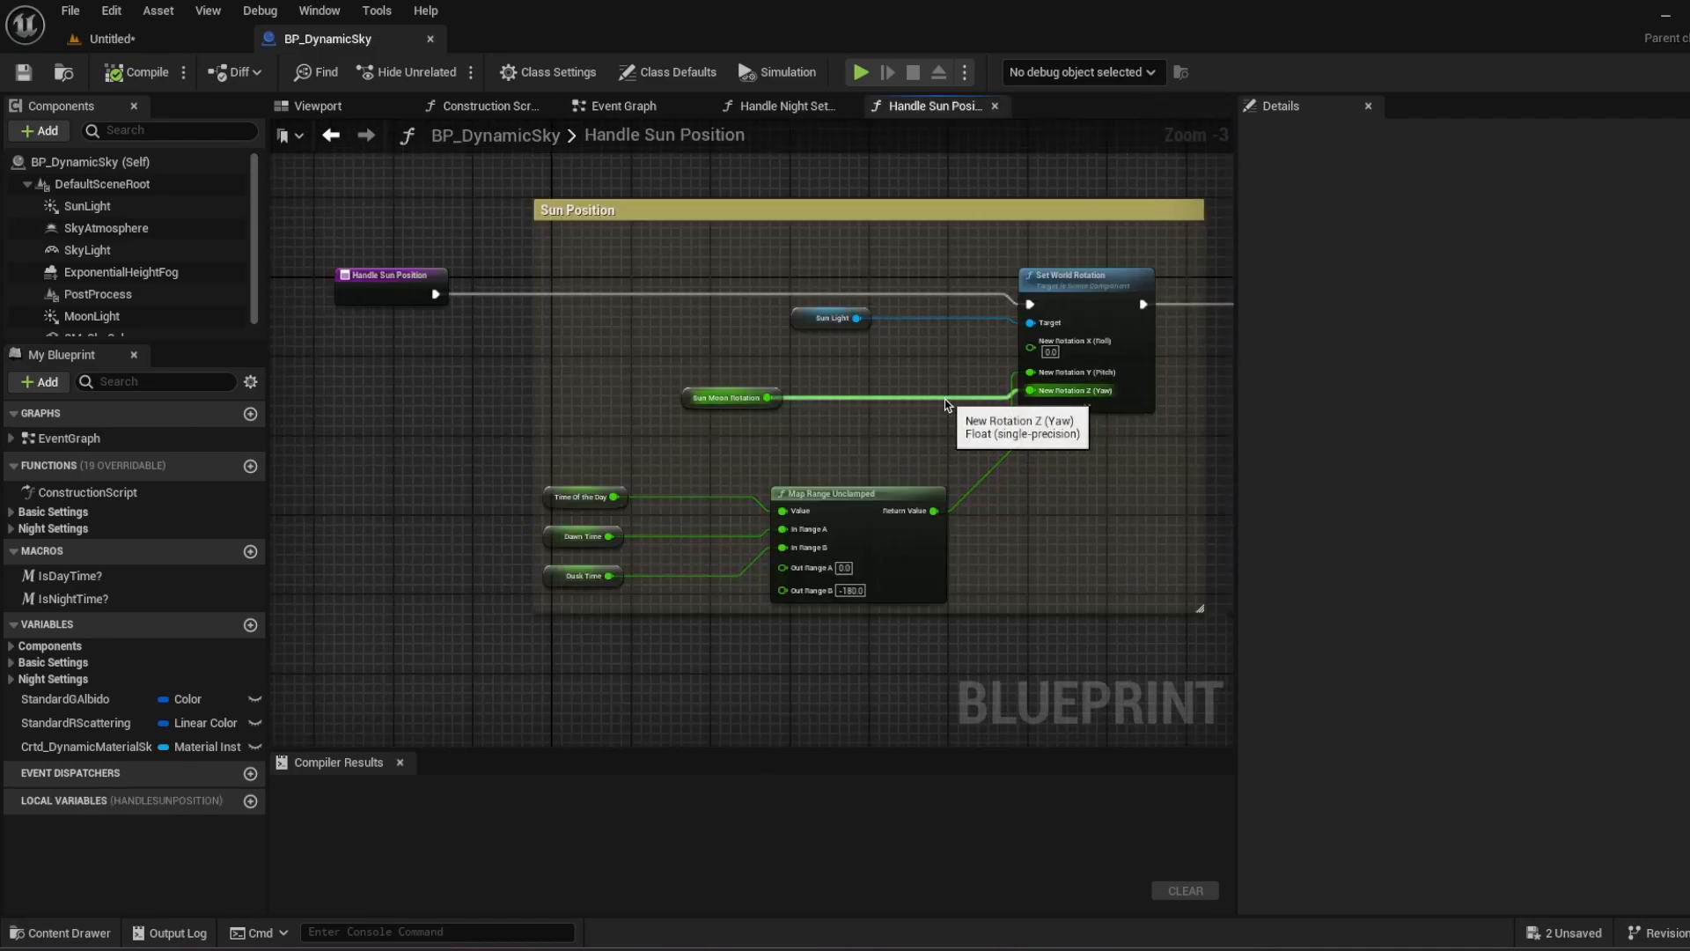
{"action": "scroll", "scroll_direction": "down", "scroll_amount": 3}
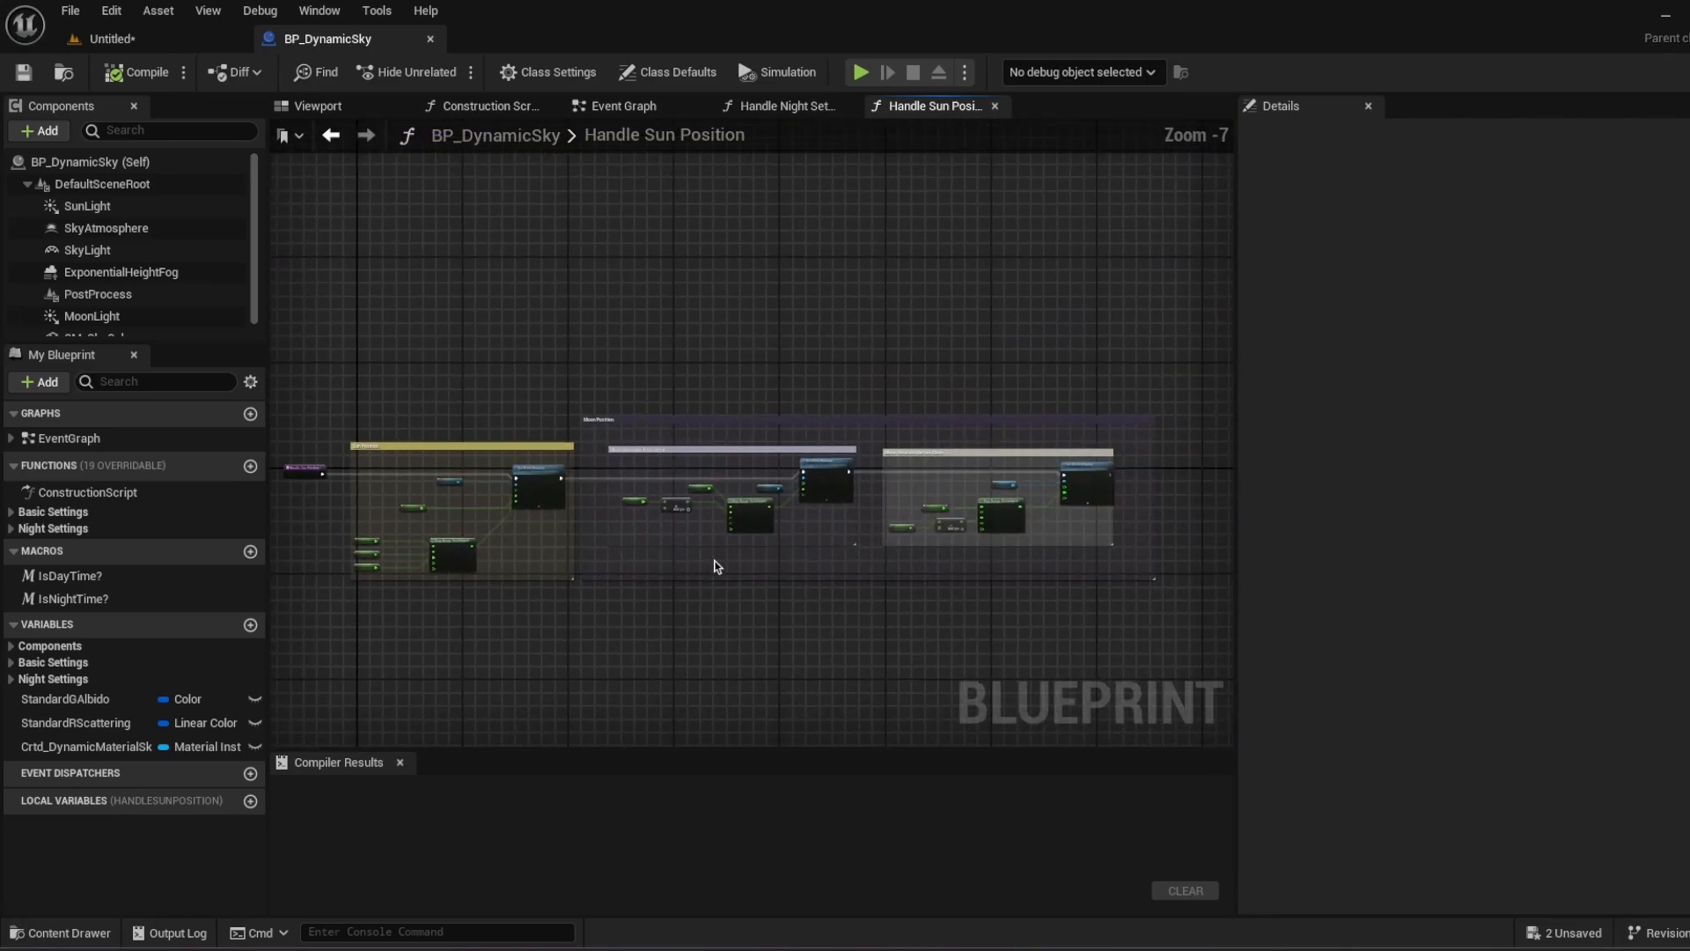
{"action": "left_click", "coordinate": [487, 105]}
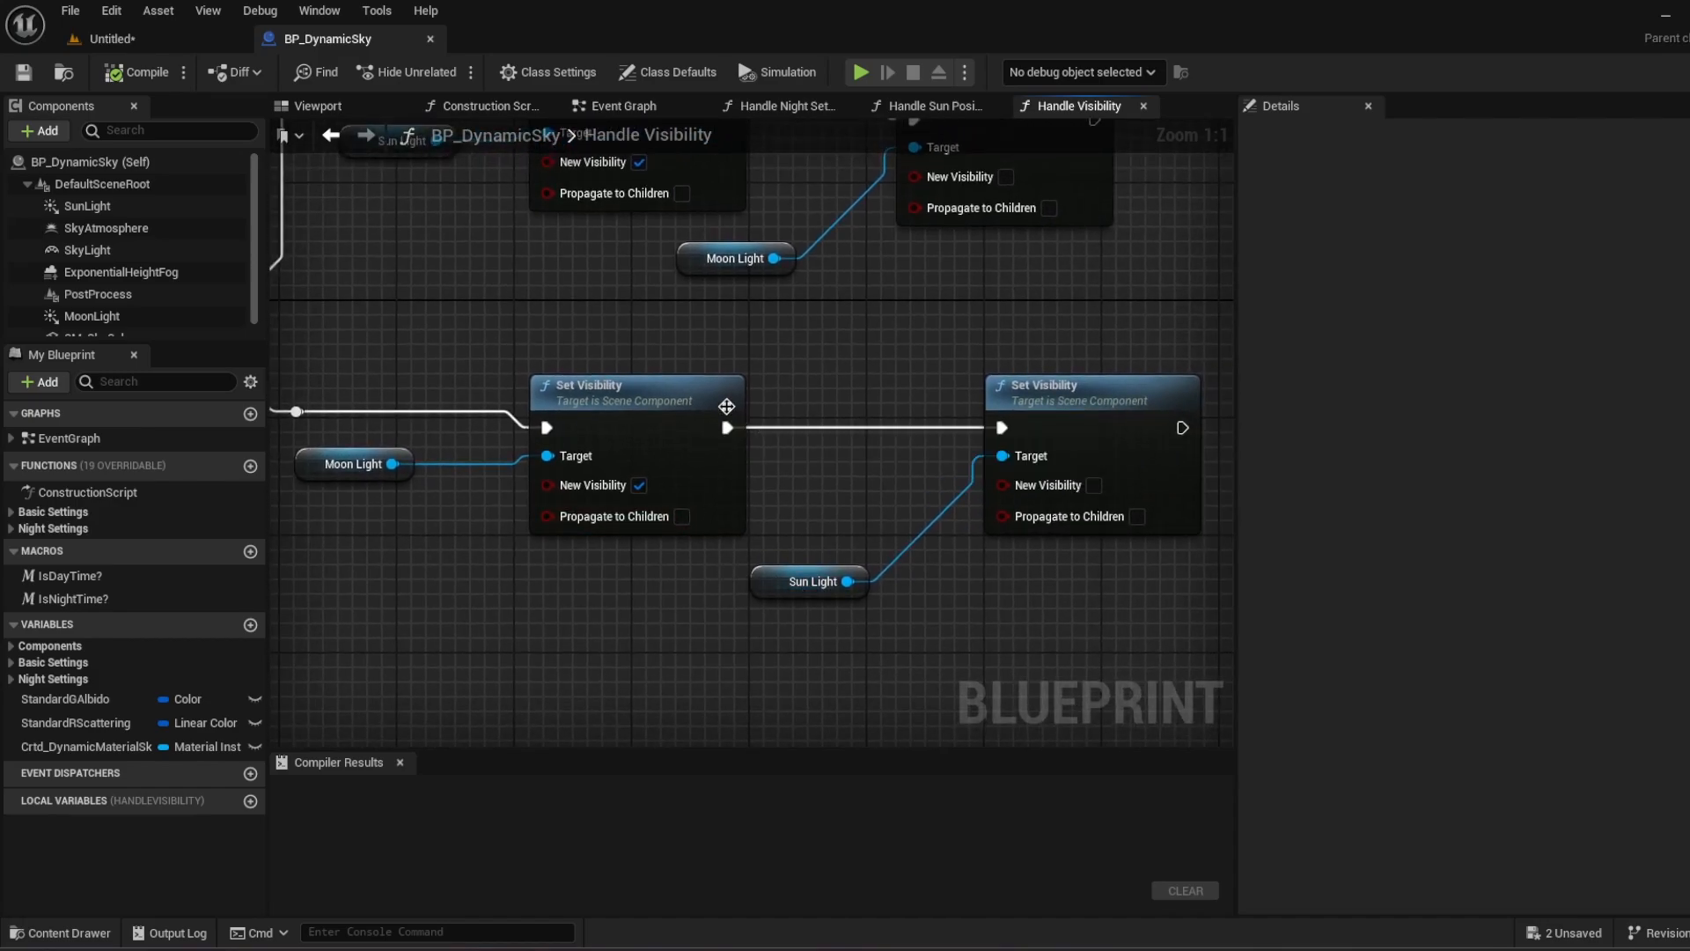
Return to the BP_DynamicSky Construction Script graph.
{"action": "left_click", "coordinate": [485, 106]}
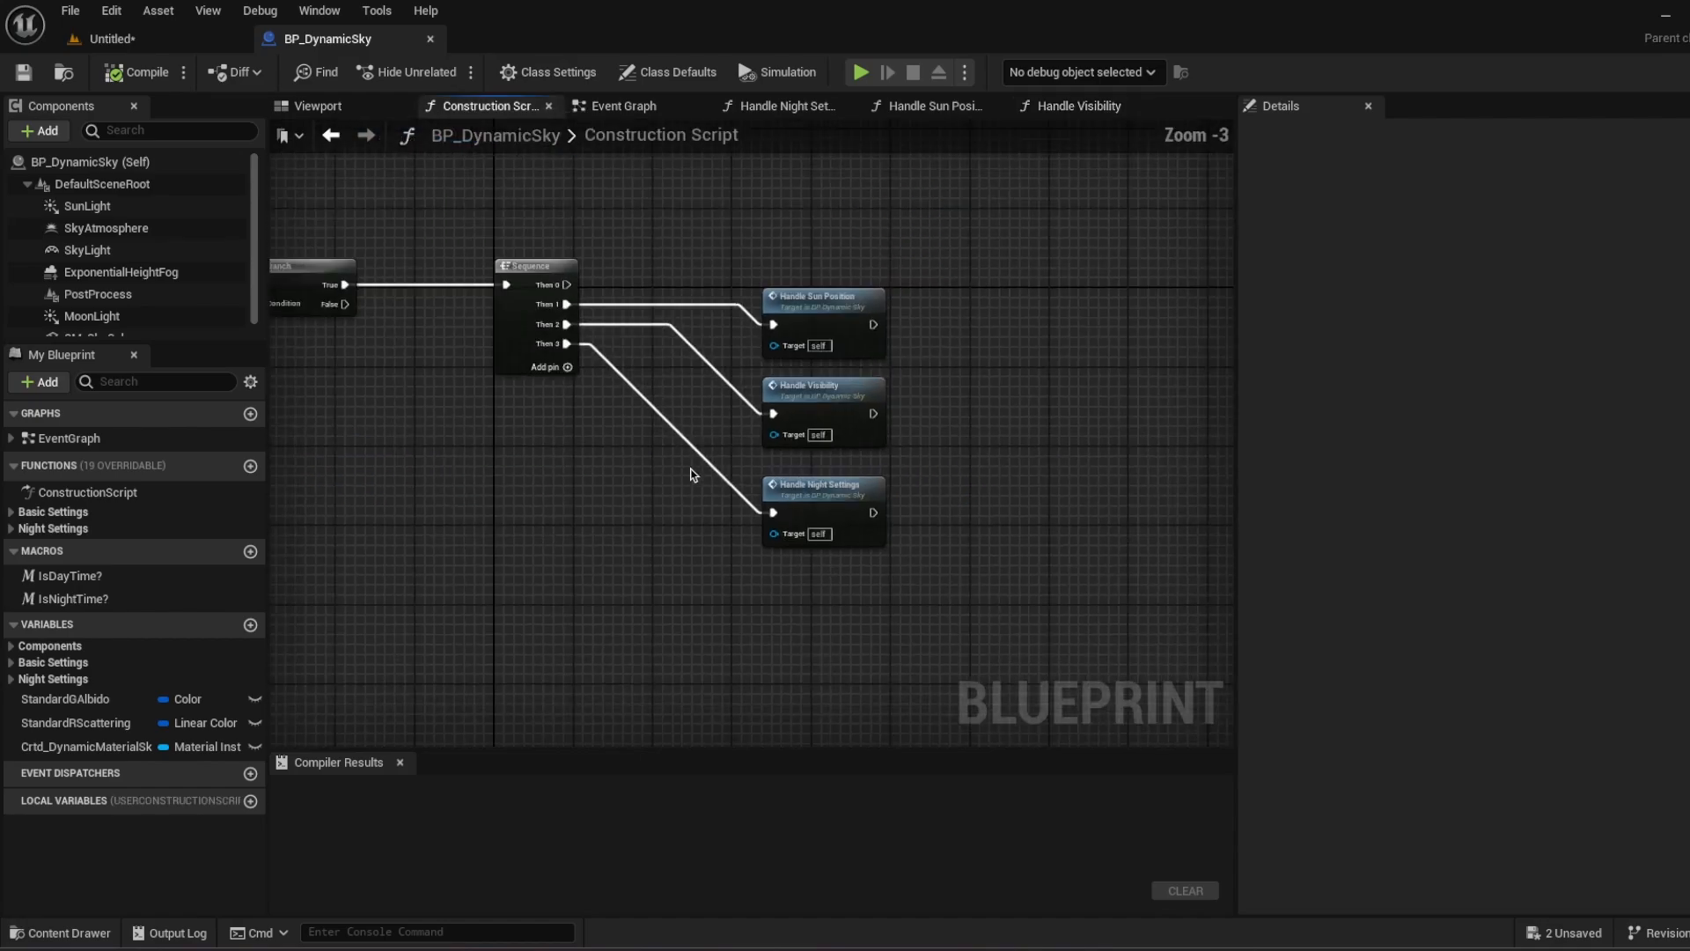